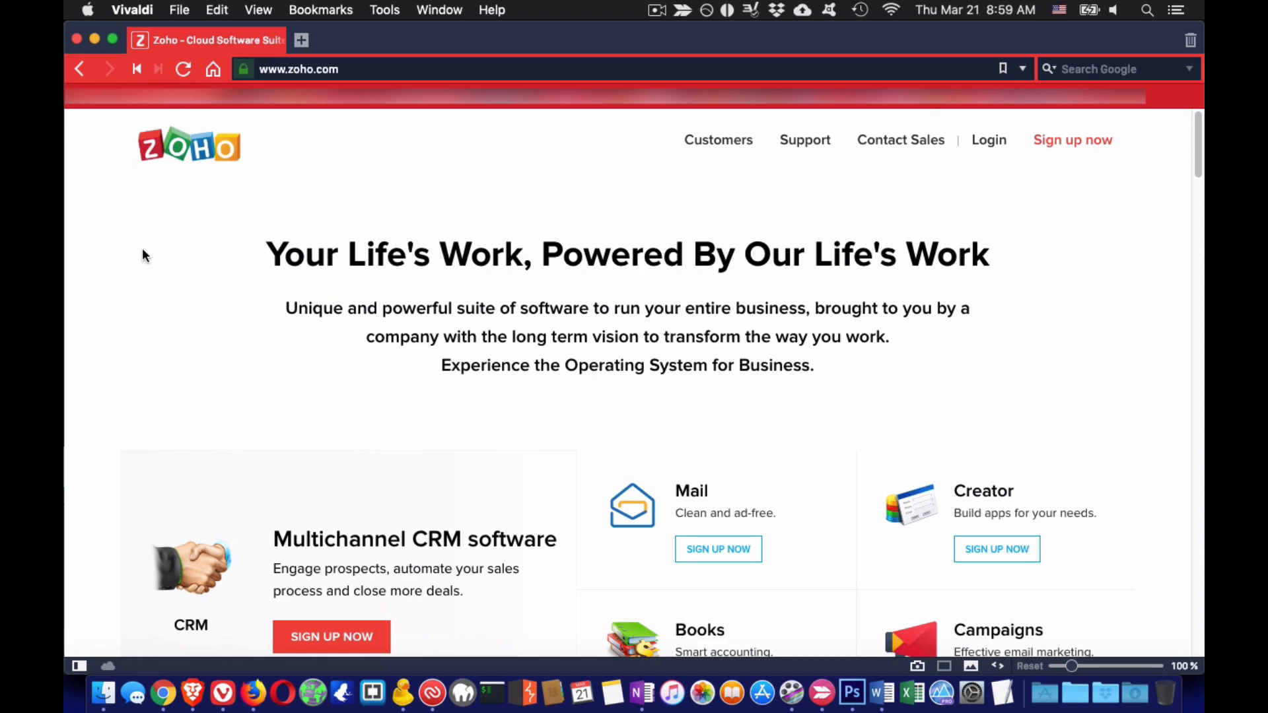
mouse_move(251, 295)
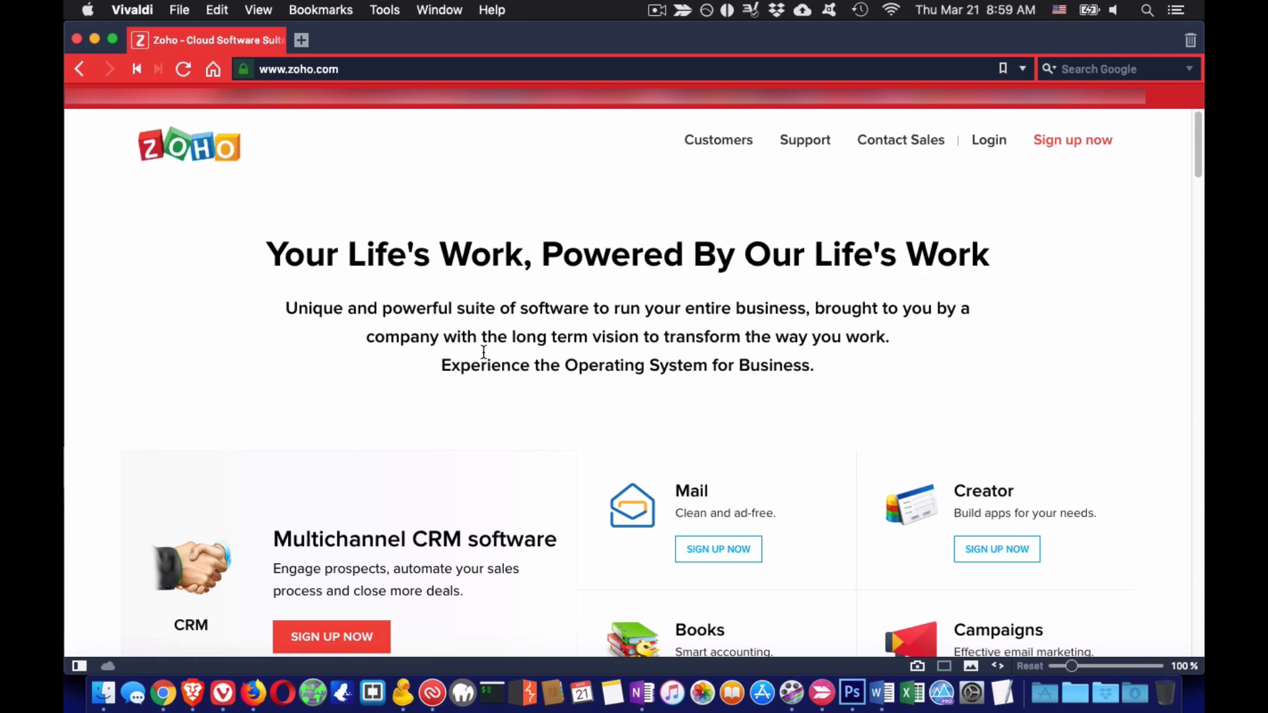
Reach the Zoho Mail pricing page and bring the Forever Free Plan into view
click(718, 550)
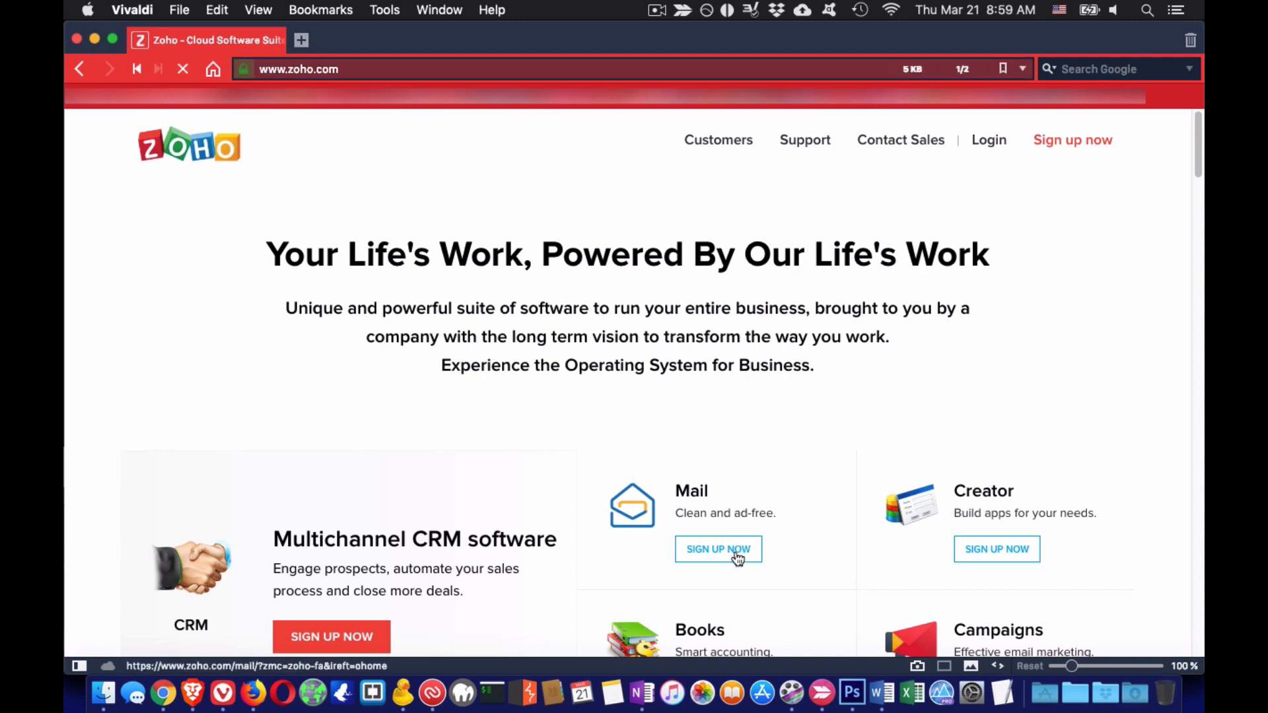
click(717, 550)
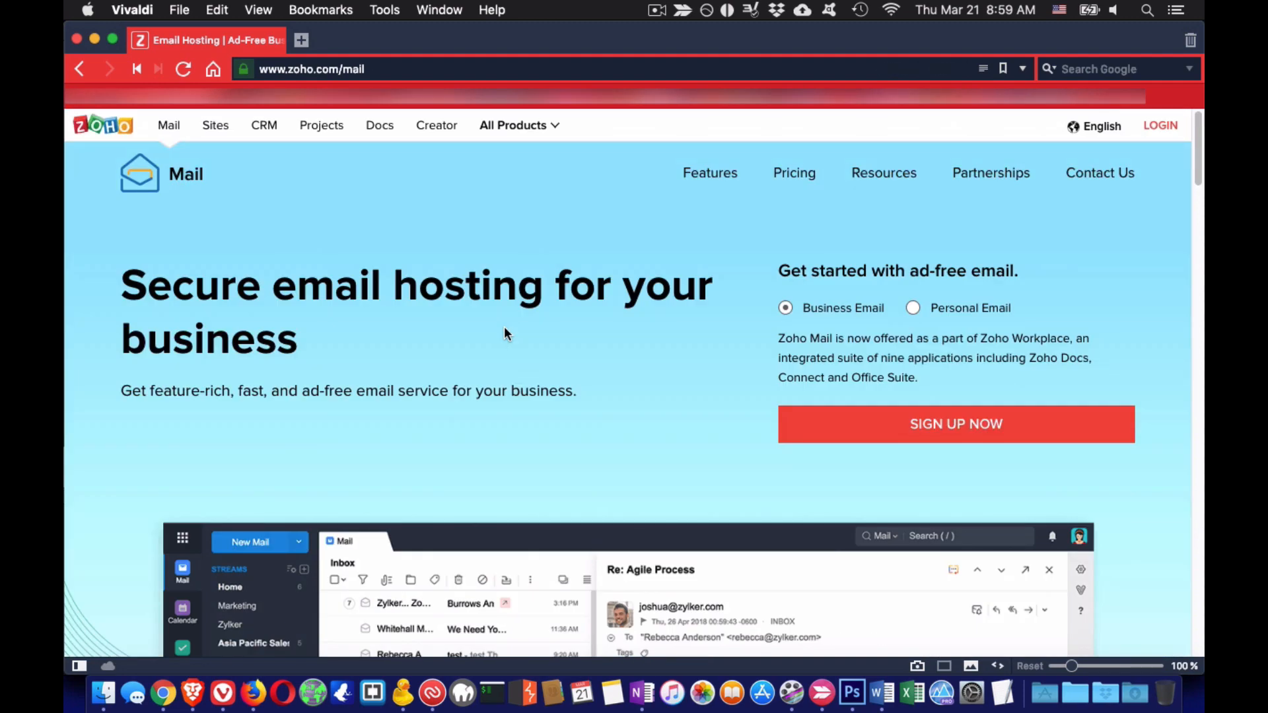
scroll(down, 3)
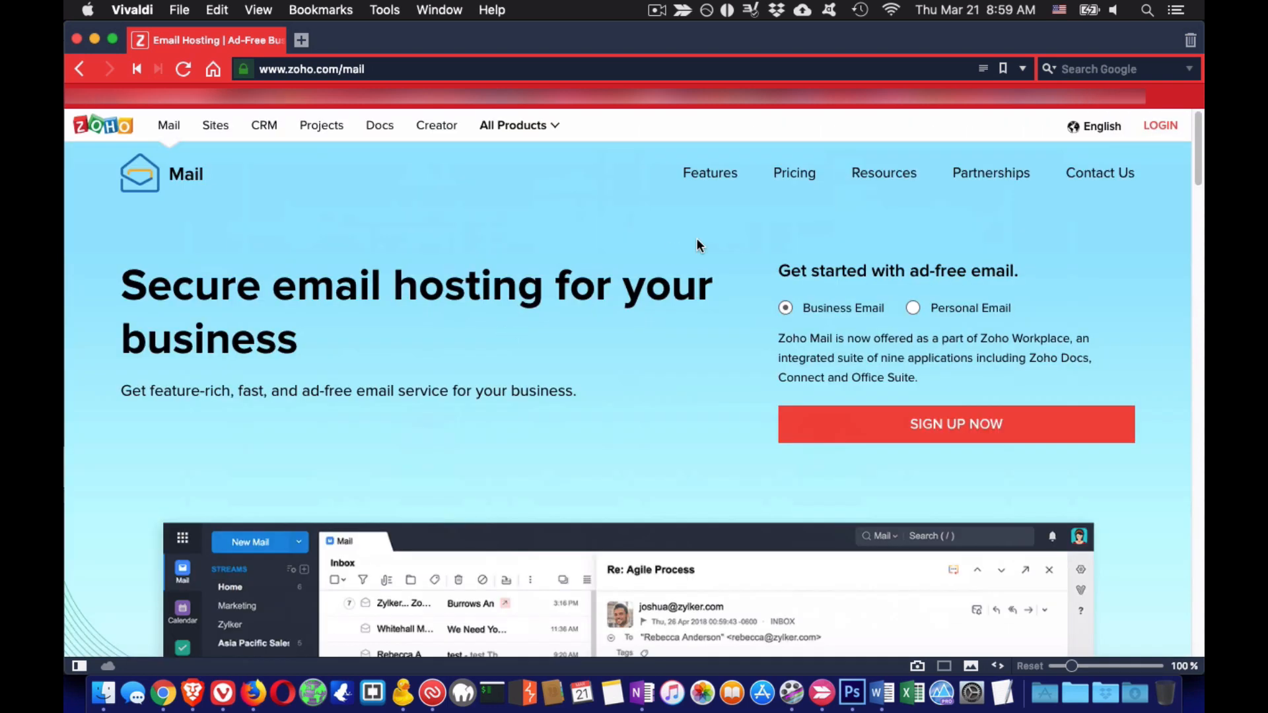
click(794, 172)
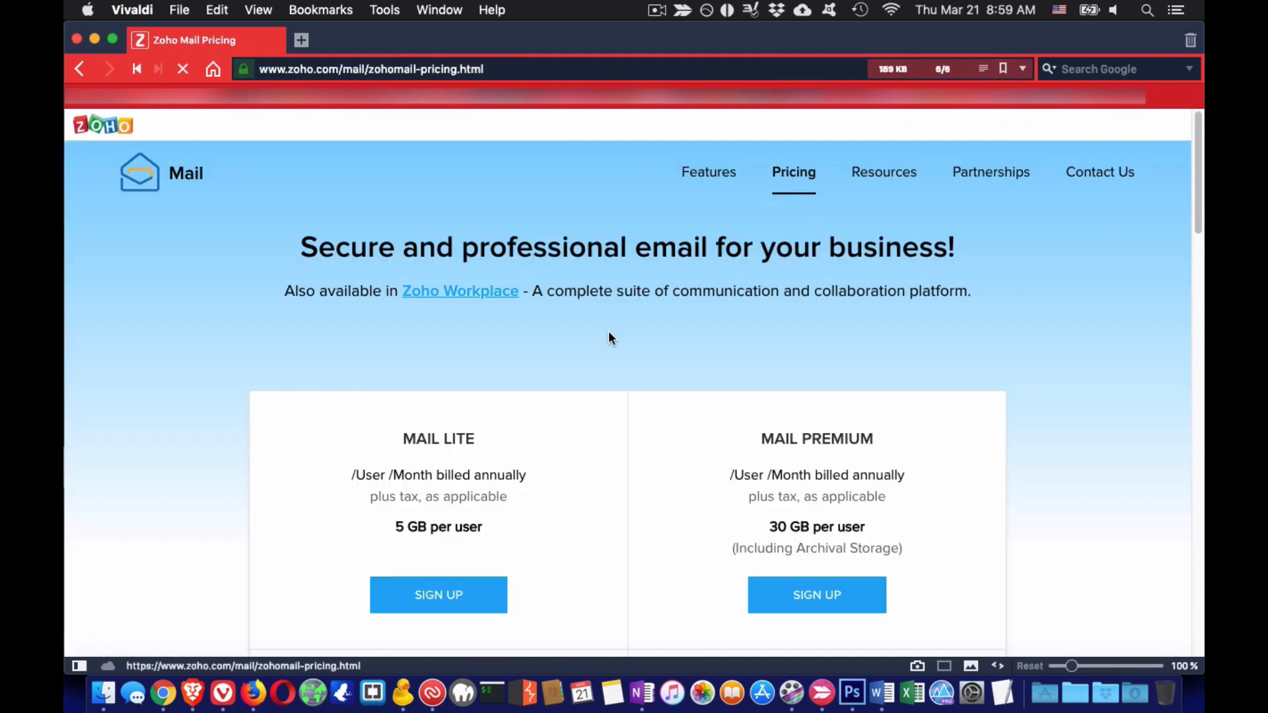
scroll(down, 3)
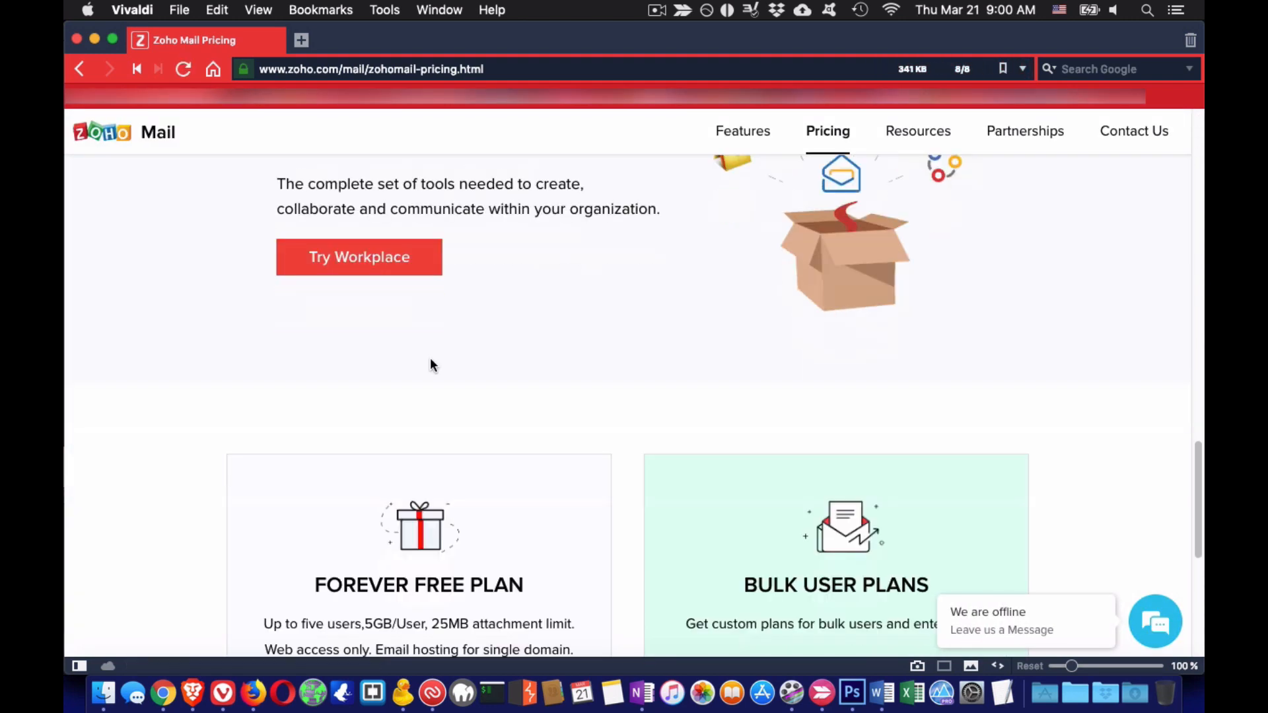
scroll(down, 3)
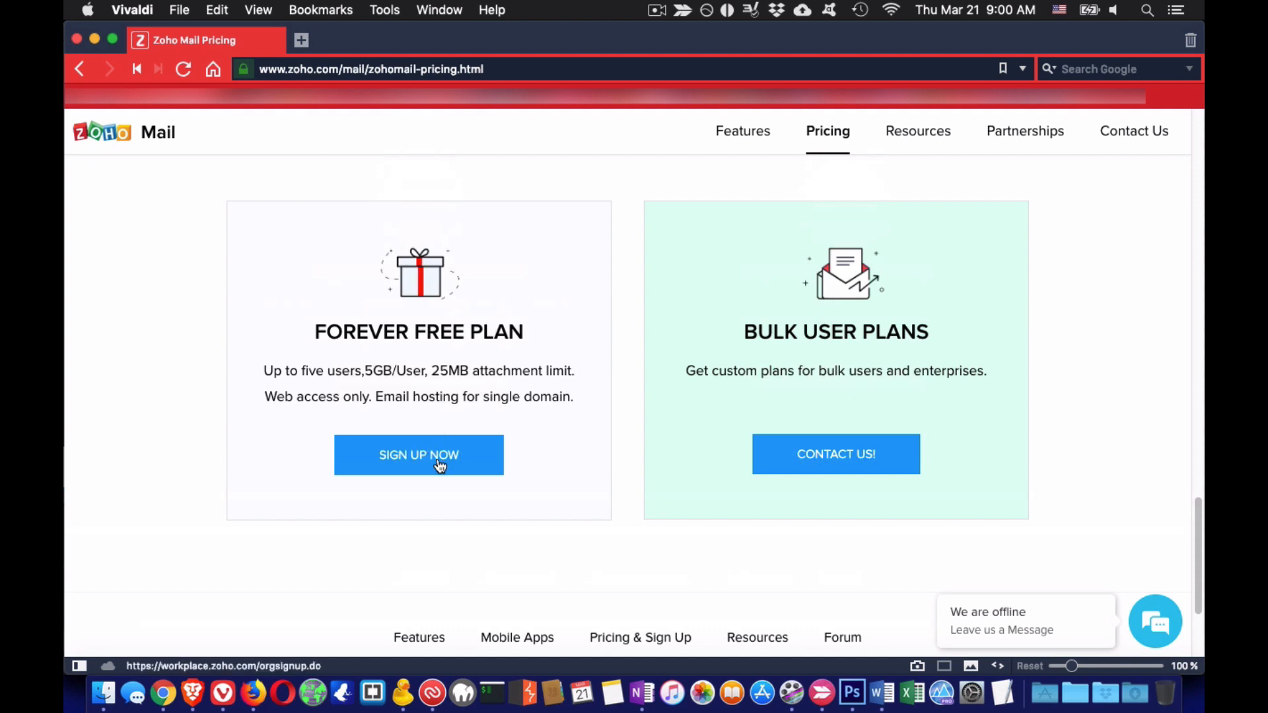
Sign up for the Forever Free Plan with an existing domain and submit the registration details
click(418, 454)
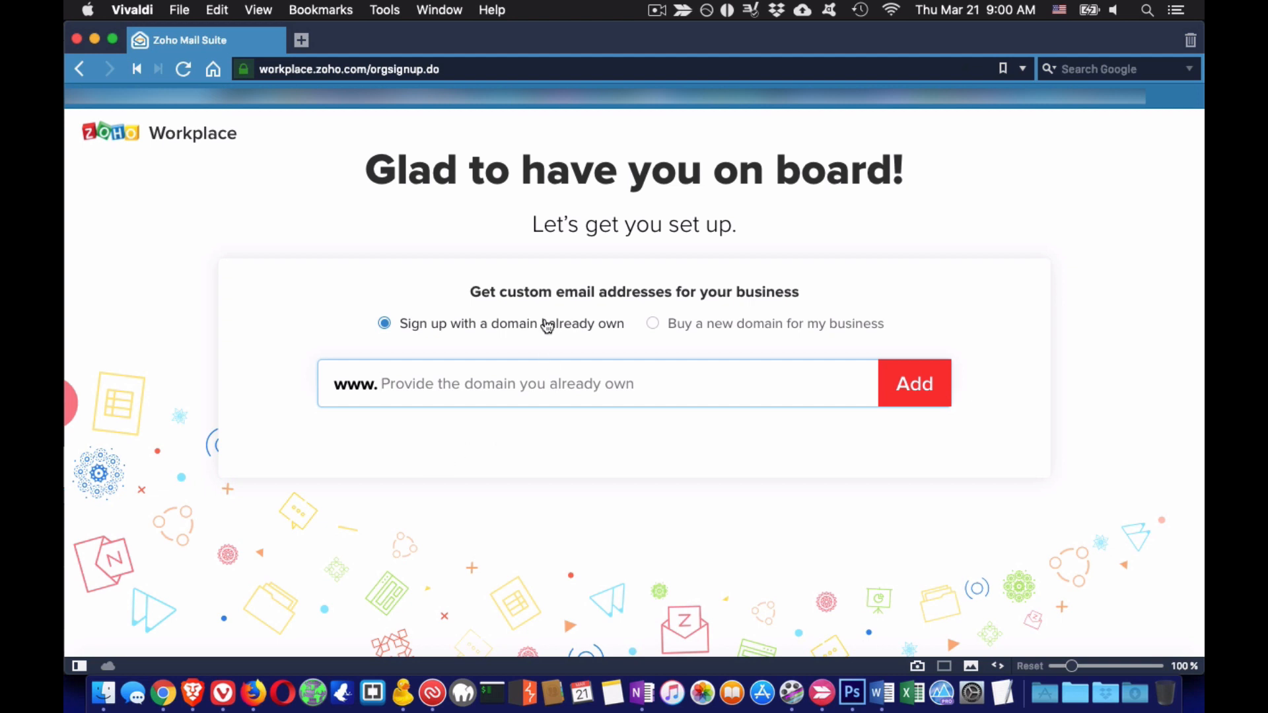
text(webr)
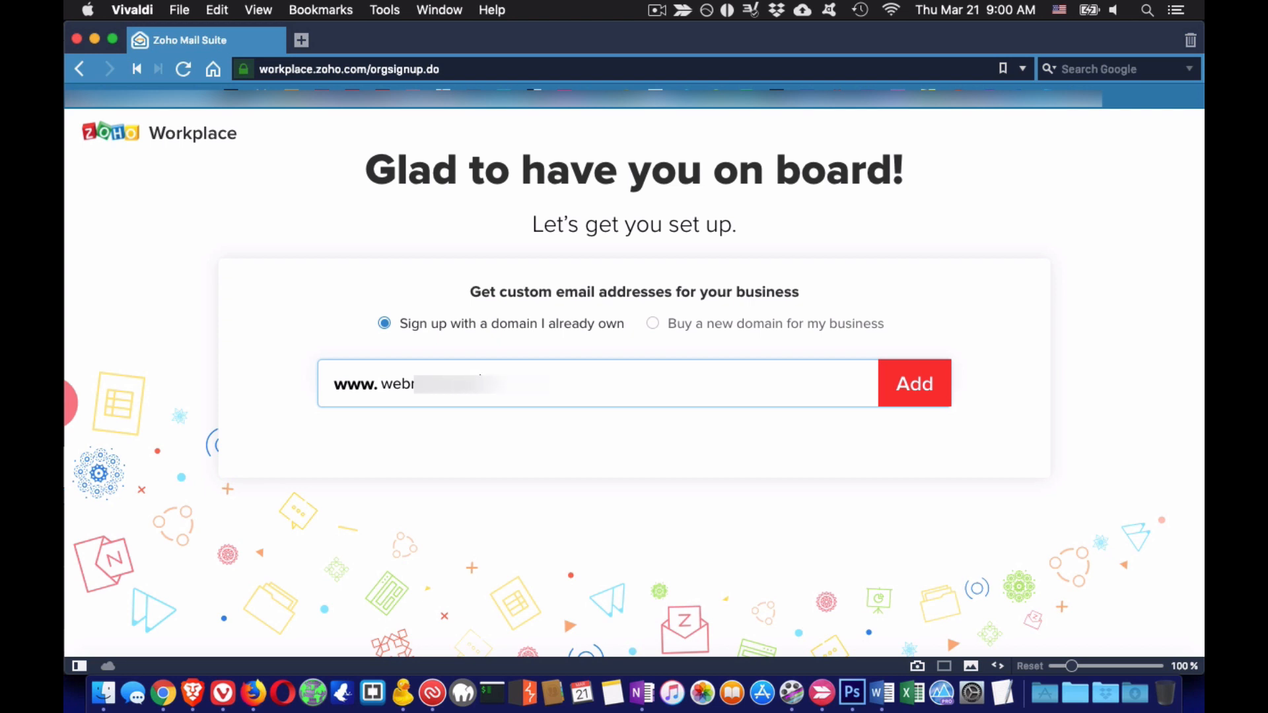
click(915, 383)
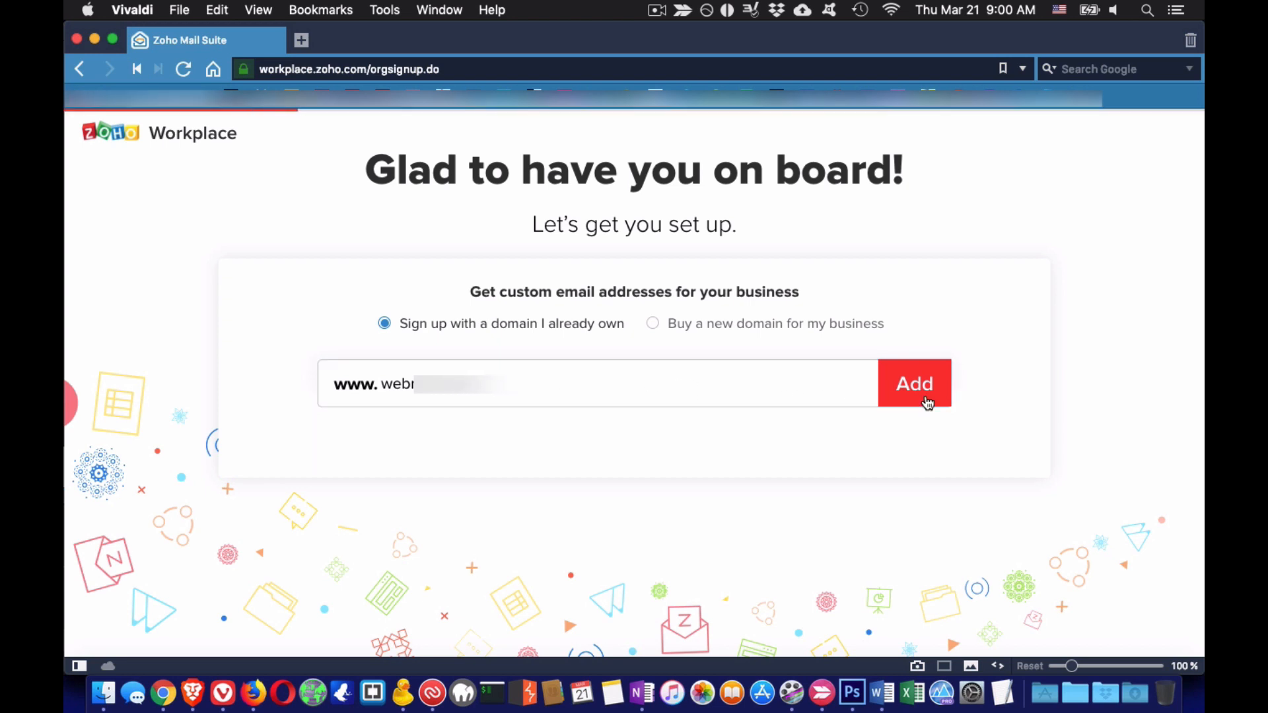
click(914, 383)
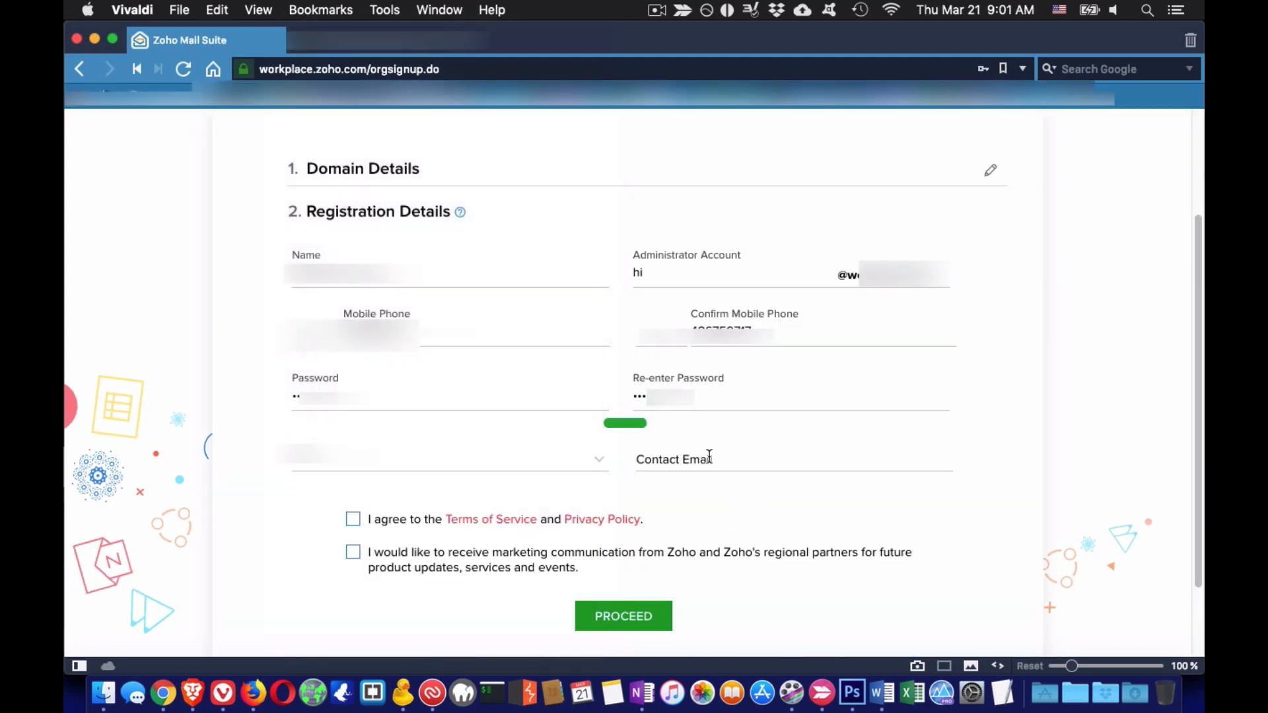
click(623, 616)
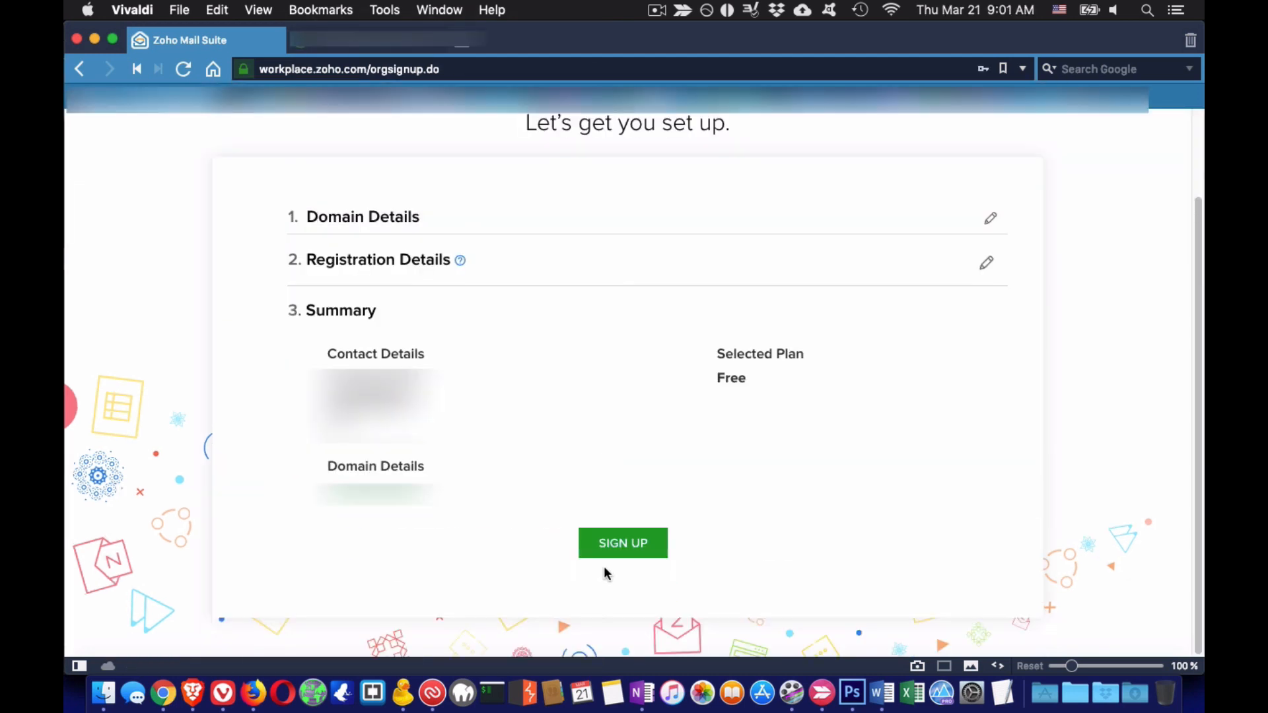
mouse_move(442, 558)
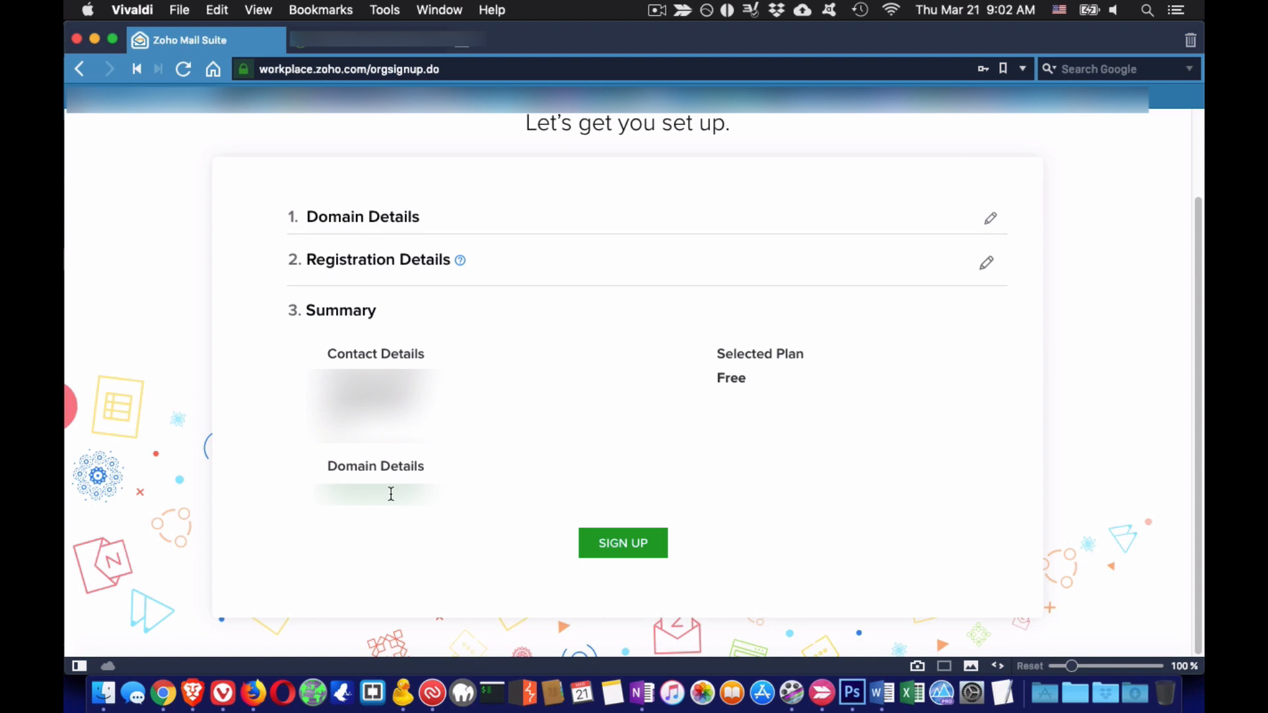
click(622, 543)
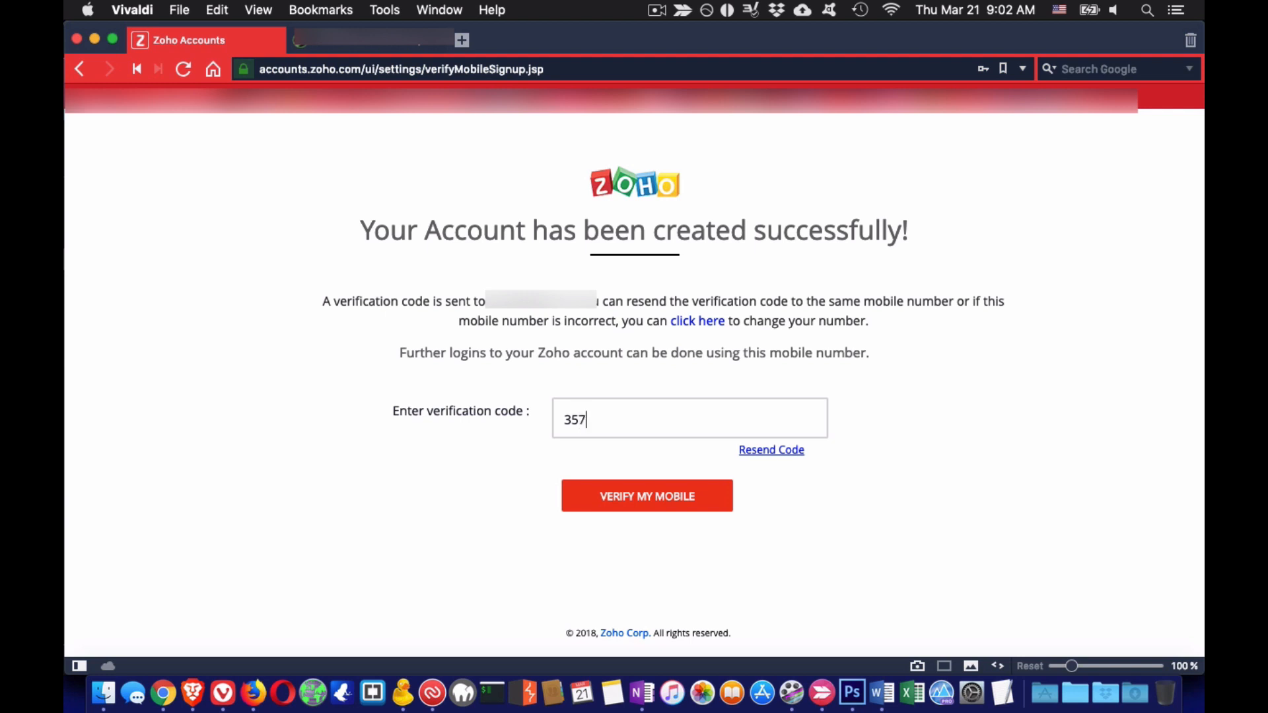
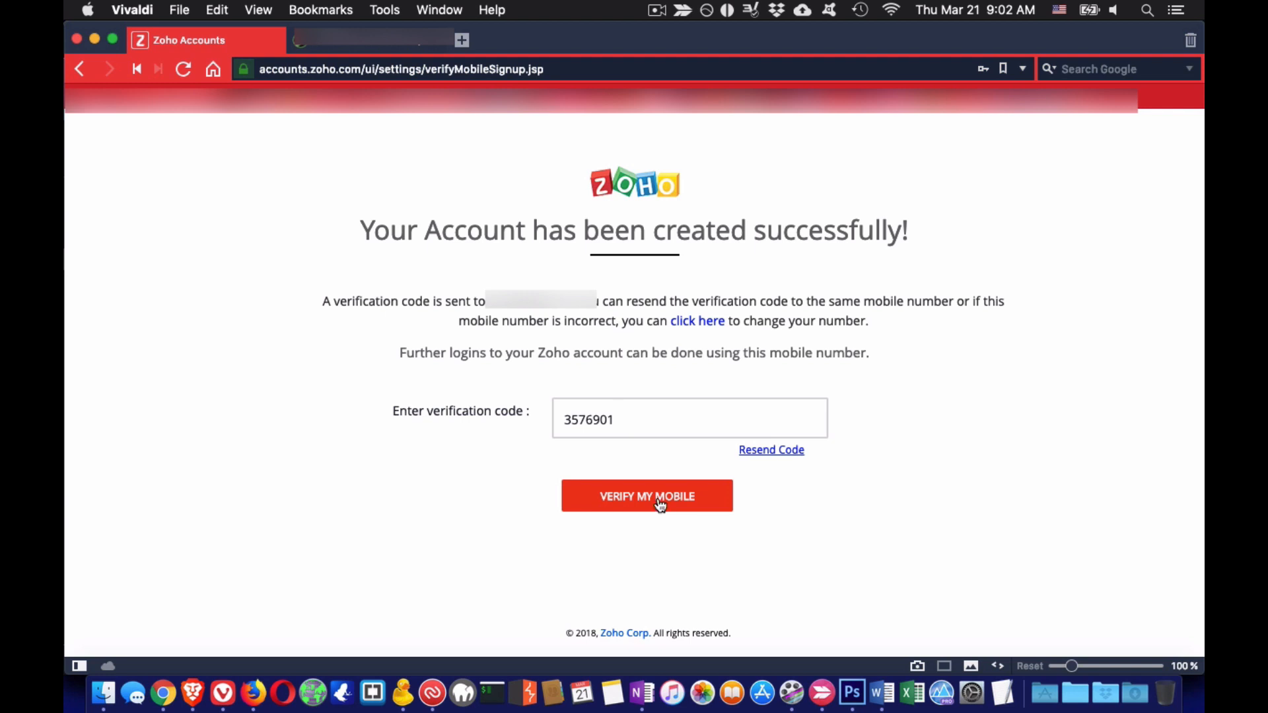
click(646, 496)
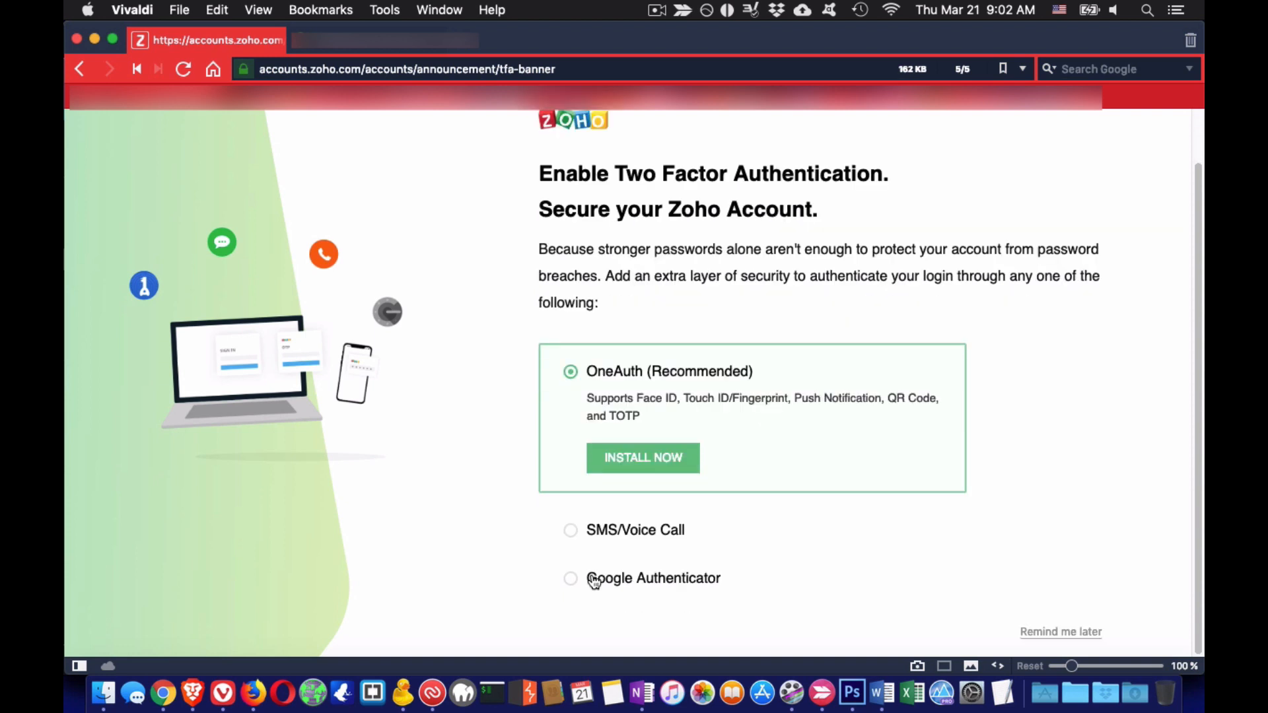
Enable Google Authenticator two-factor authentication with the app code, then continue to Zoho Mail
click(571, 579)
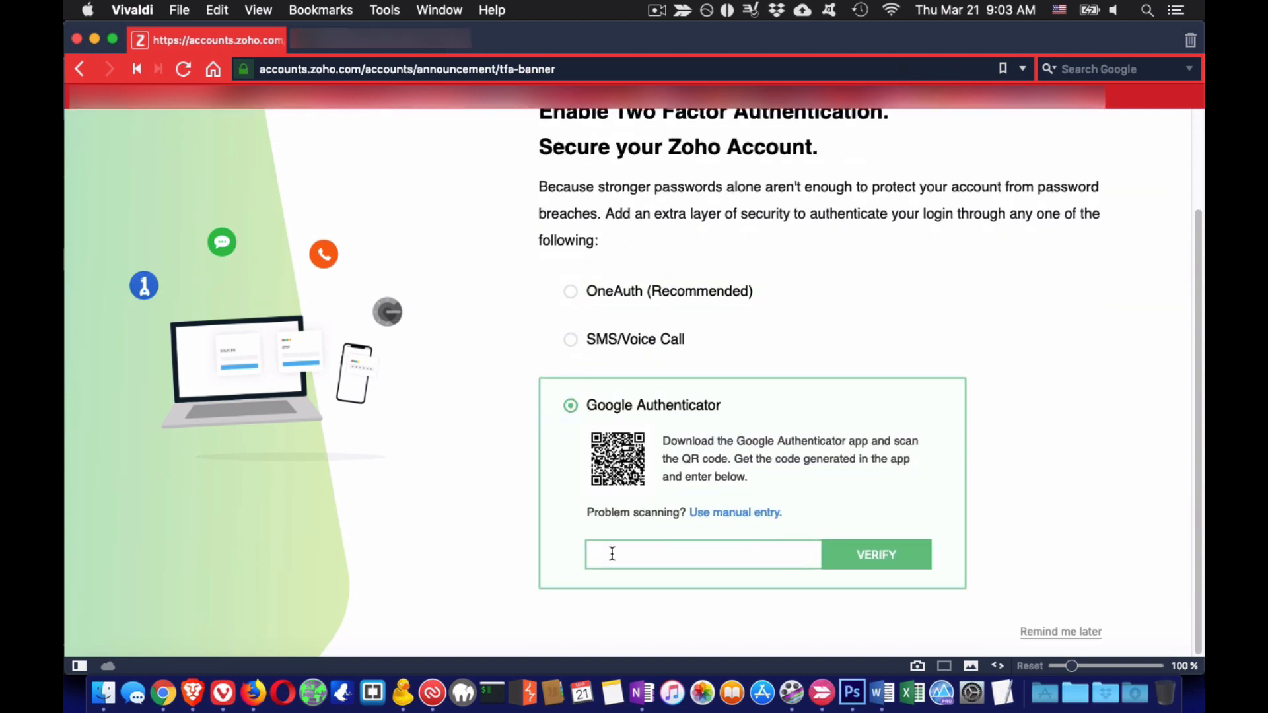
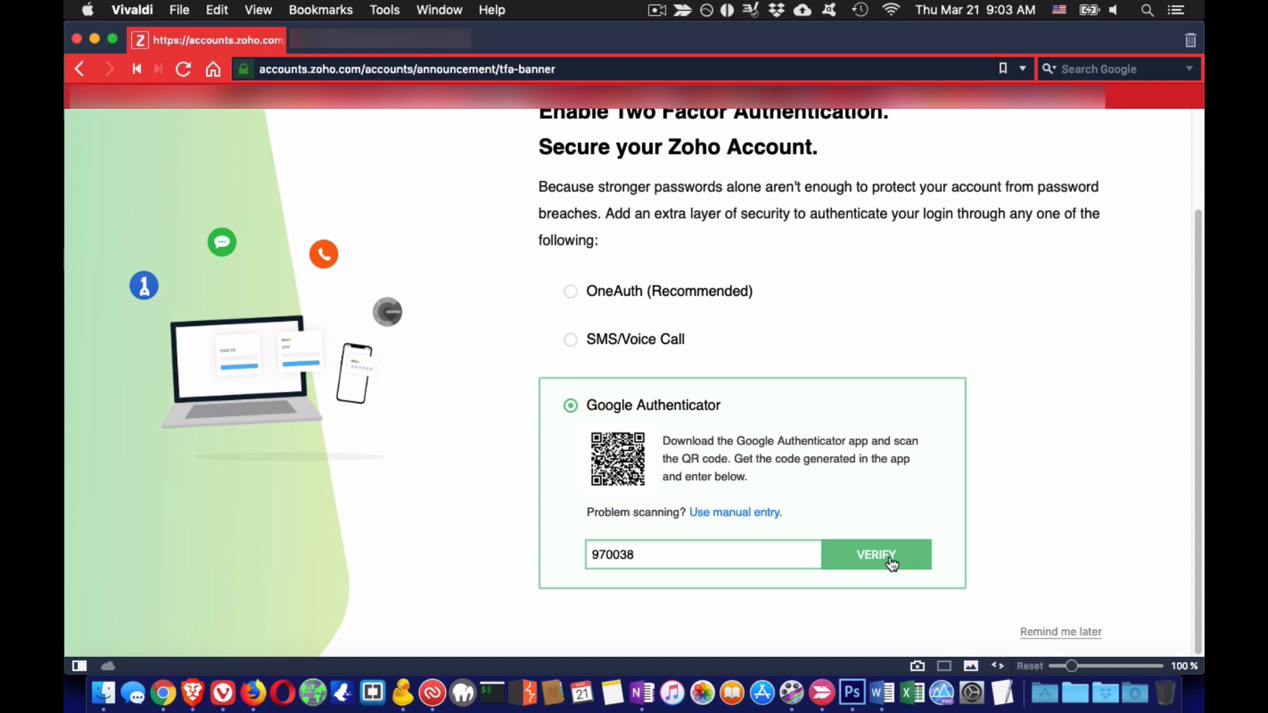
click(876, 554)
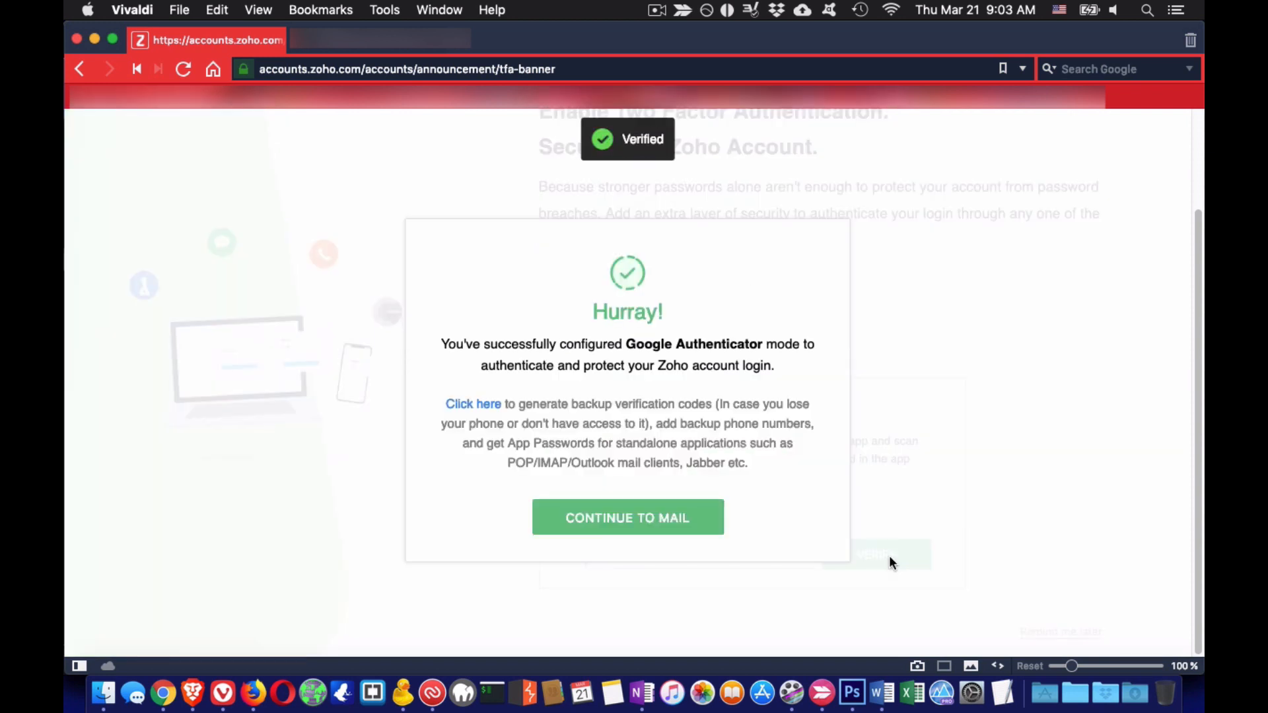
click(627, 518)
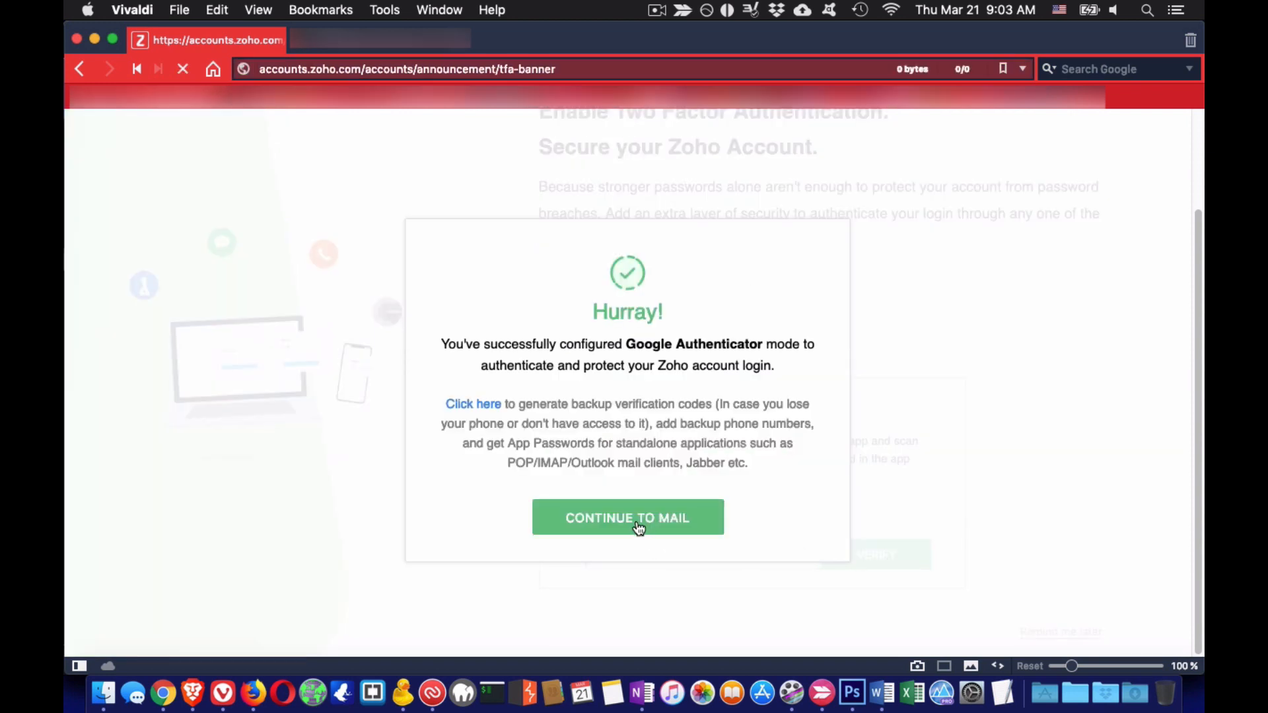
click(626, 518)
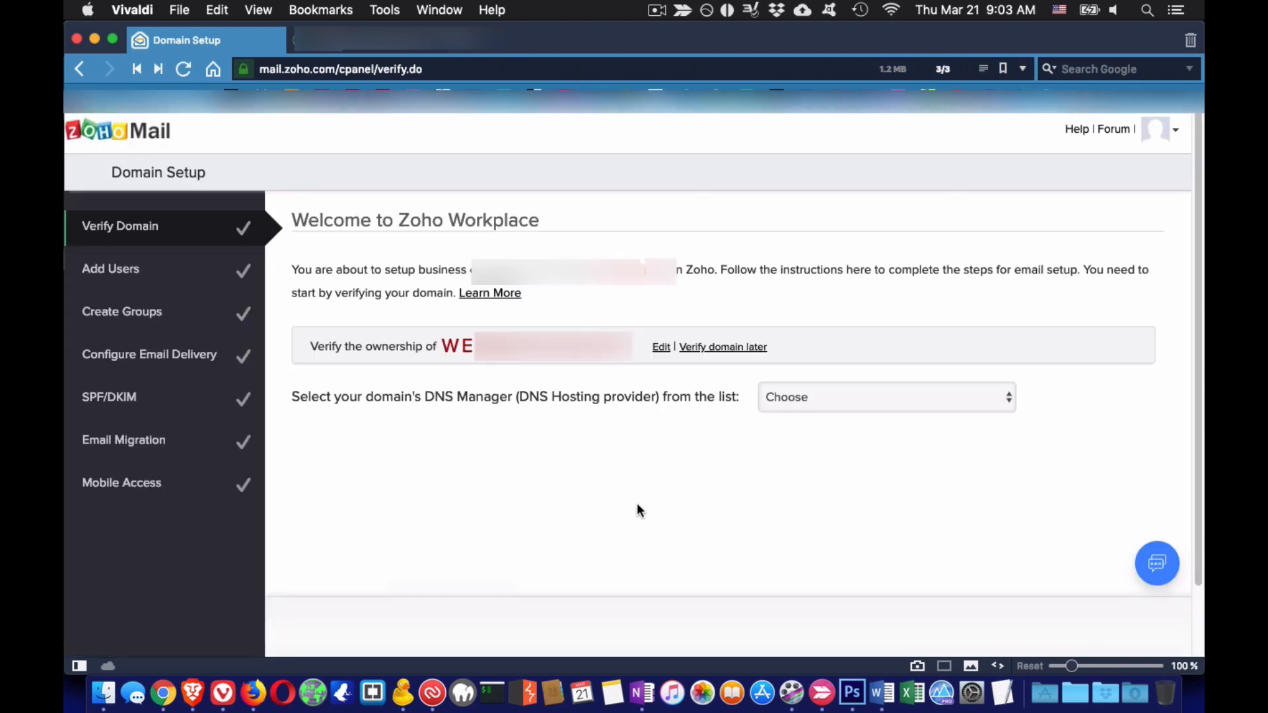
mouse_move(722, 346)
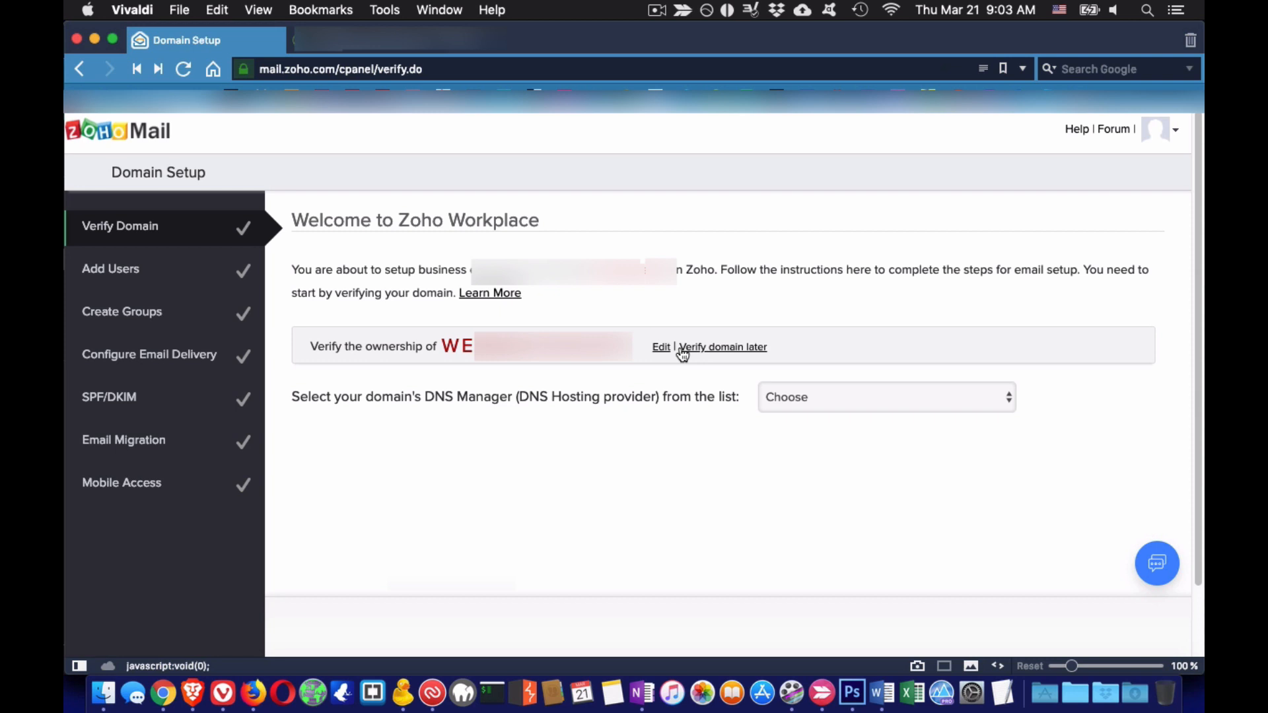
mouse_move(709, 358)
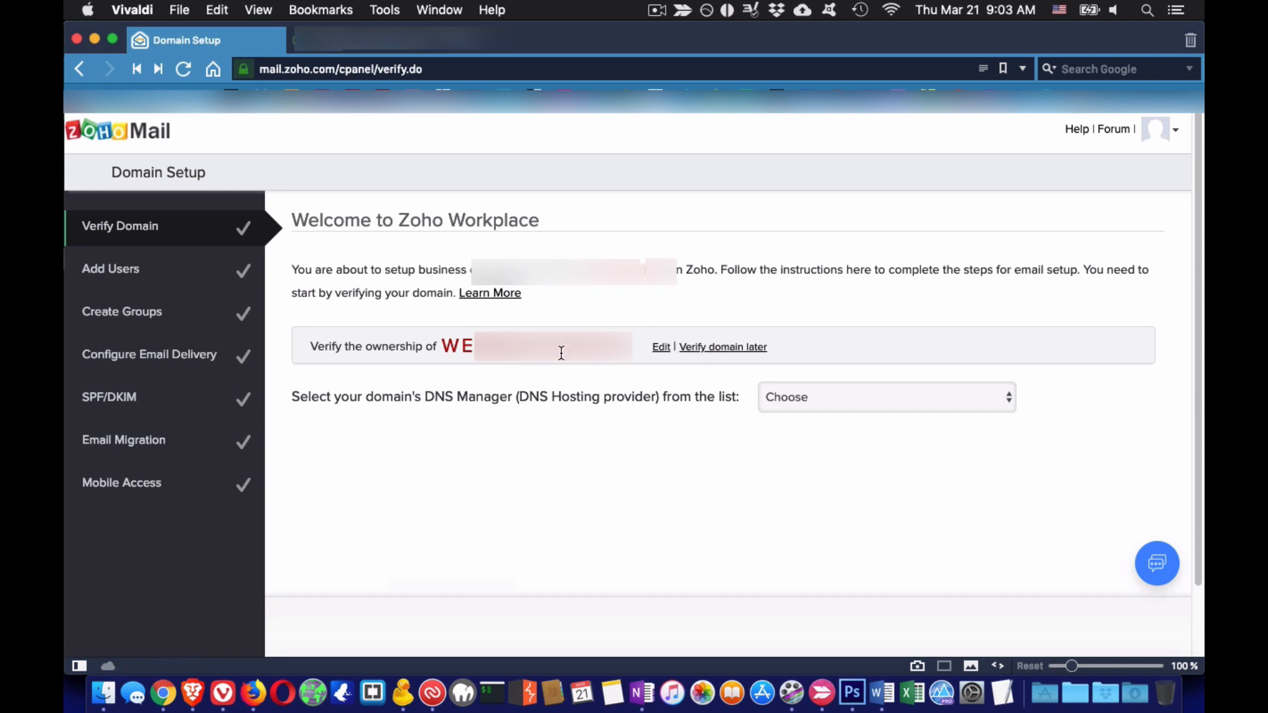
Choose Others.. as the DNS provider to show the TXT verification record
click(886, 398)
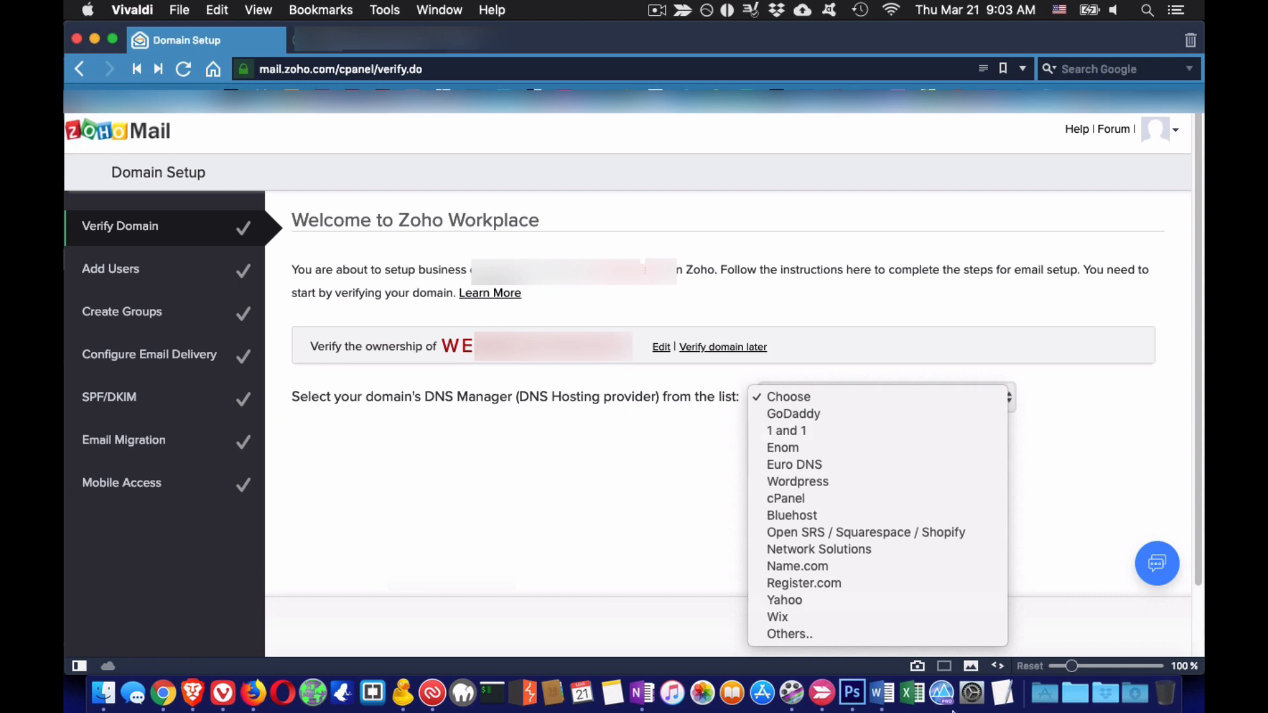
click(790, 634)
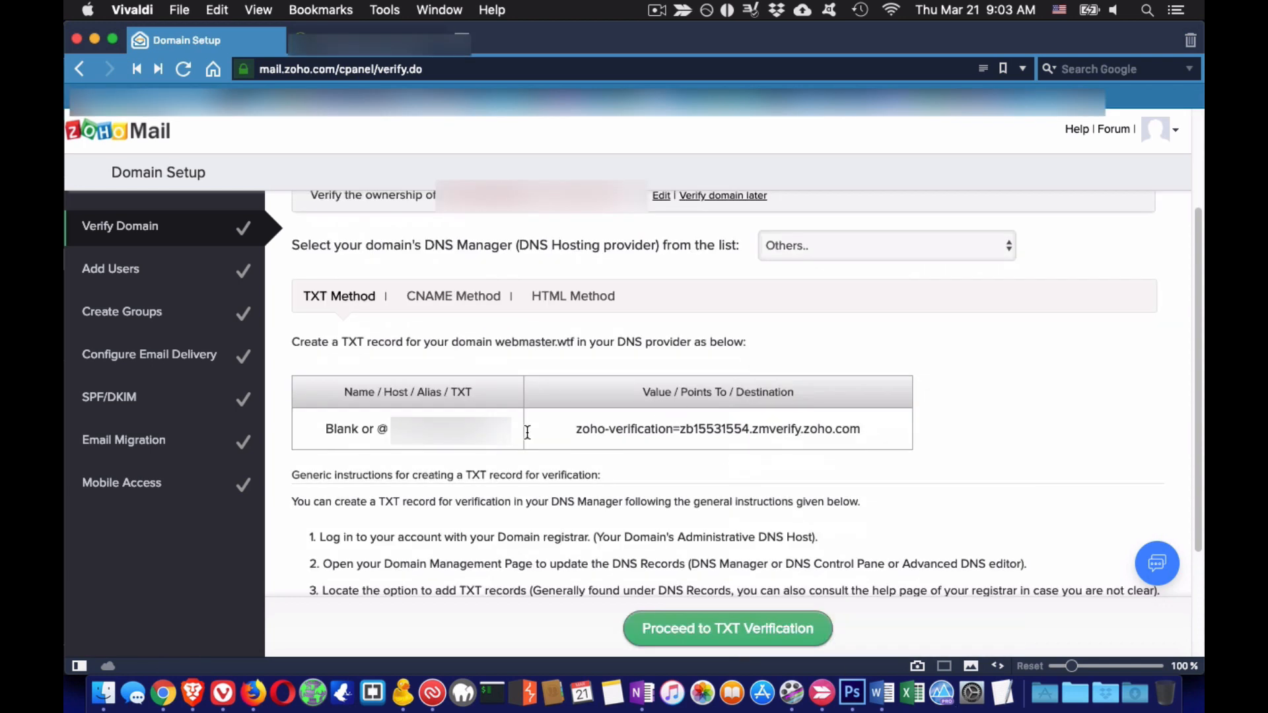
mouse_move(779, 265)
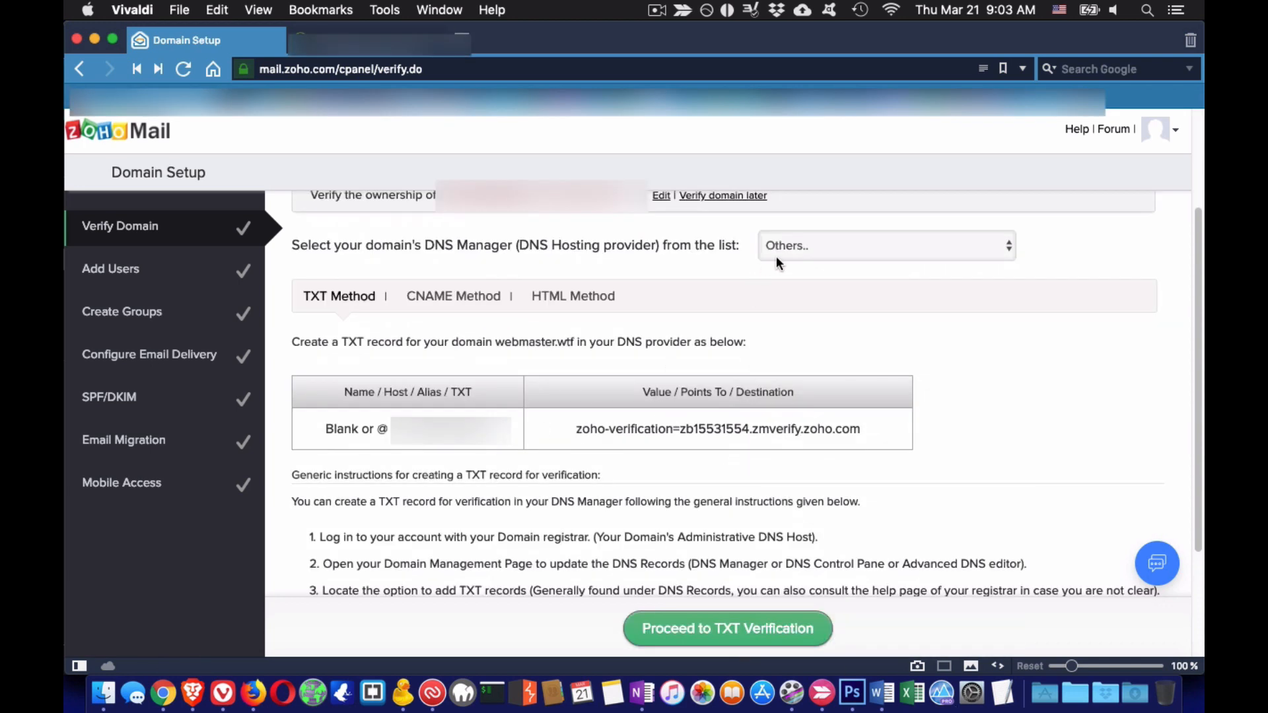
mouse_move(162, 694)
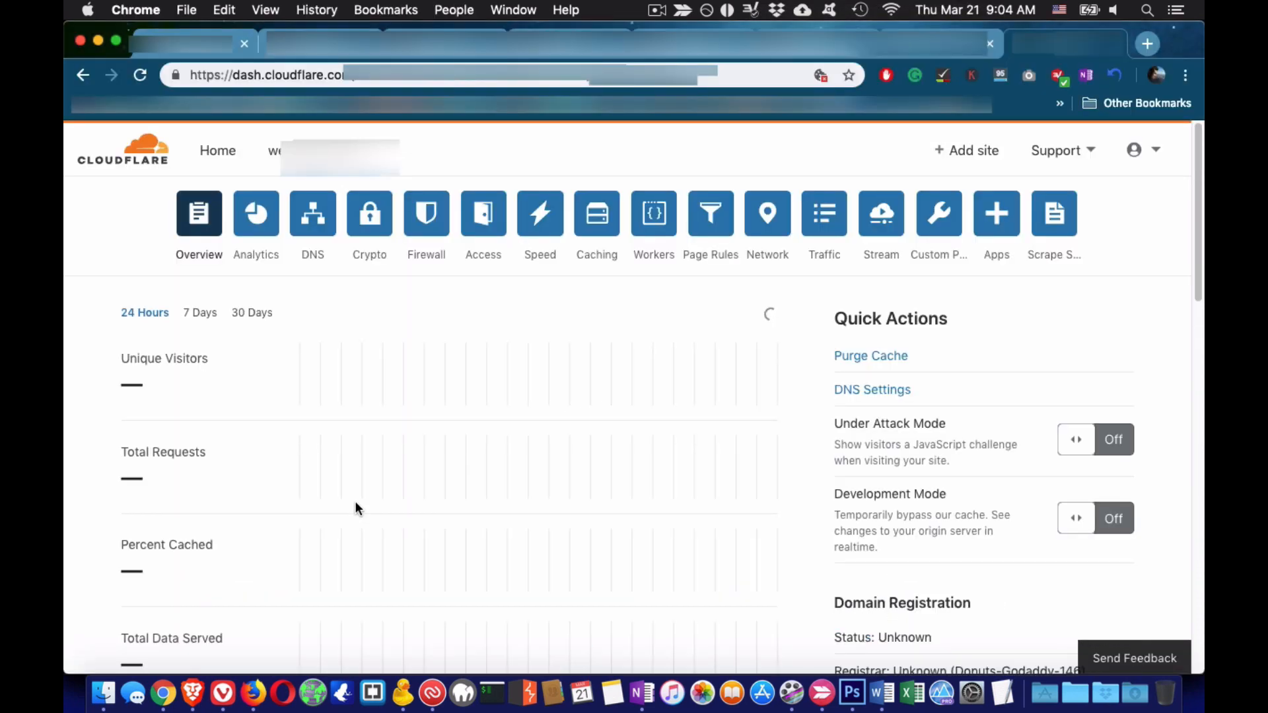
Add a TXT record with the zoho-verification value to the domain's DNS and sort records by type
click(312, 214)
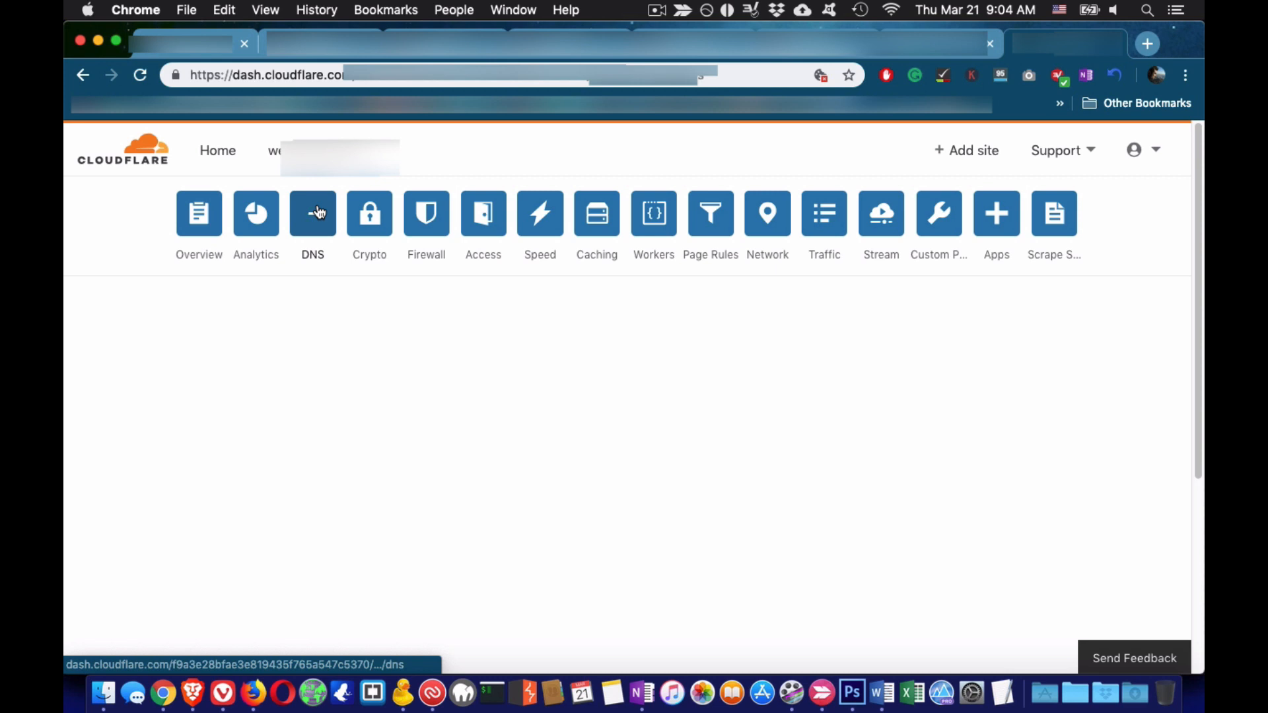
click(312, 214)
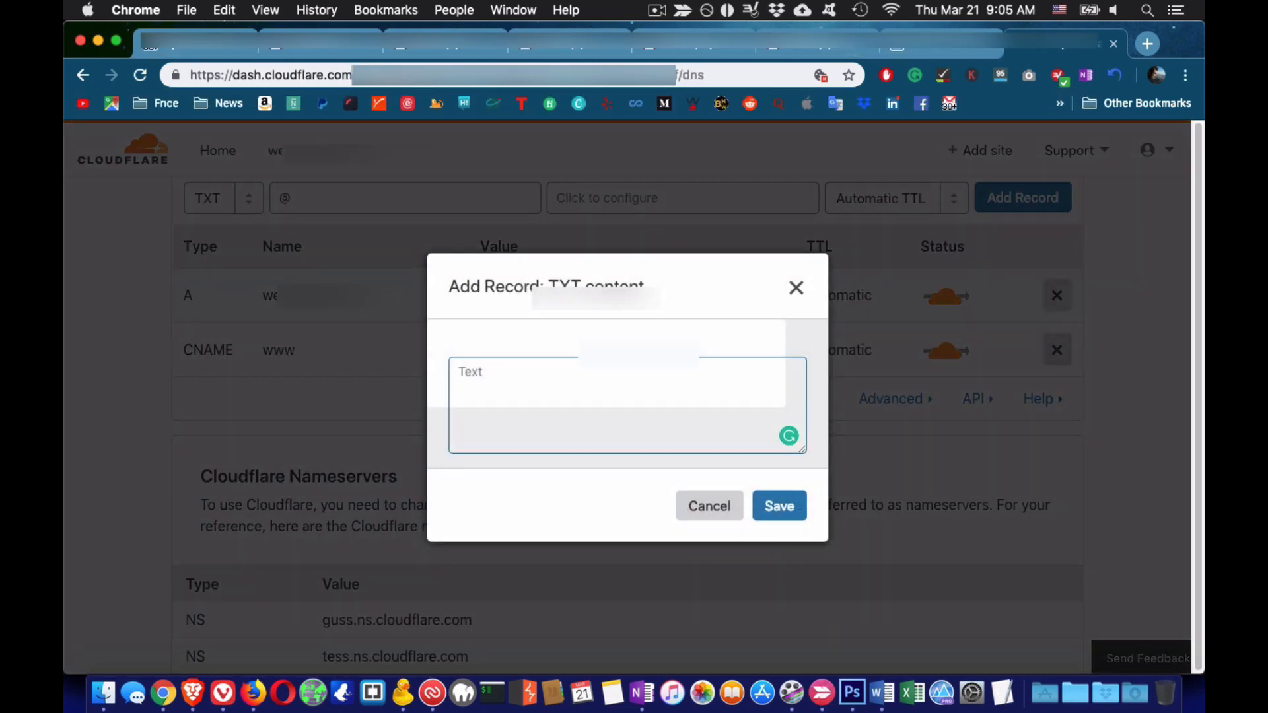
click(777, 506)
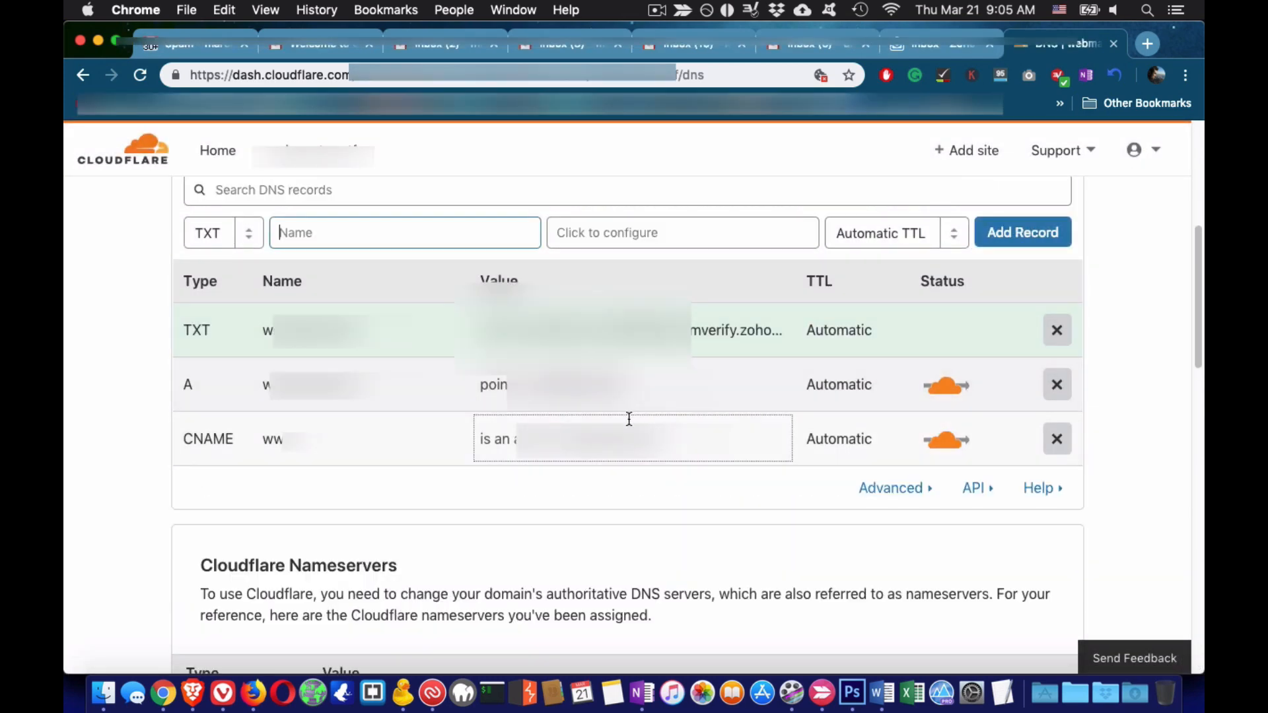
click(200, 280)
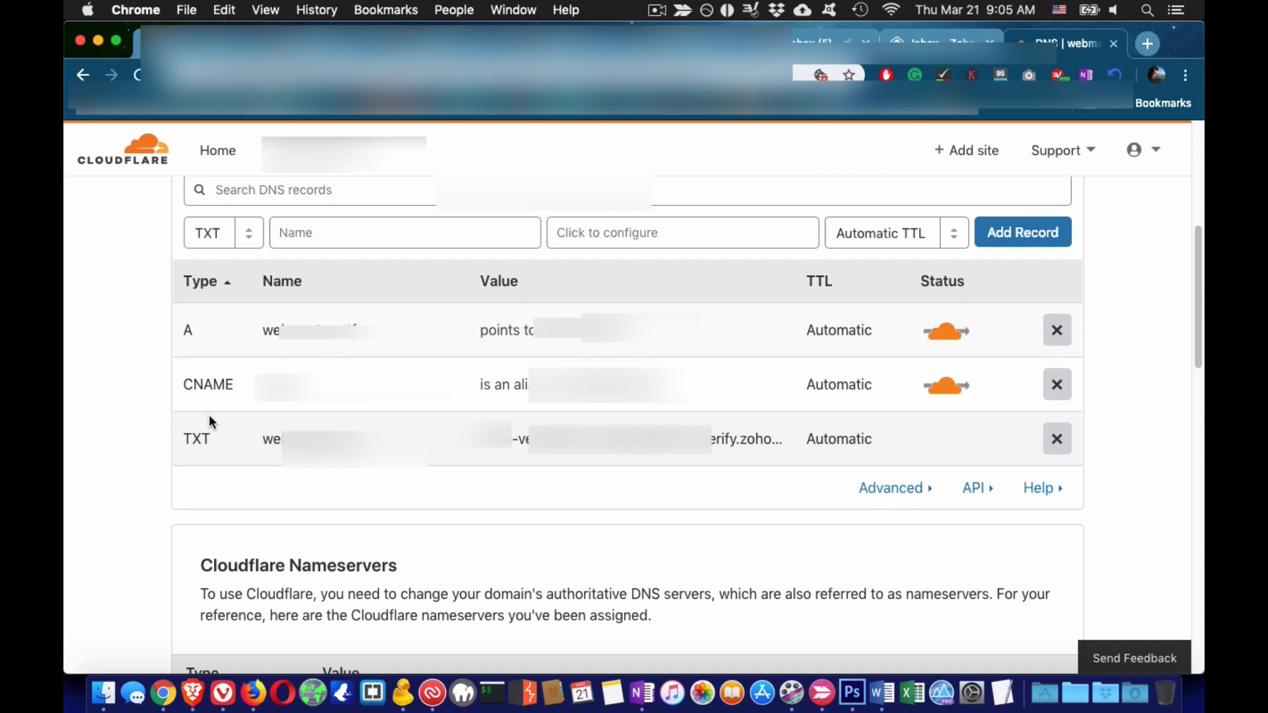
mouse_move(221, 694)
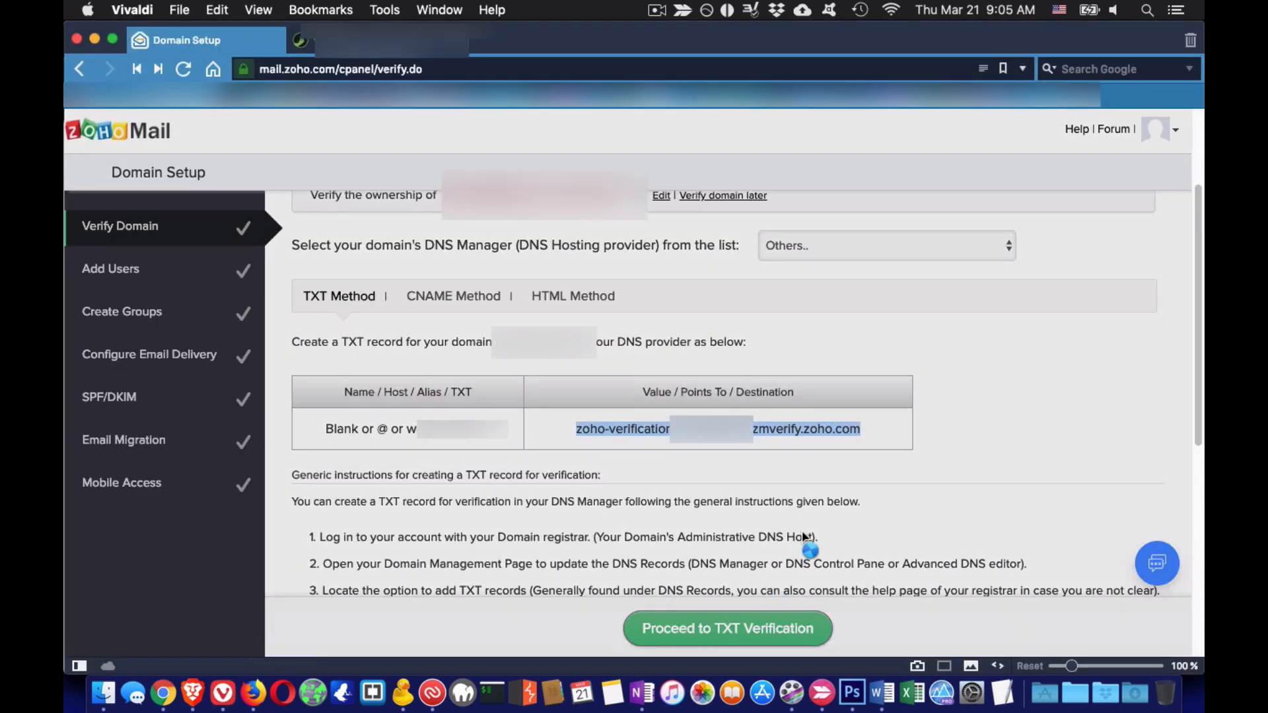
Run TXT verification of the domain and reach the account creation form
click(725, 628)
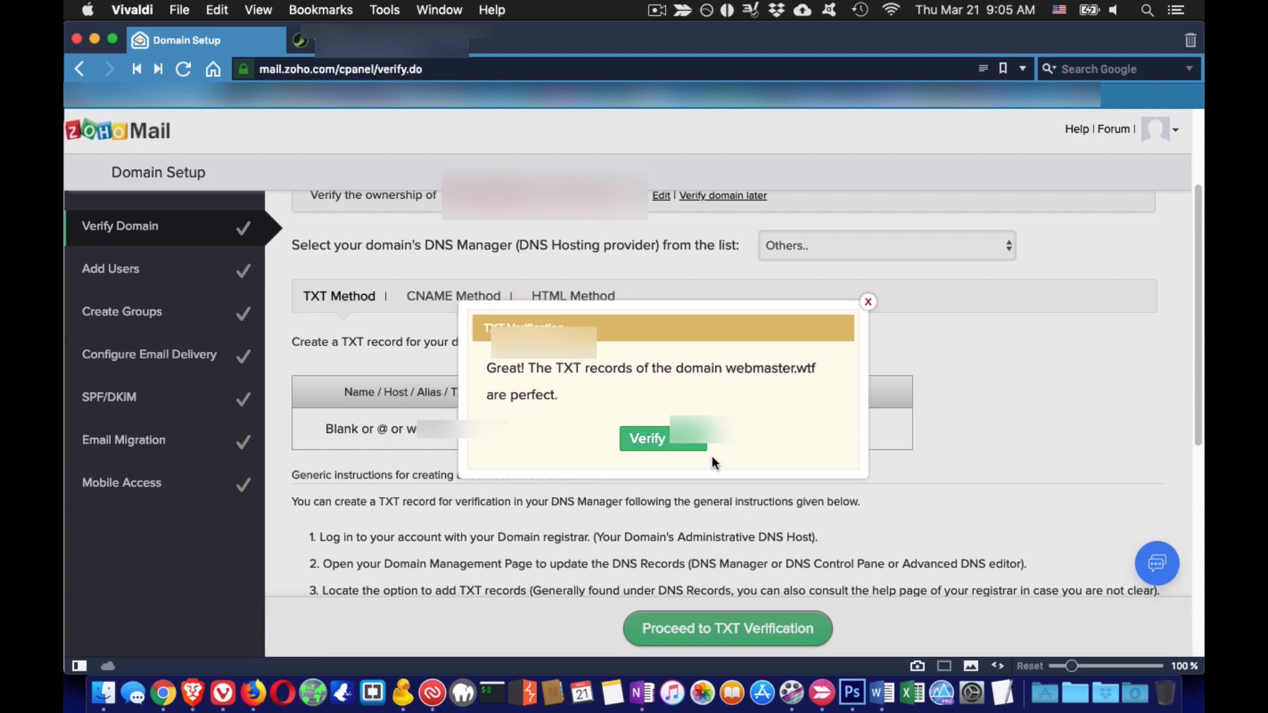
click(647, 439)
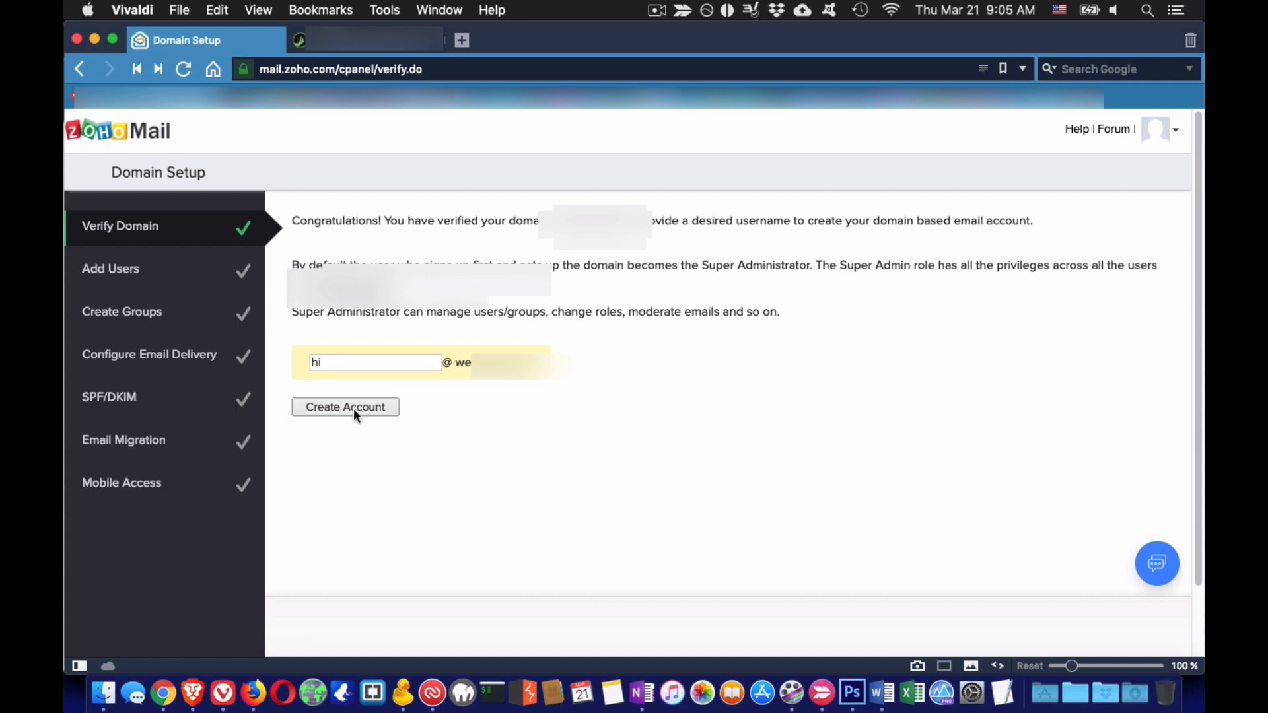
Create the first domain account, skip adding users, and select the mx.zoho.com server address
click(345, 407)
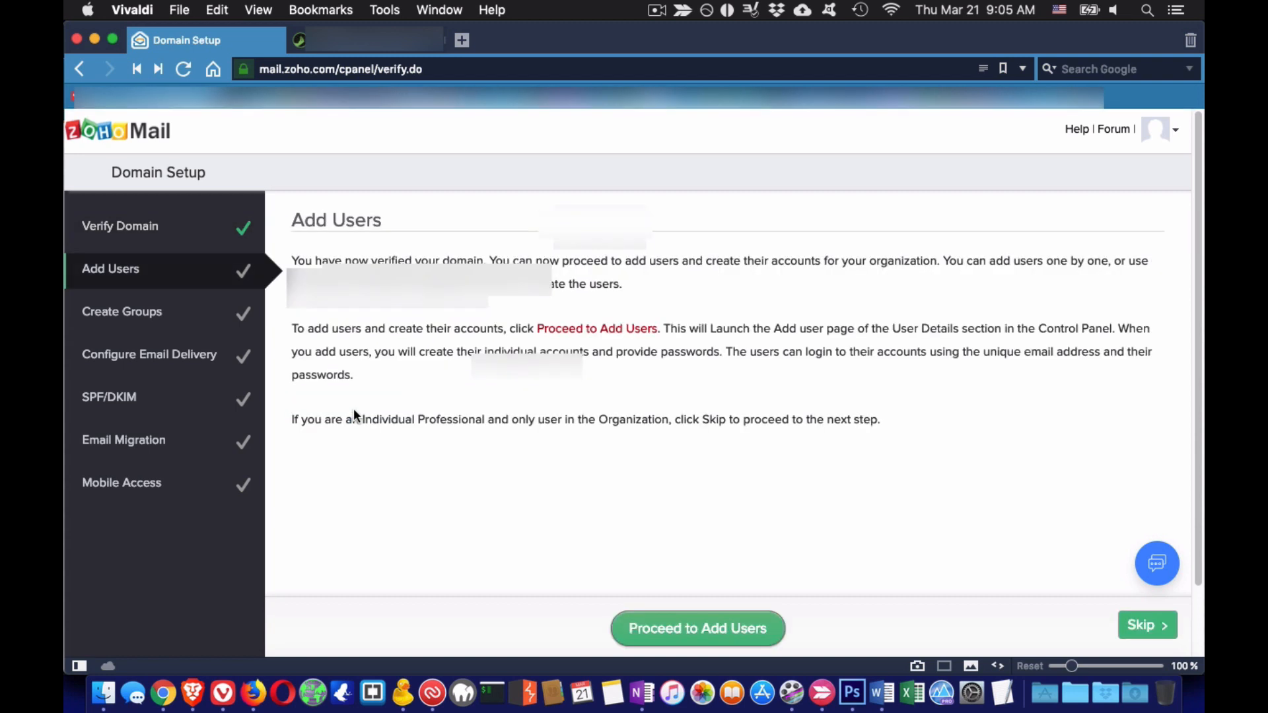
mouse_move(601, 396)
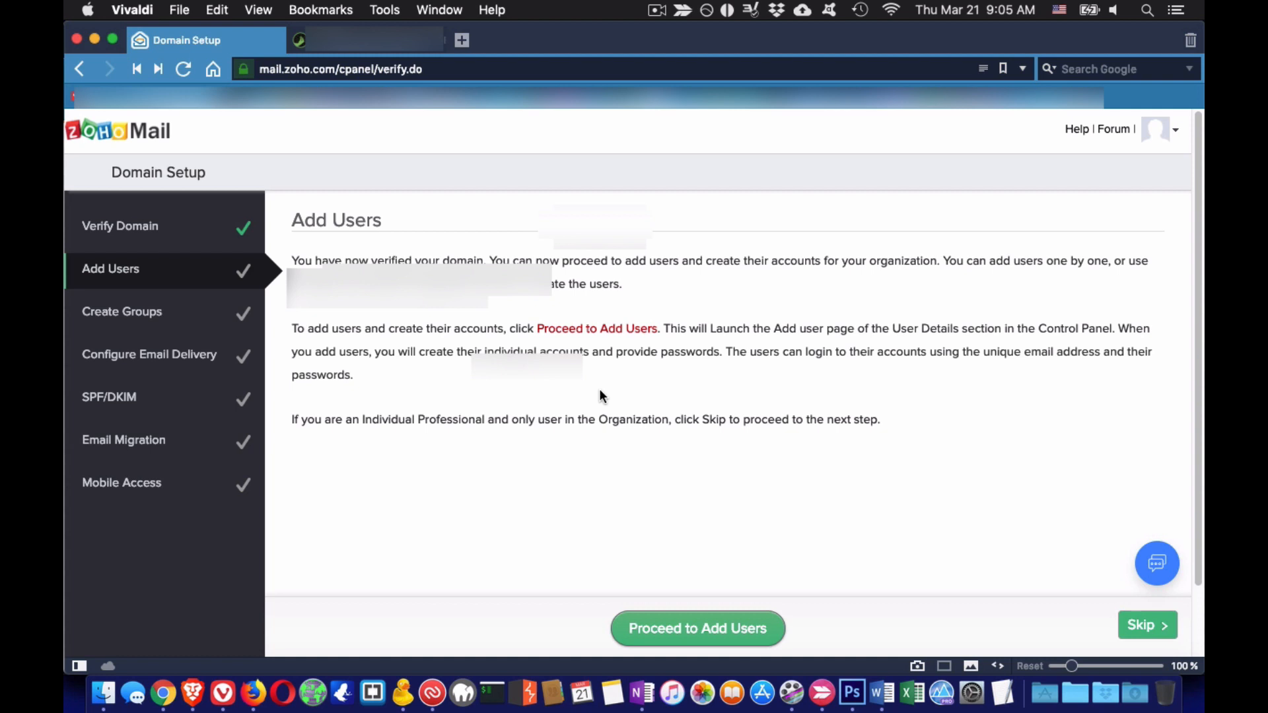
mouse_move(1147, 625)
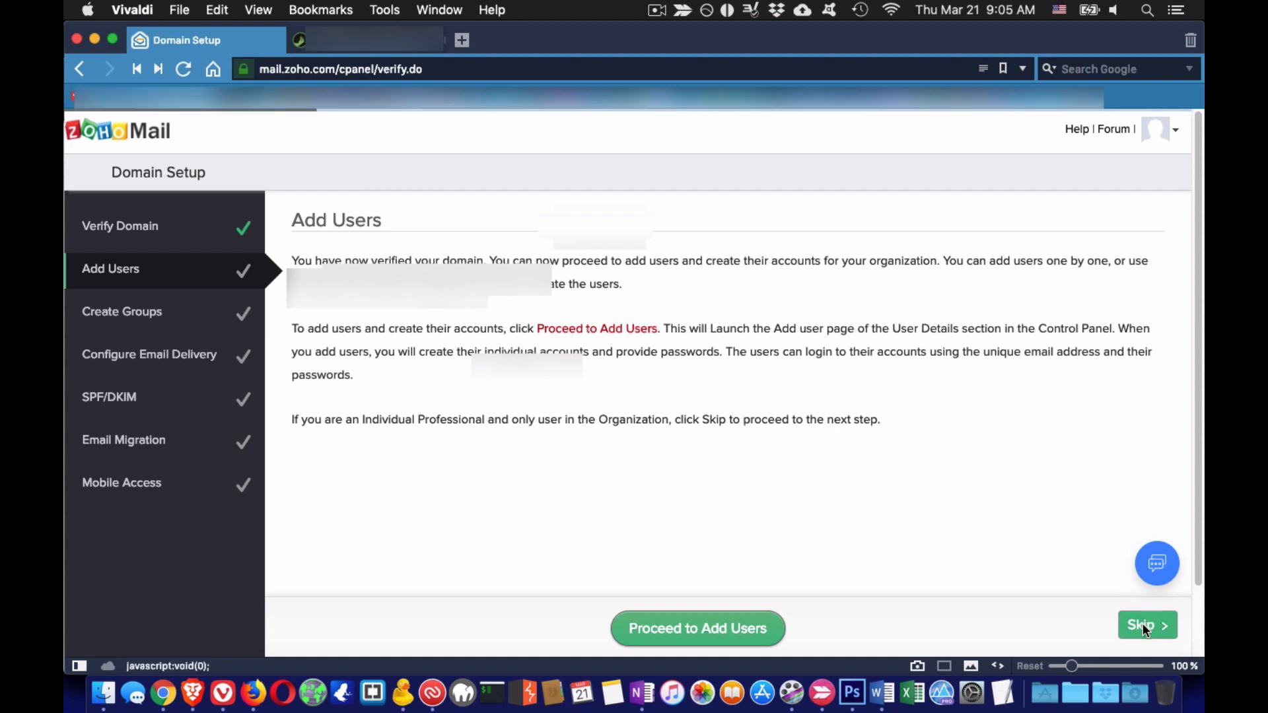
click(1146, 625)
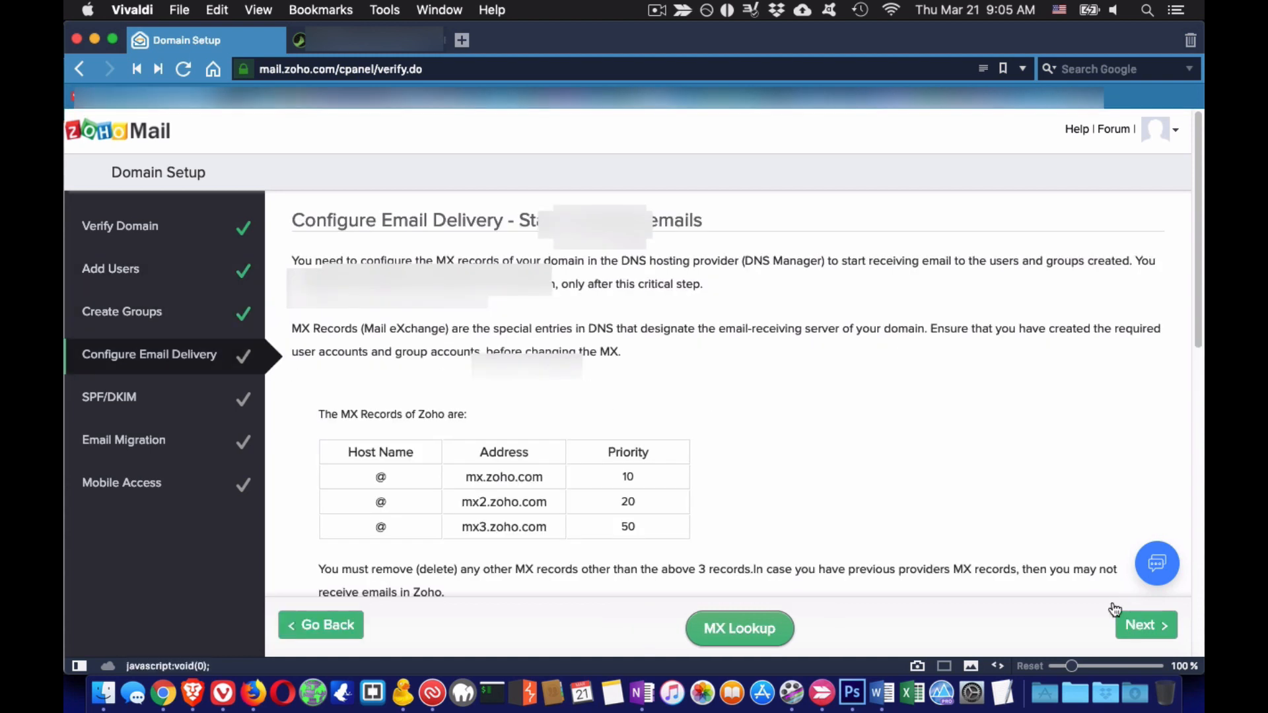
double_click(504, 476)
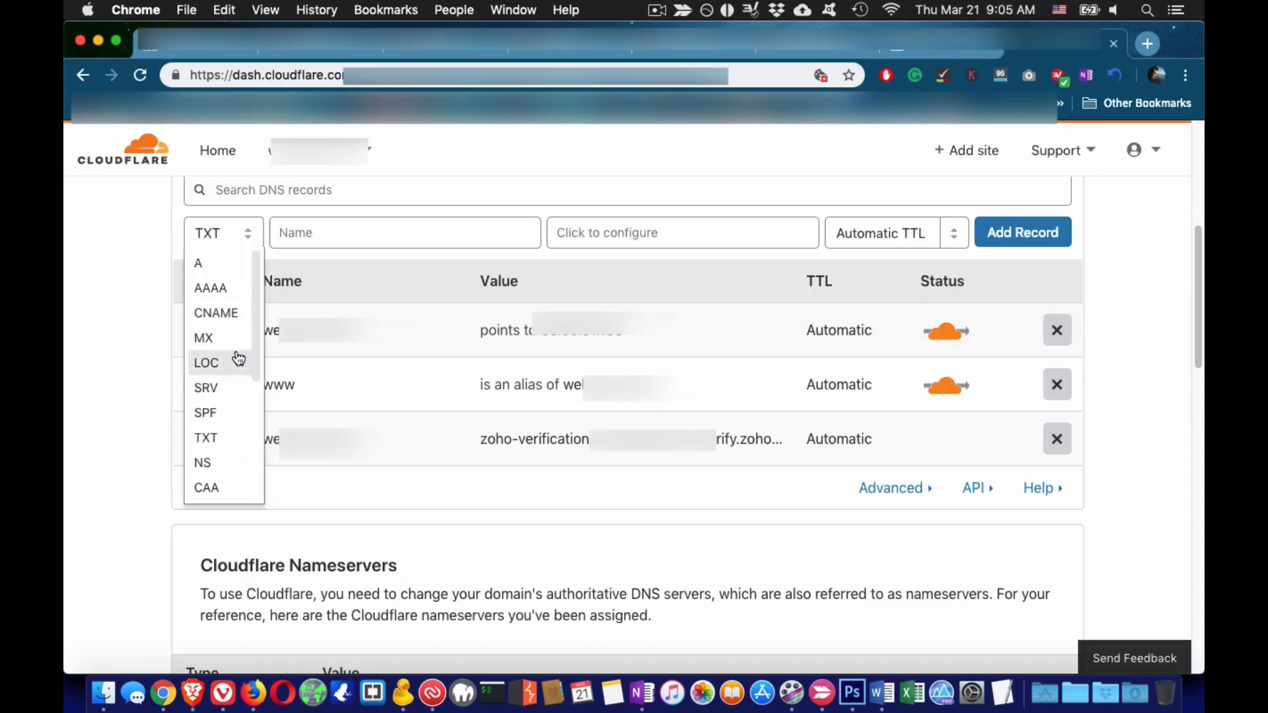
Add the MX record @ pointing to mx.zoho.com with priority 10
click(204, 338)
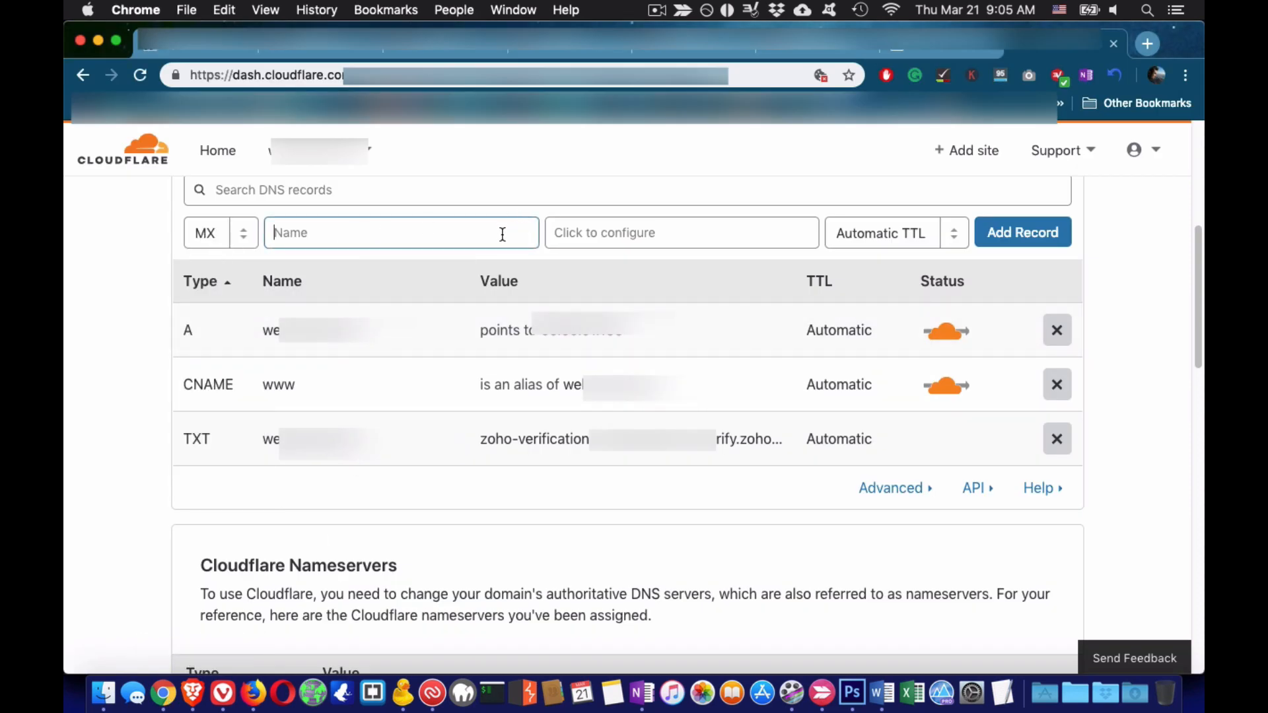
text(@)
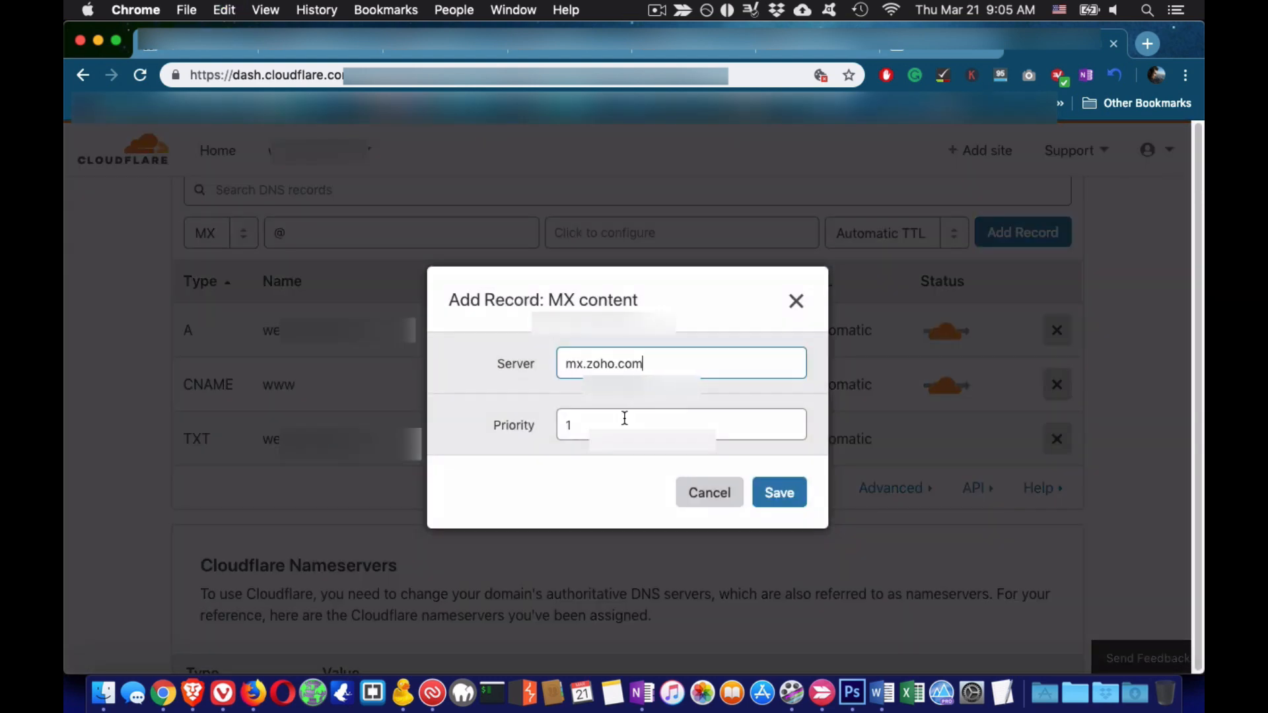
text(10)
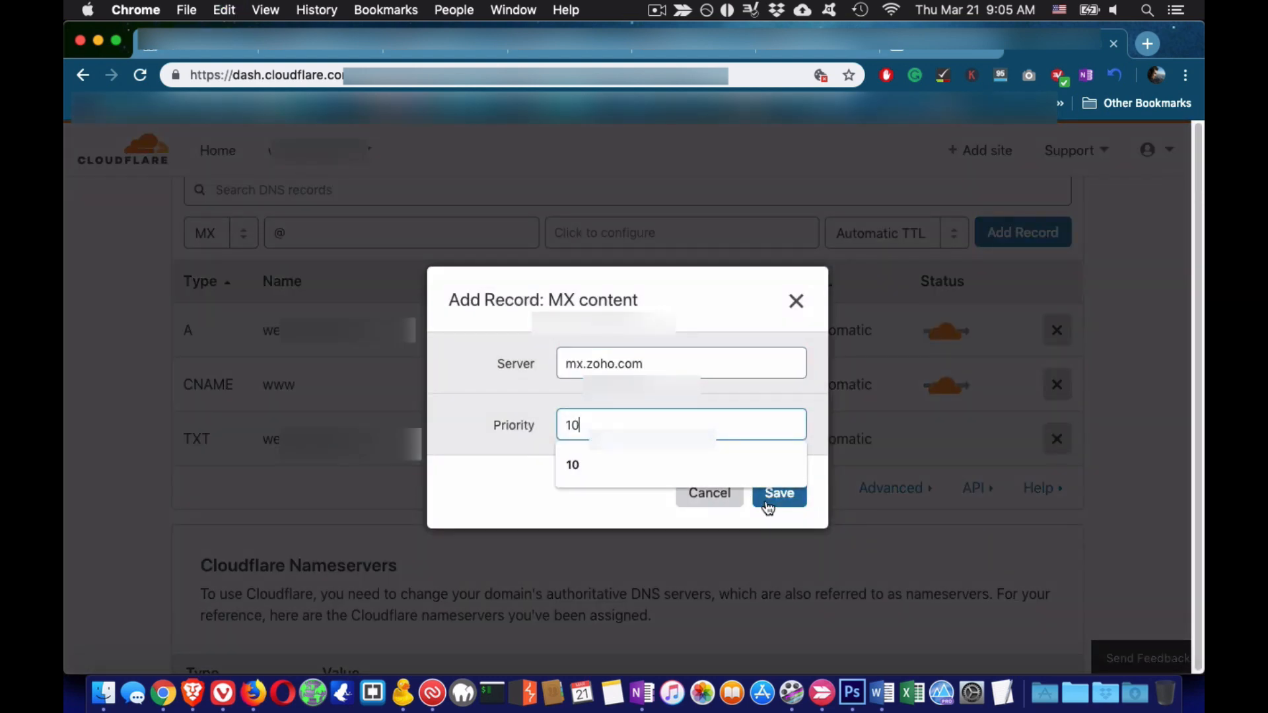
click(779, 493)
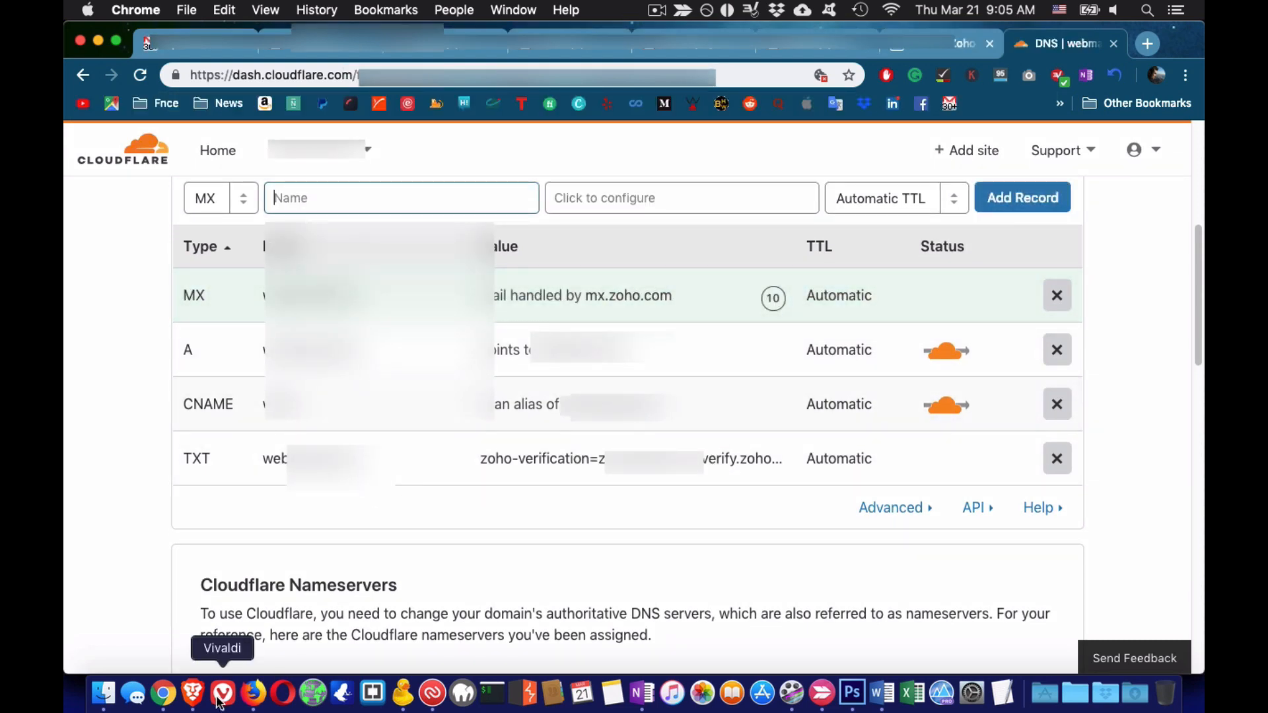
Add the MX record @ pointing to mx2.zoho.com with priority 20
click(221, 694)
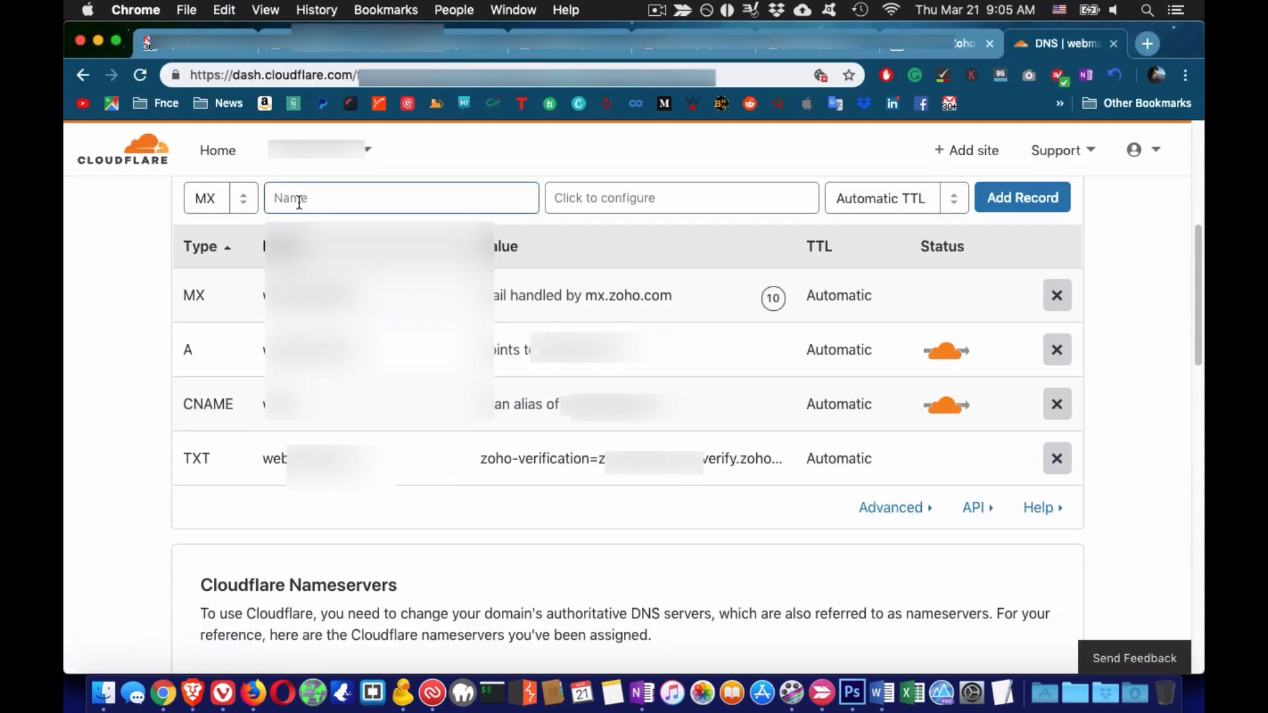
text(@)
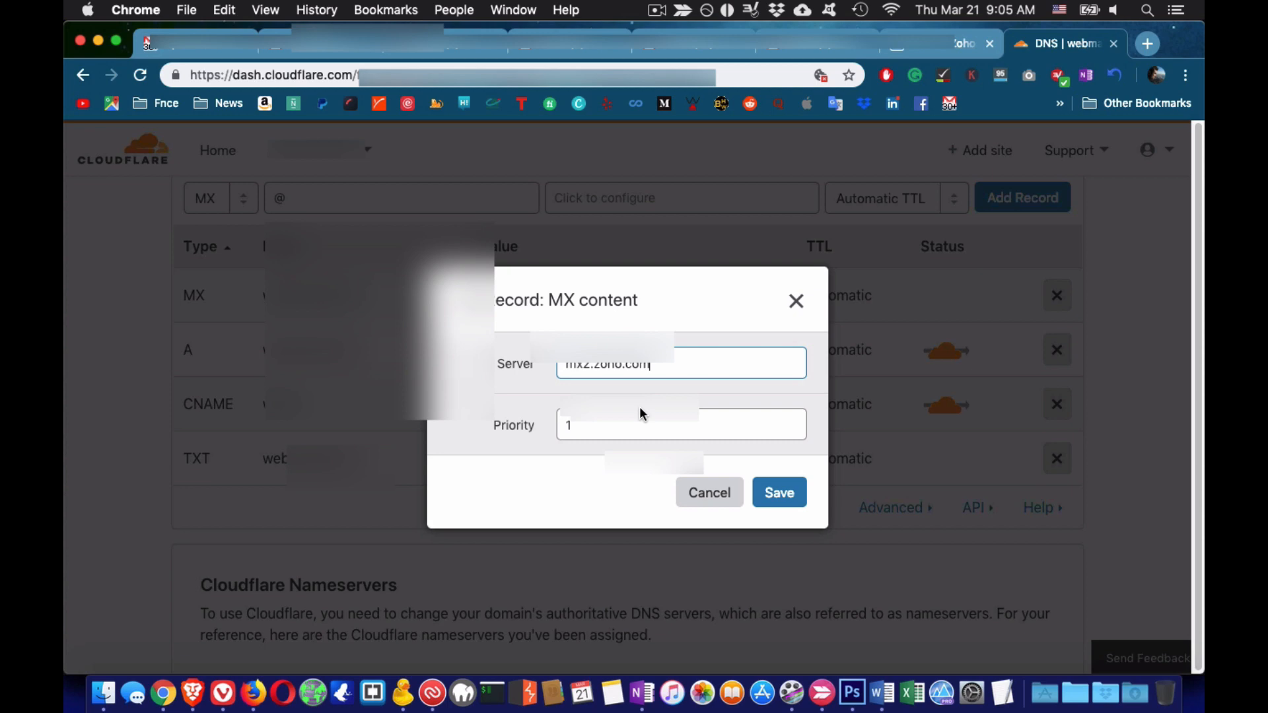
text(20)
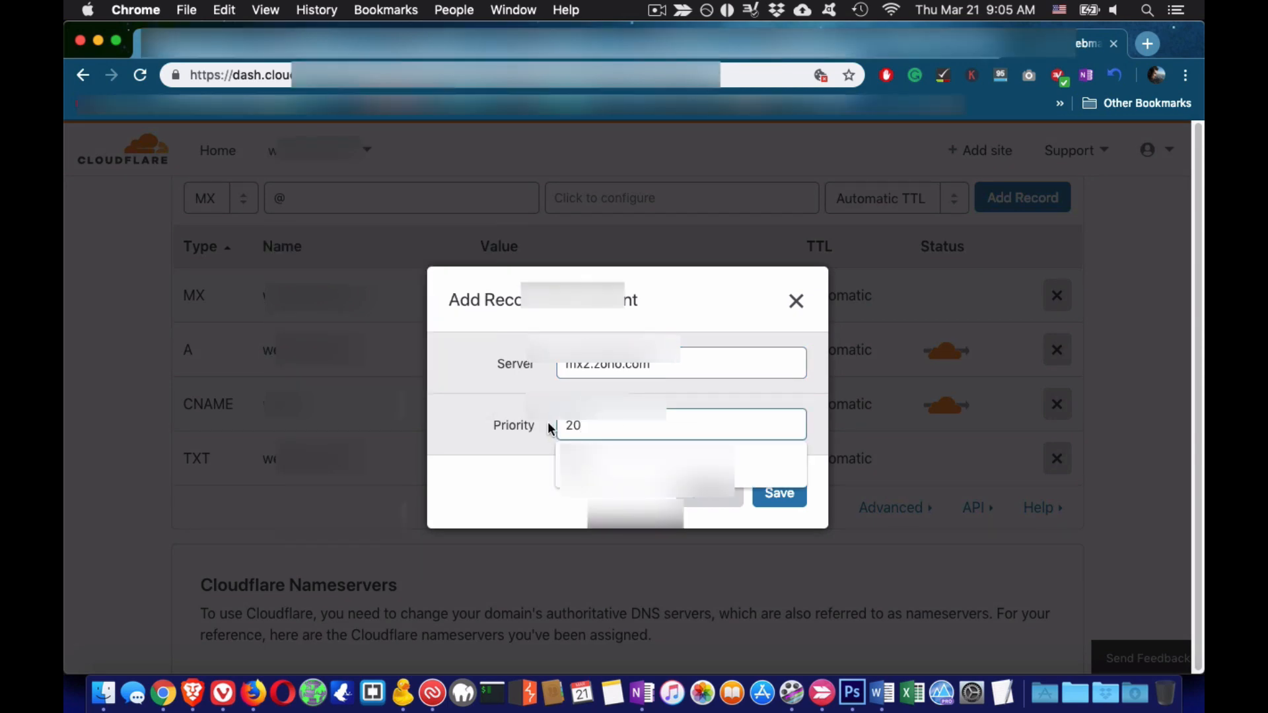
click(778, 493)
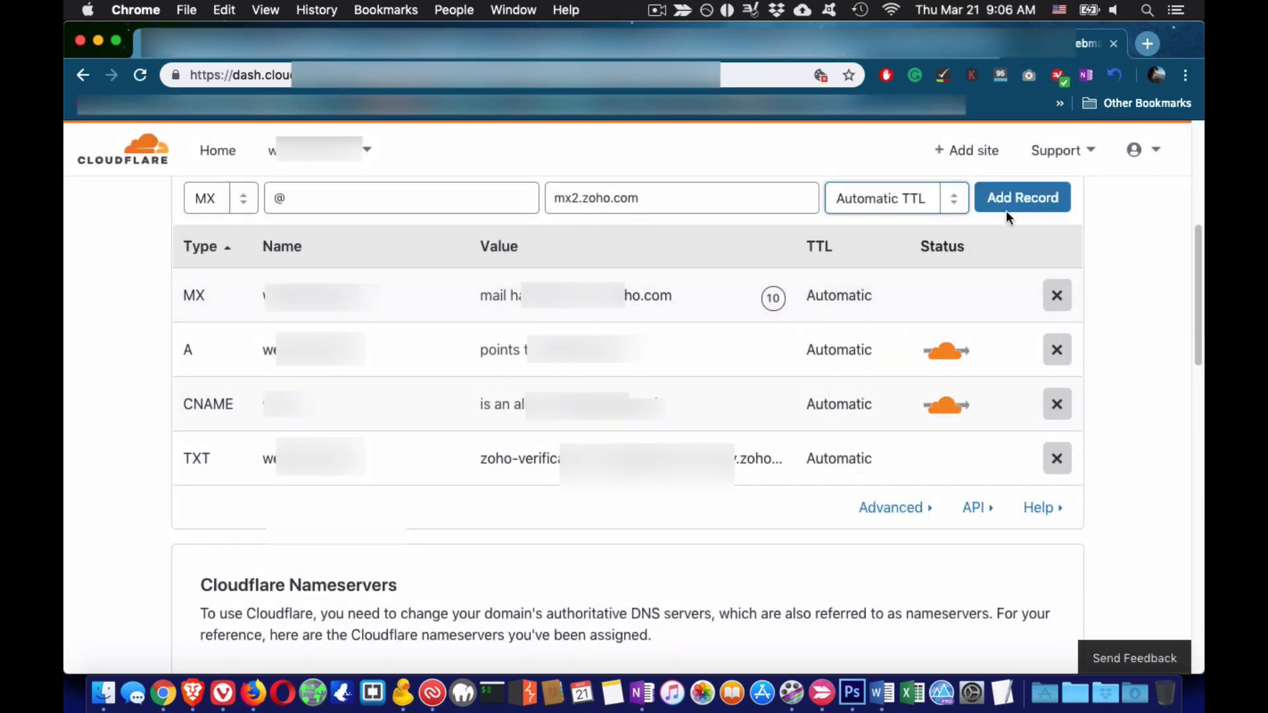
click(1023, 197)
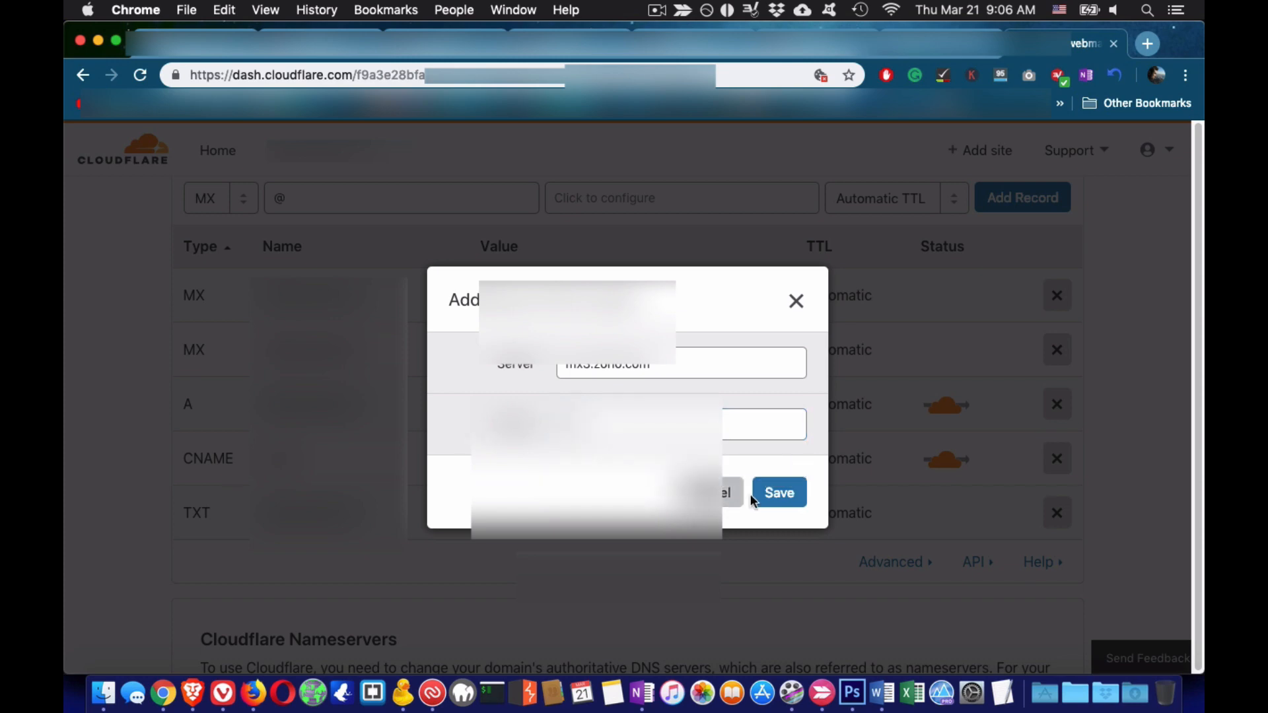
Add the mx3.zoho.com record with priority 50 and sort the DNS records by type
click(778, 493)
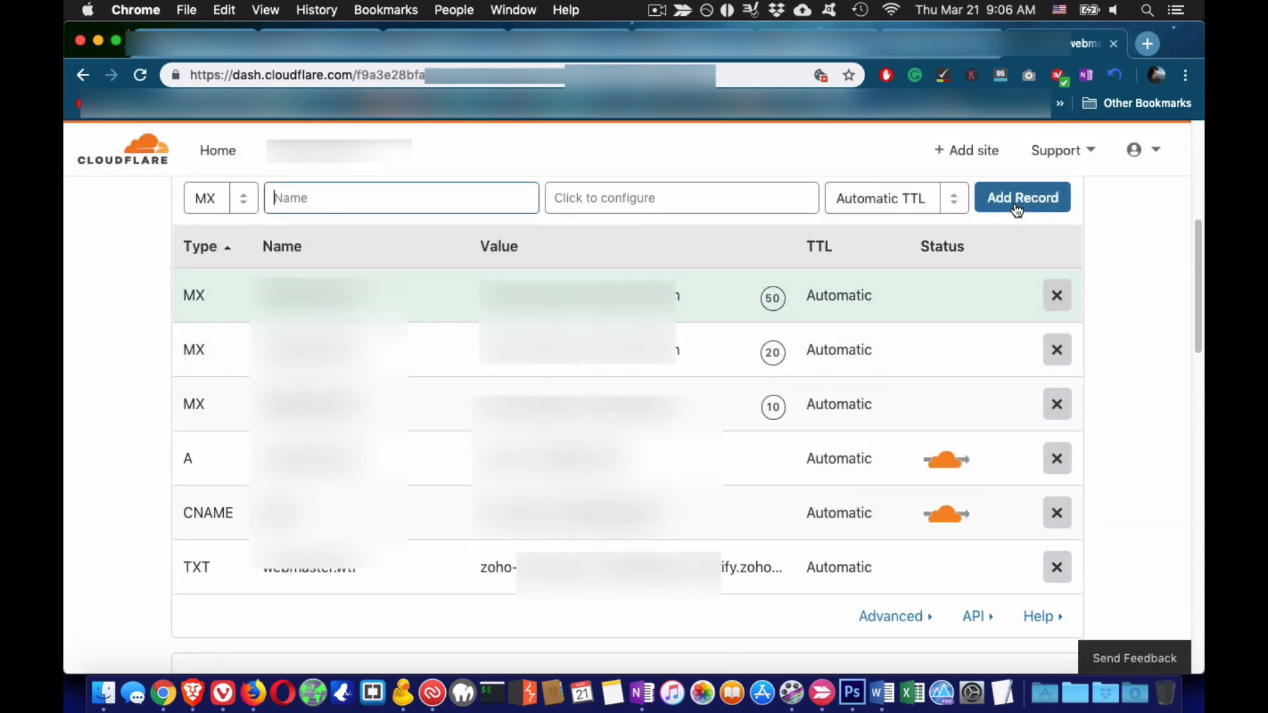
click(201, 247)
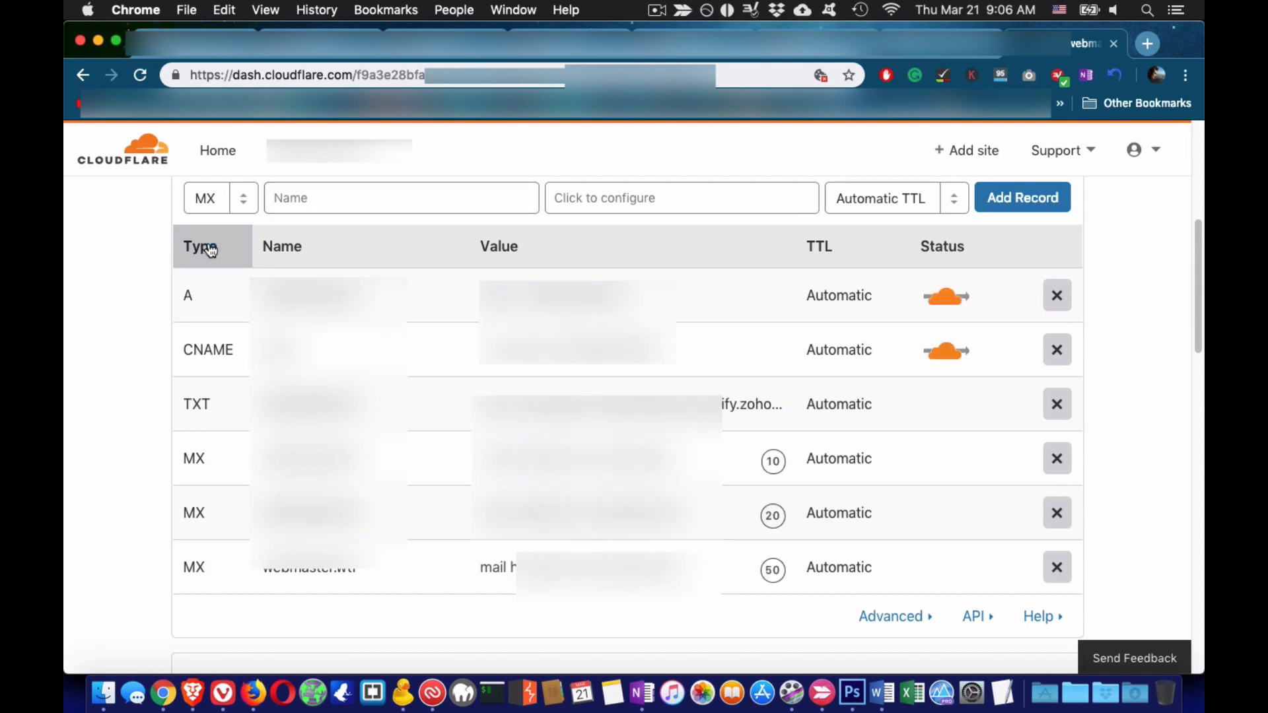
click(199, 247)
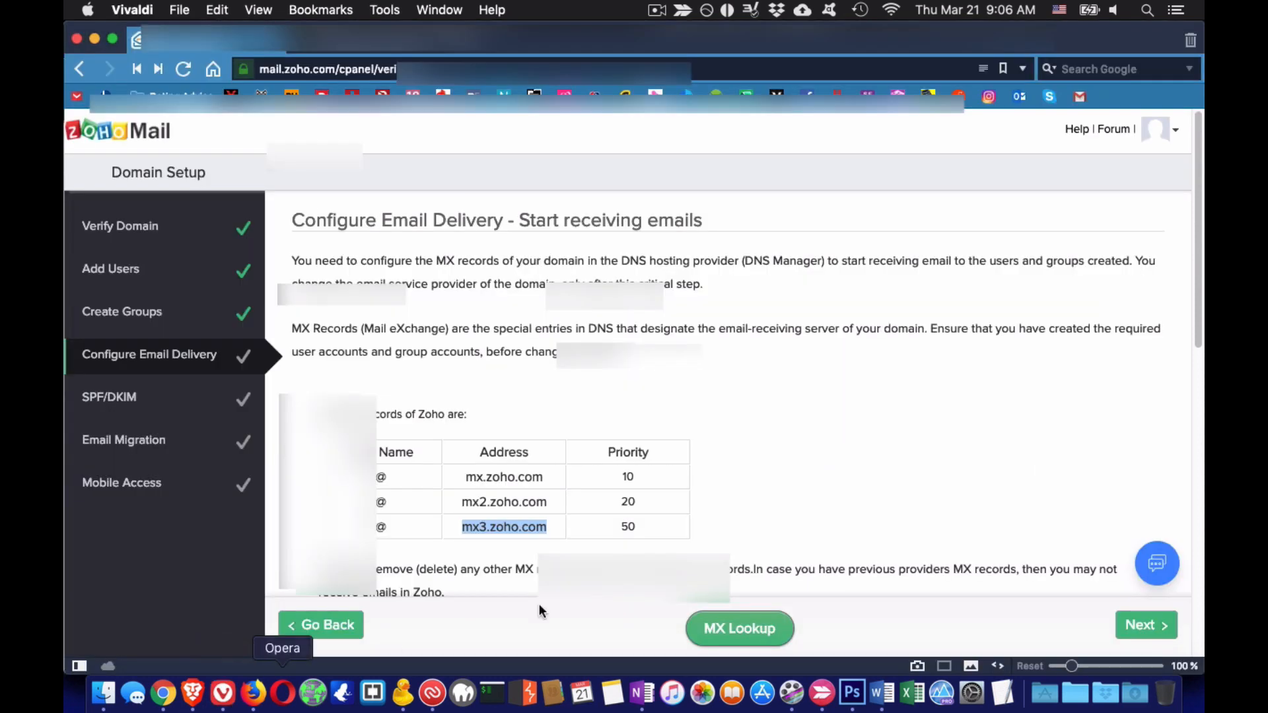
Confirm the three MX records via MX Lookup and select the SPF TXT value to copy
scroll(down, 3)
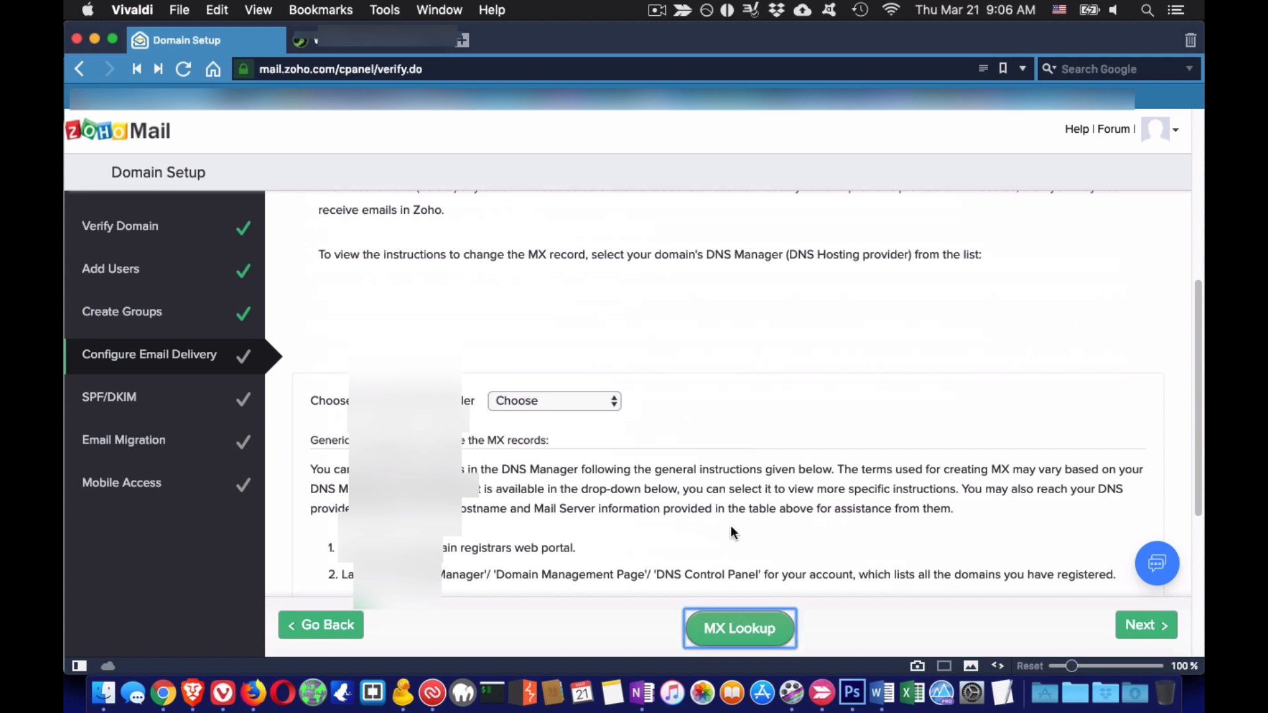
click(738, 629)
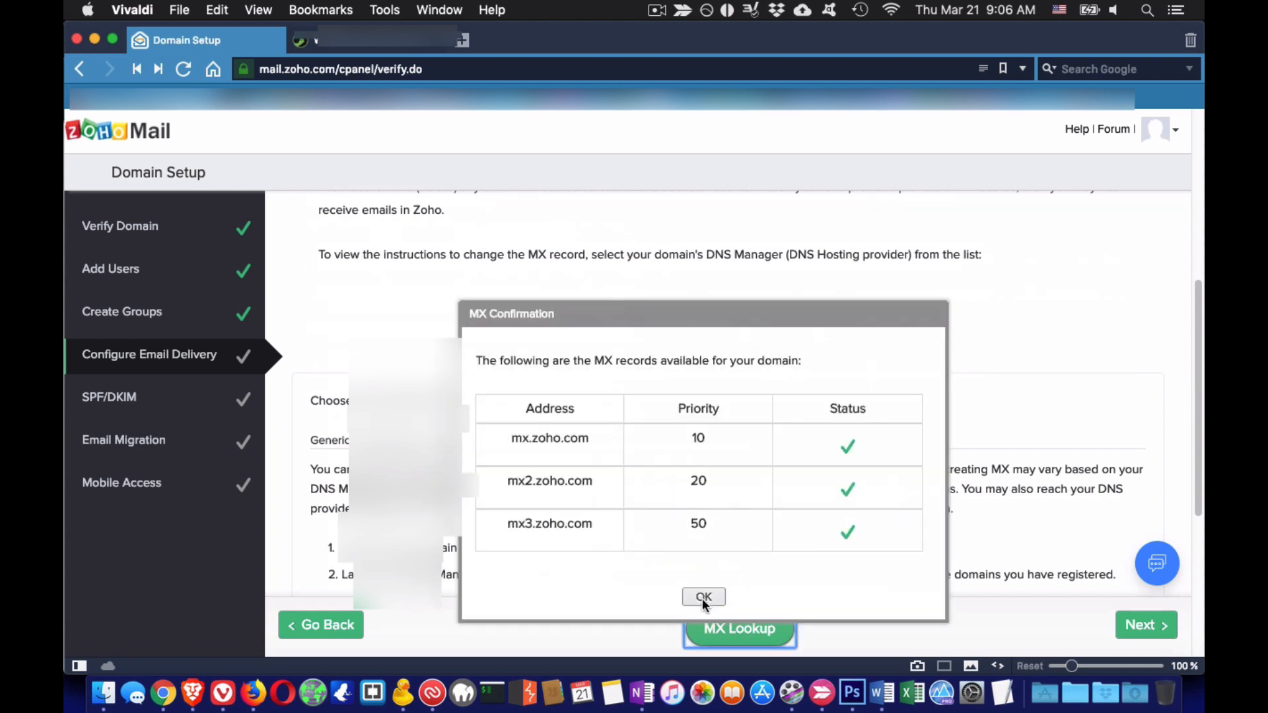
click(704, 597)
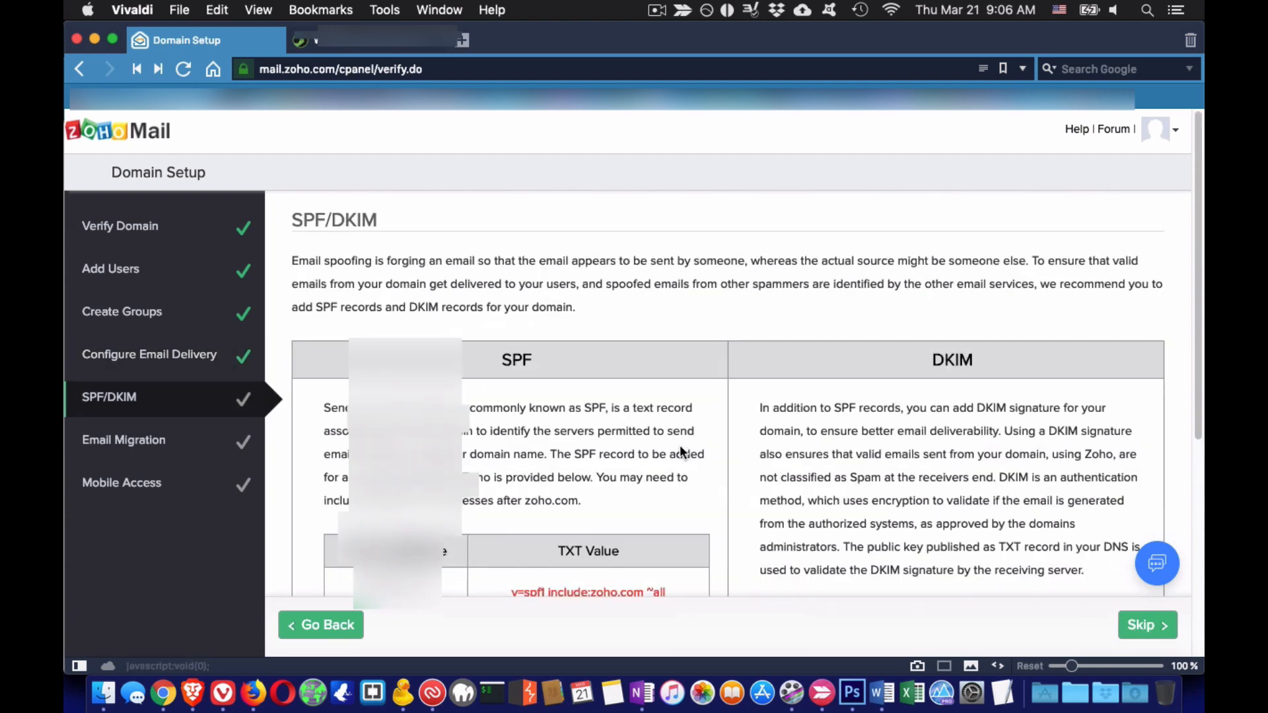
scroll(down, 3)
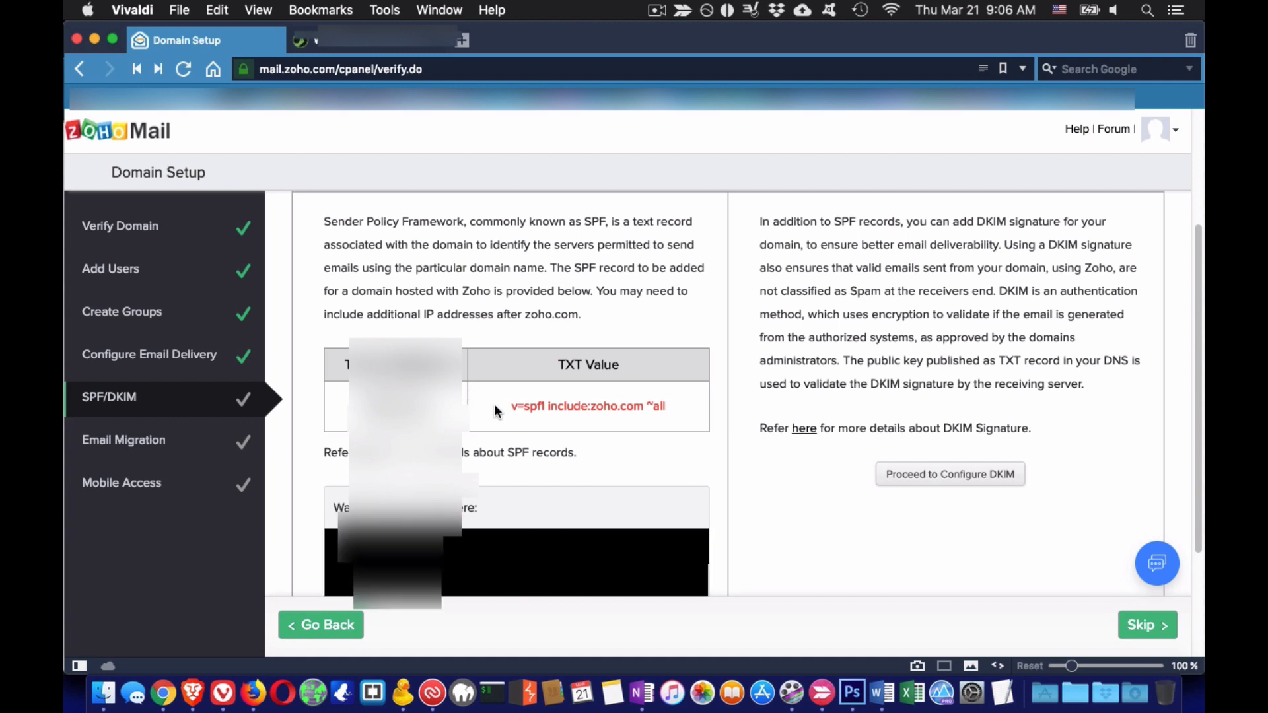
drag(511, 406, 665, 405)
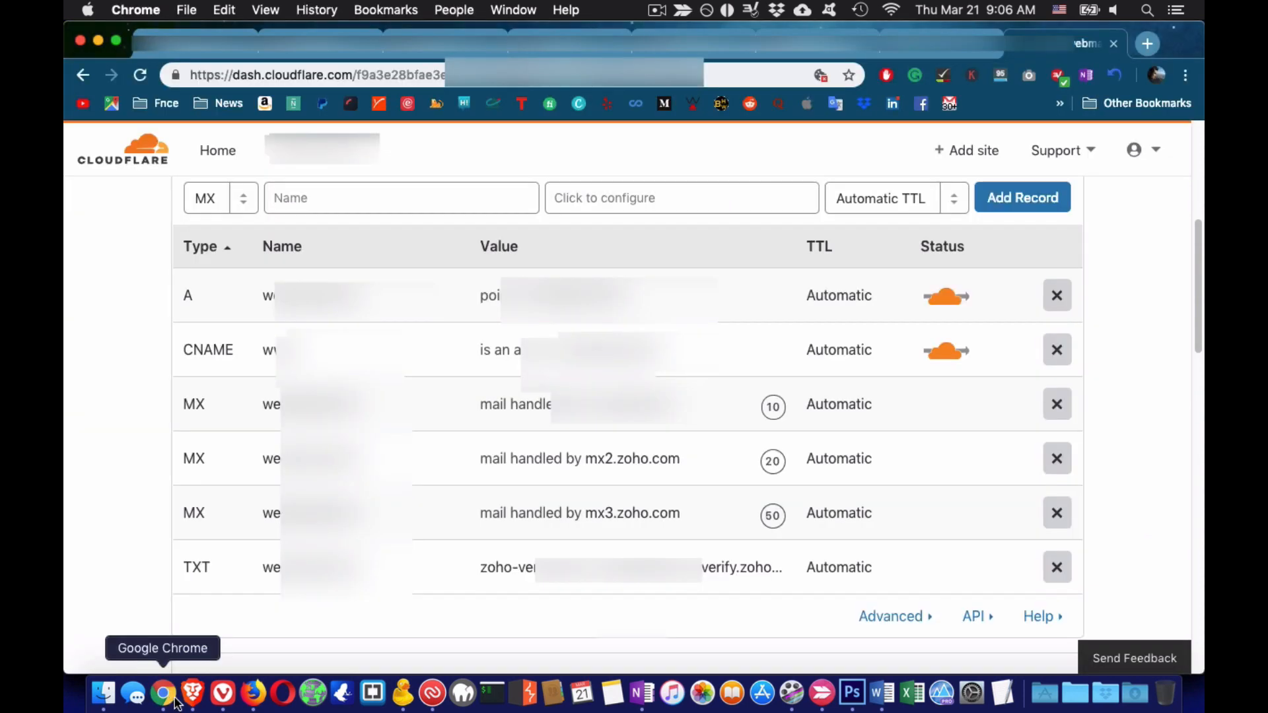
Add a TXT record @ with value v=spf1 include:zoho.com ~all and save it
click(219, 198)
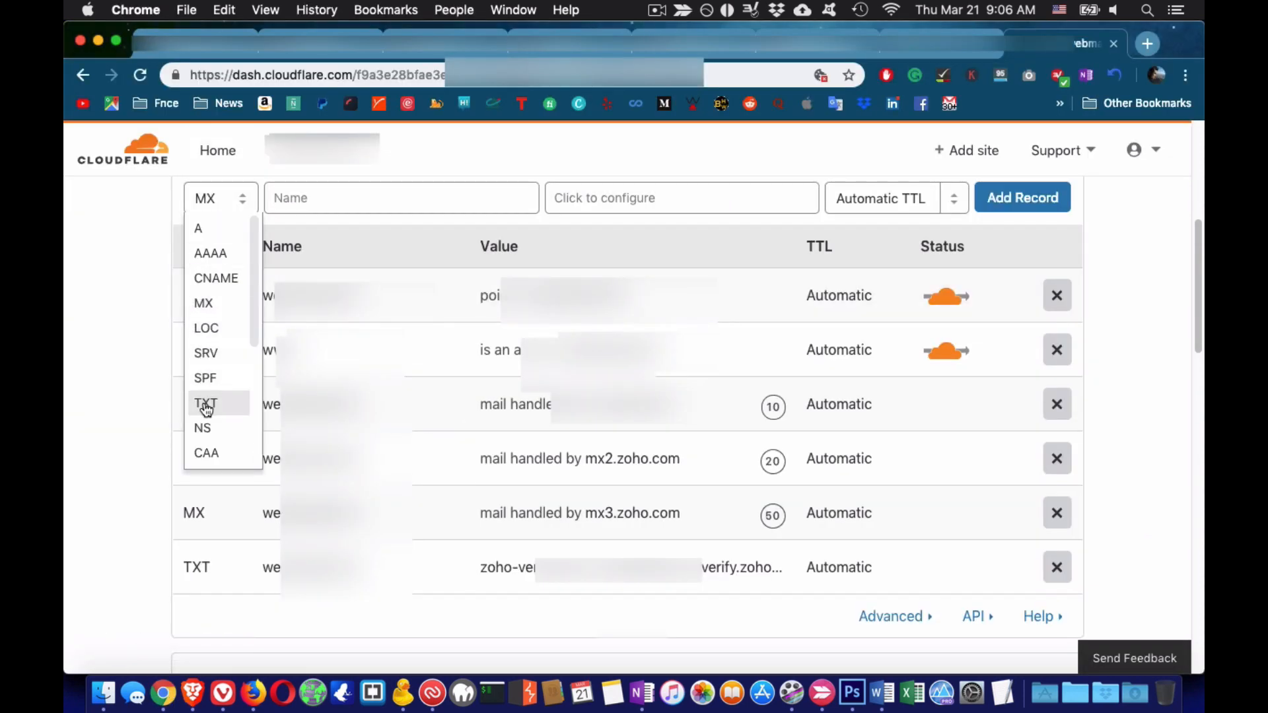
click(206, 404)
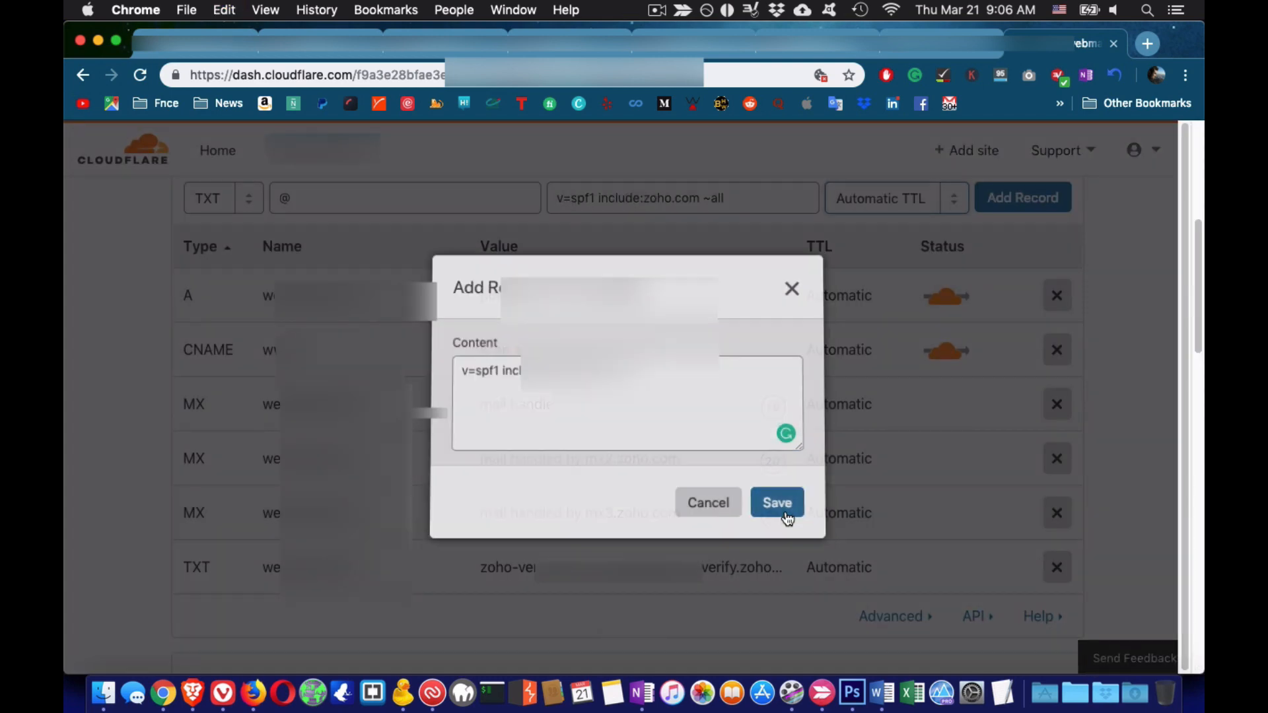
click(776, 502)
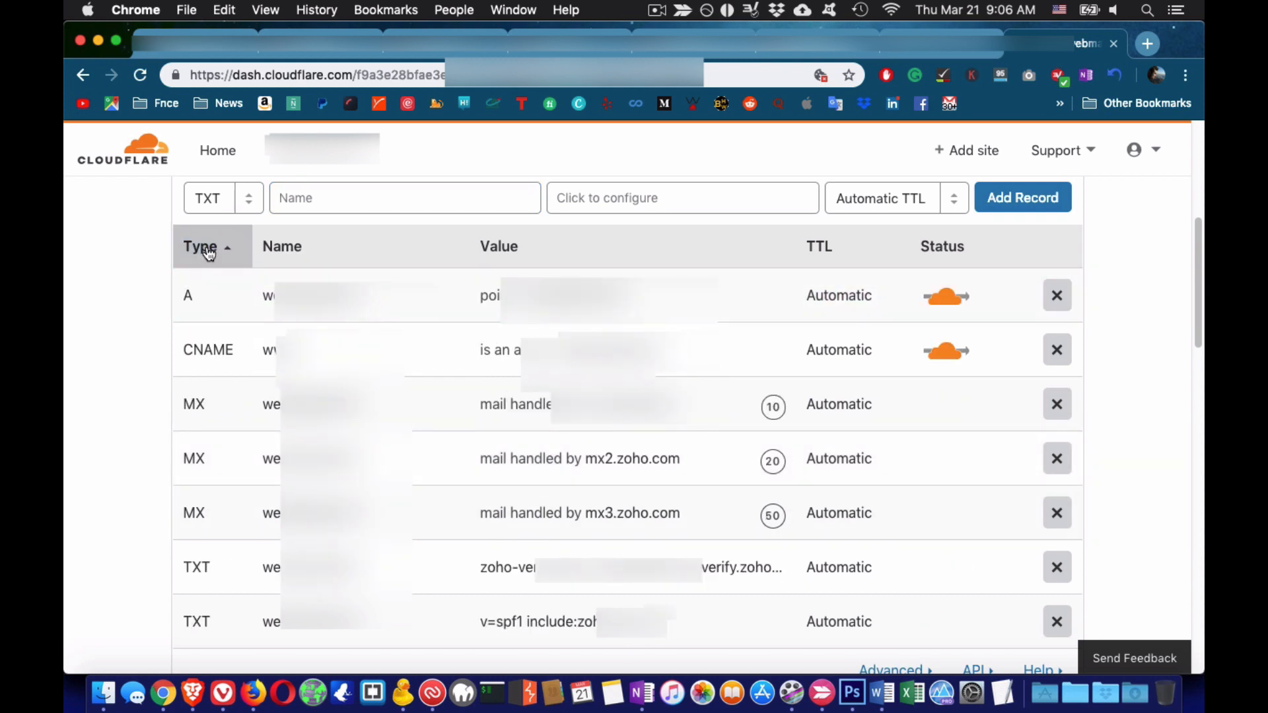
mouse_move(253, 693)
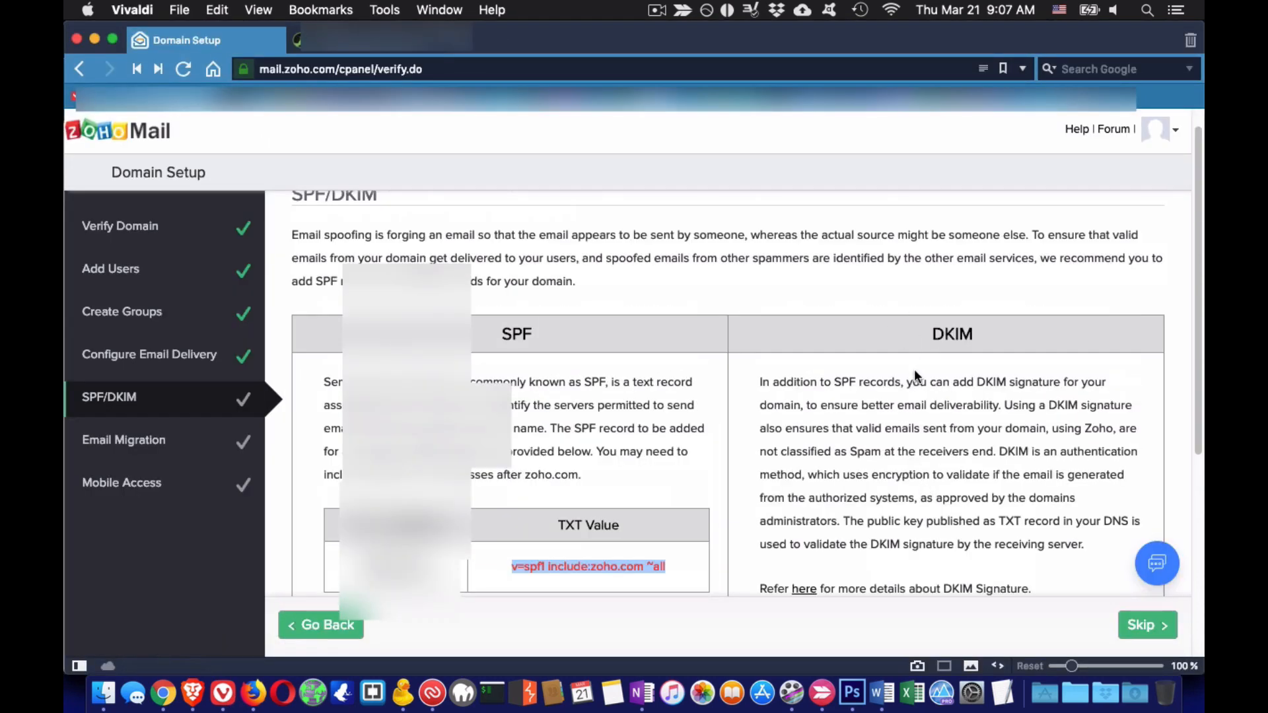
Proceed to DKIM configuration, edit the domain and add a selector named zoho
scroll(down, 3)
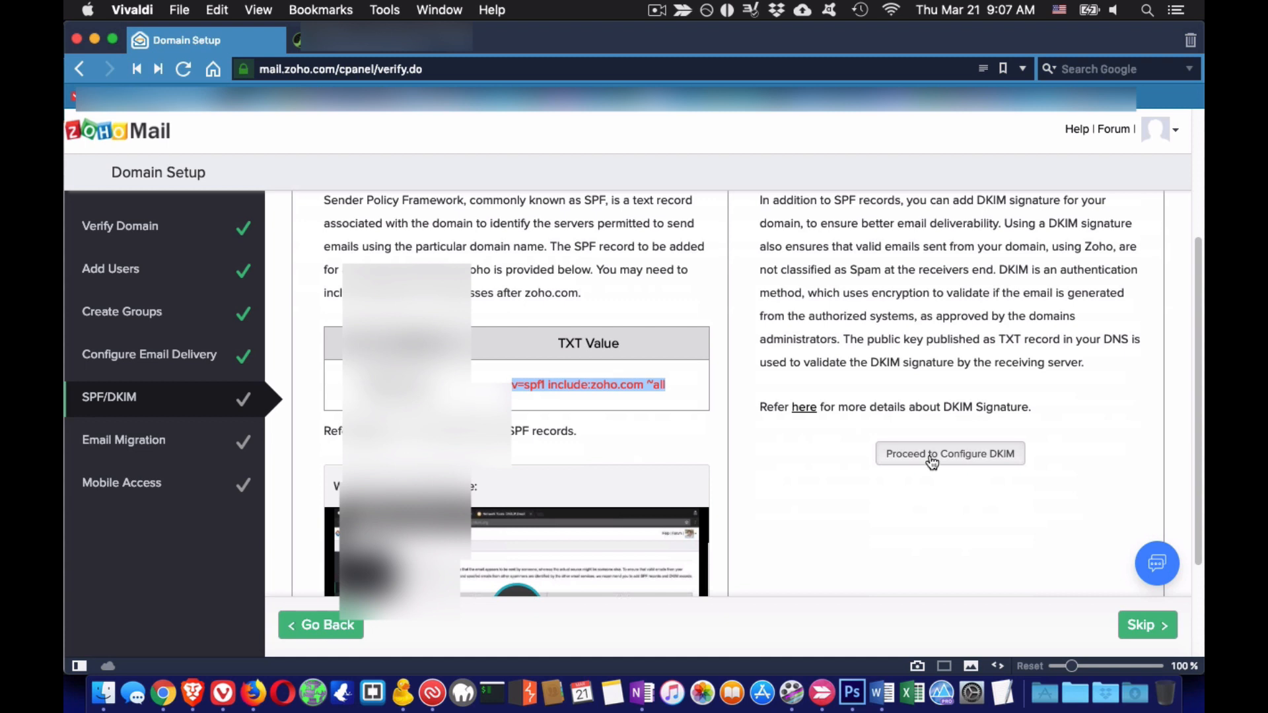
click(950, 453)
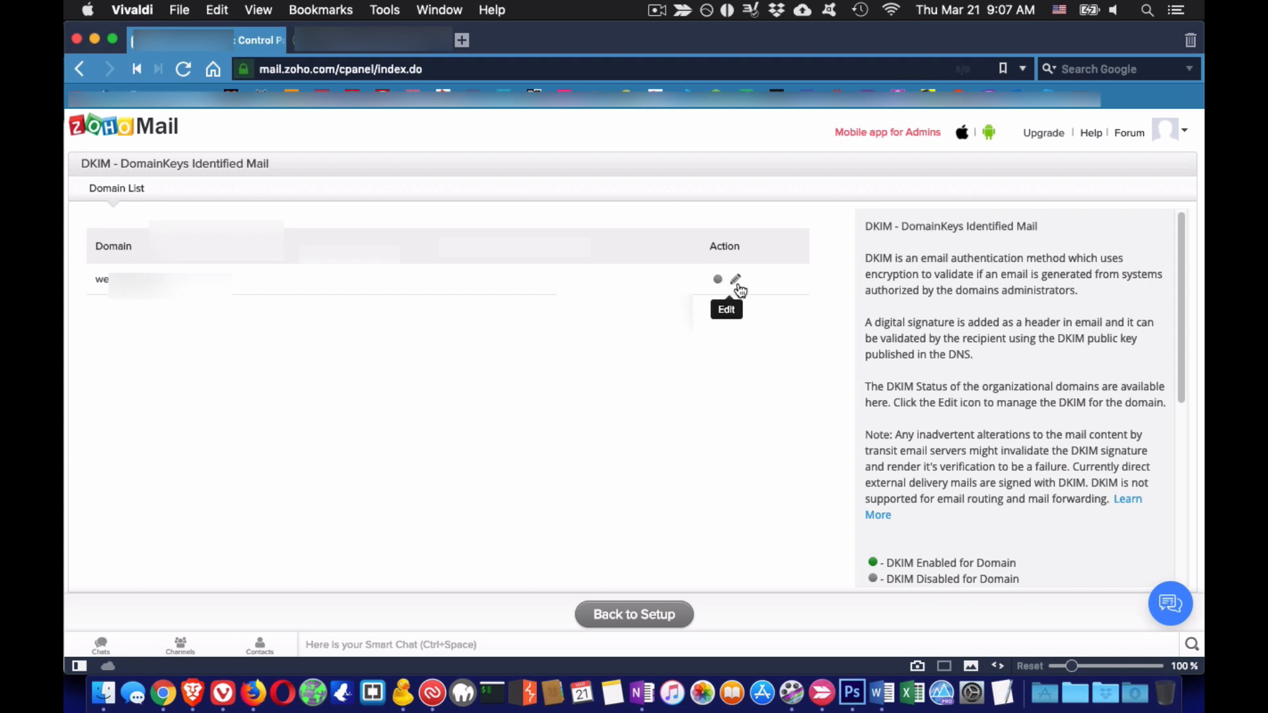
click(736, 280)
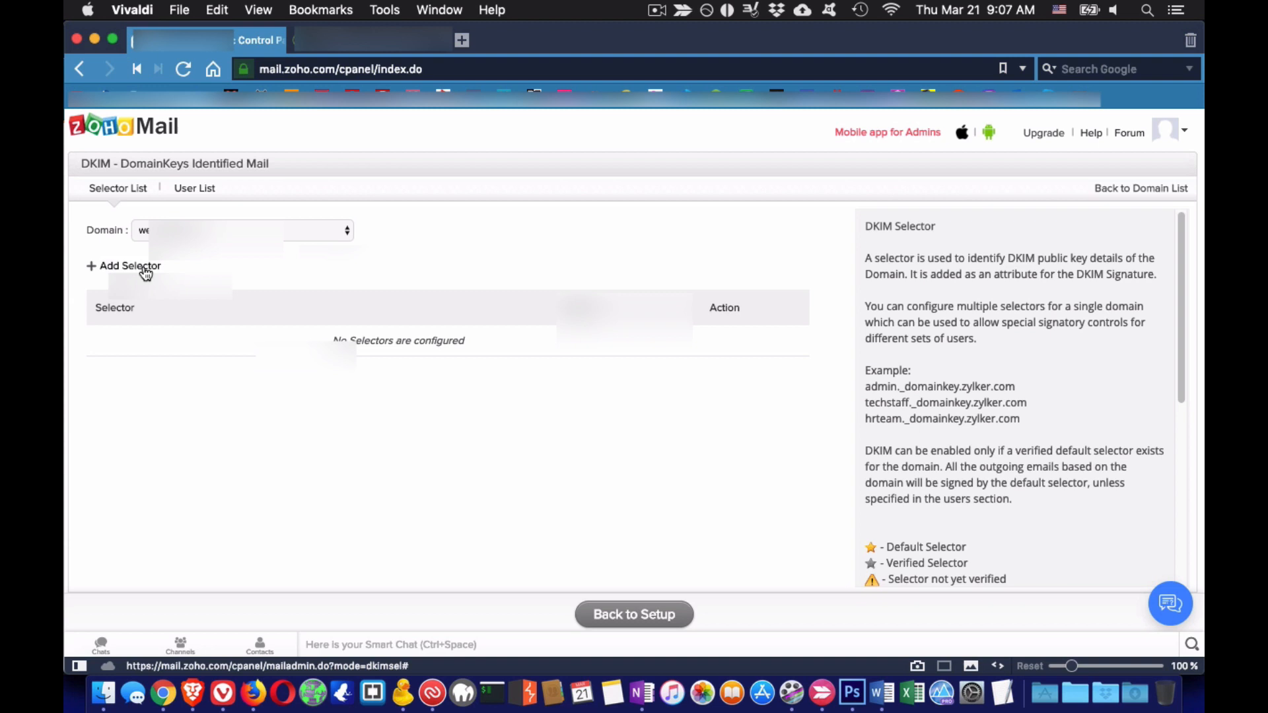
click(129, 266)
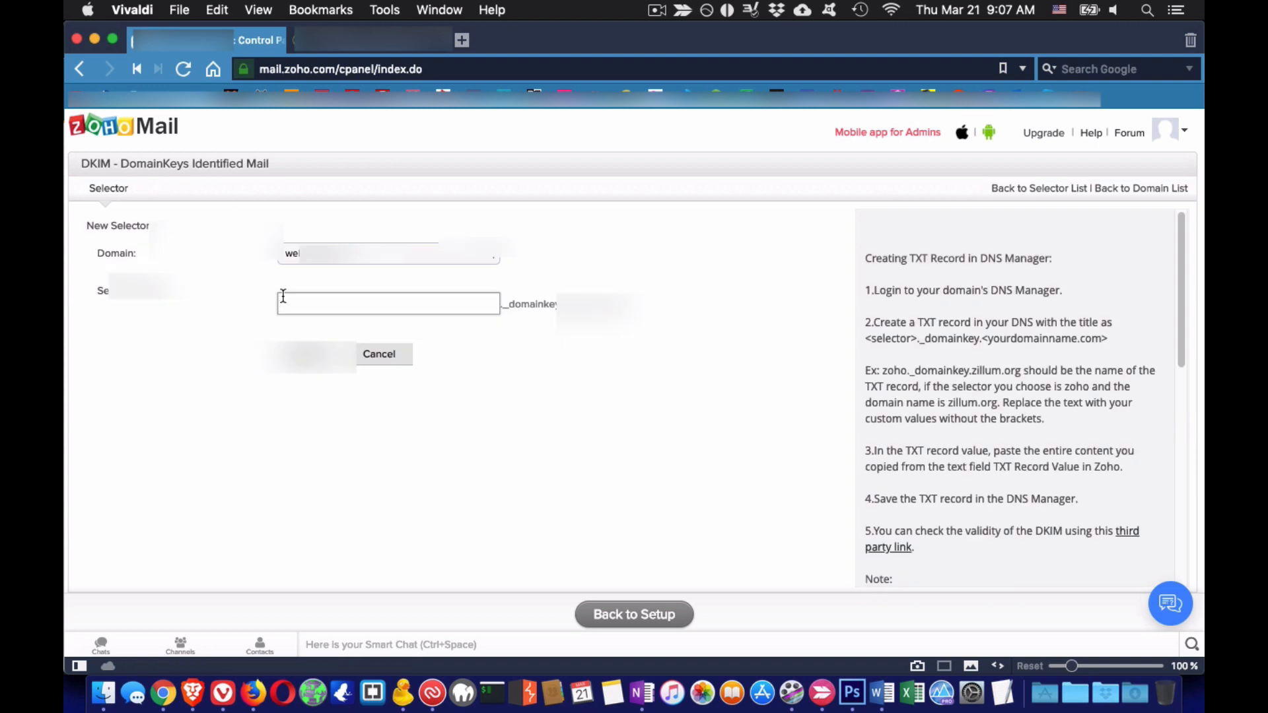
text(zoho)
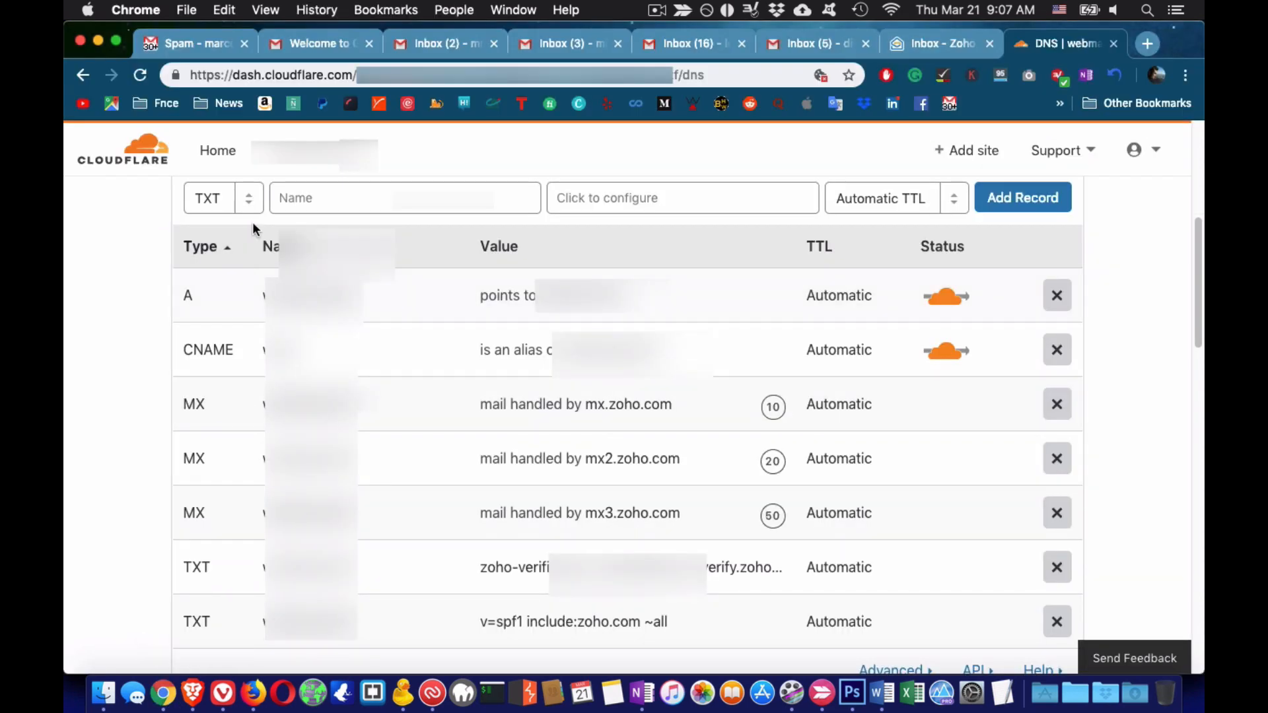
Add a TXT record zoho._domainkey with the v=DKIM1 public key, then sort records by Type
click(682, 196)
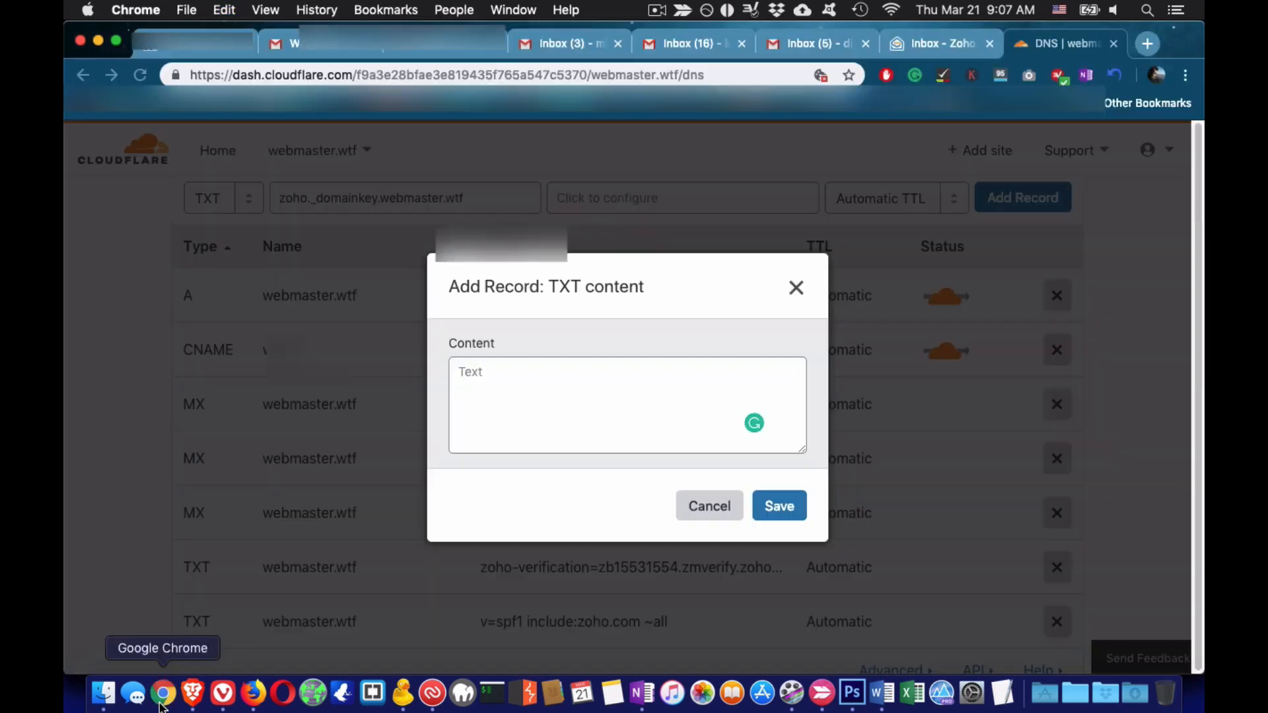
click(709, 506)
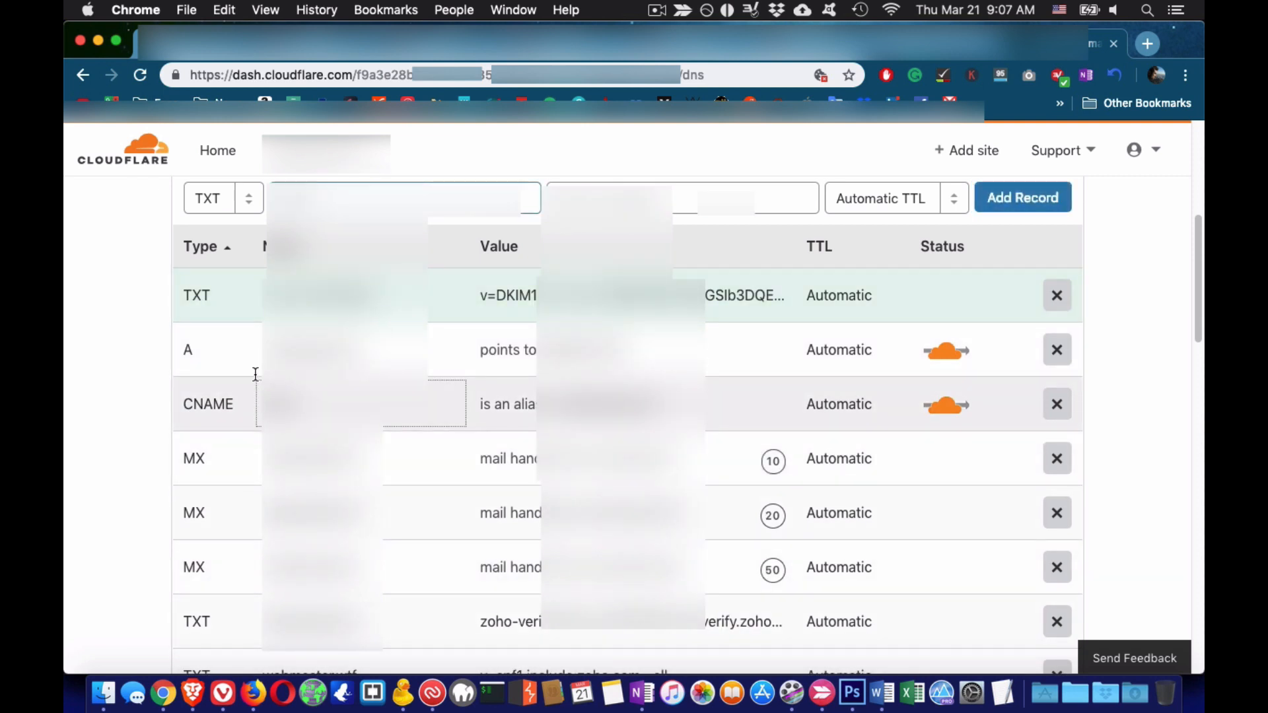
click(200, 247)
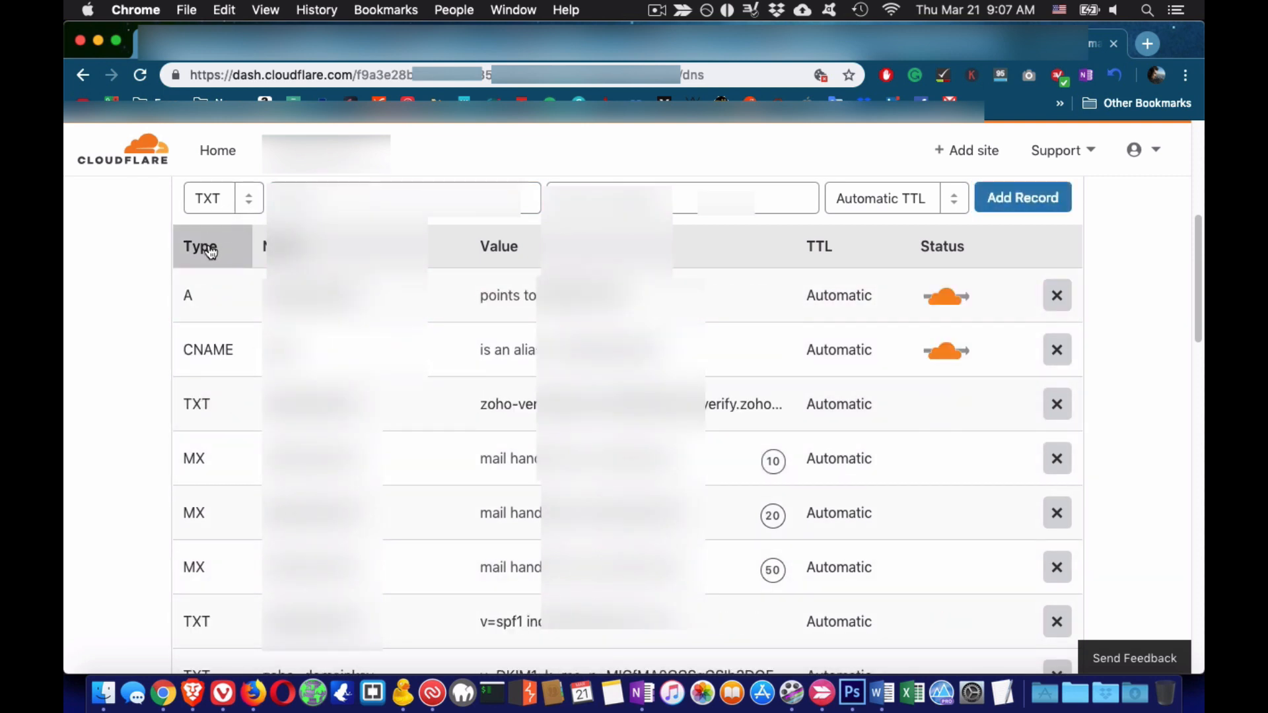
scroll(down, 3)
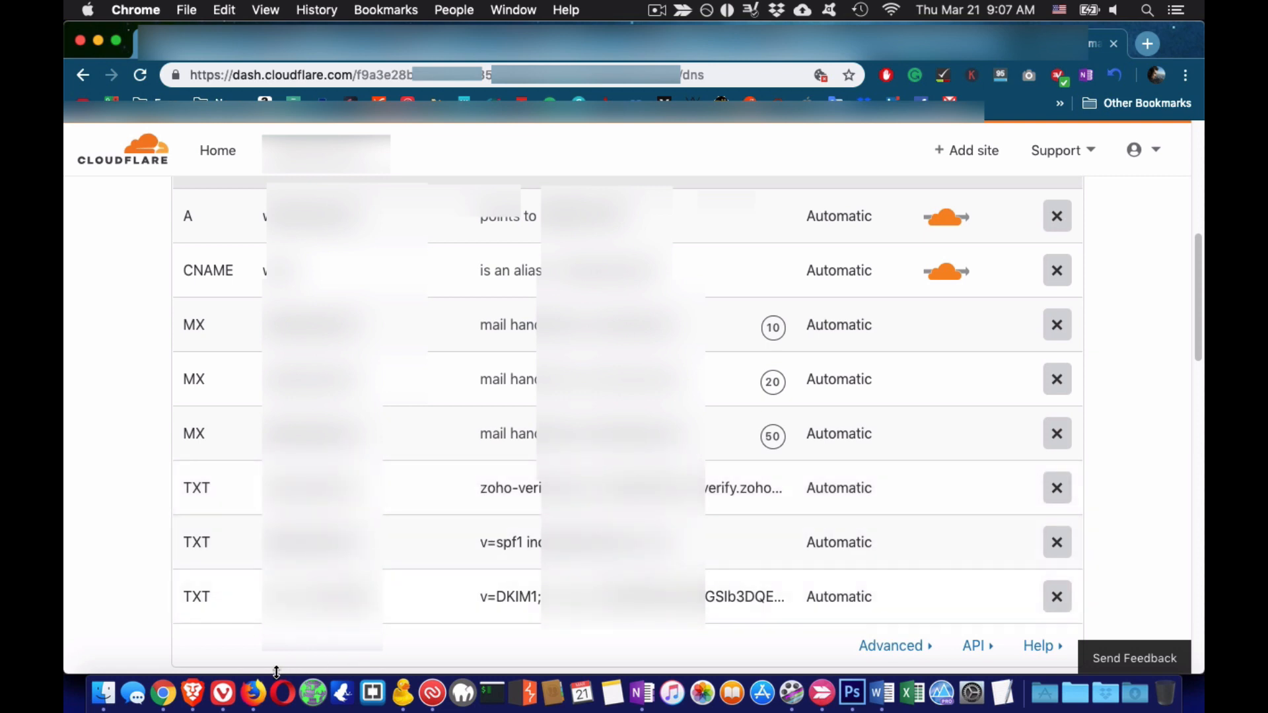
mouse_move(222, 693)
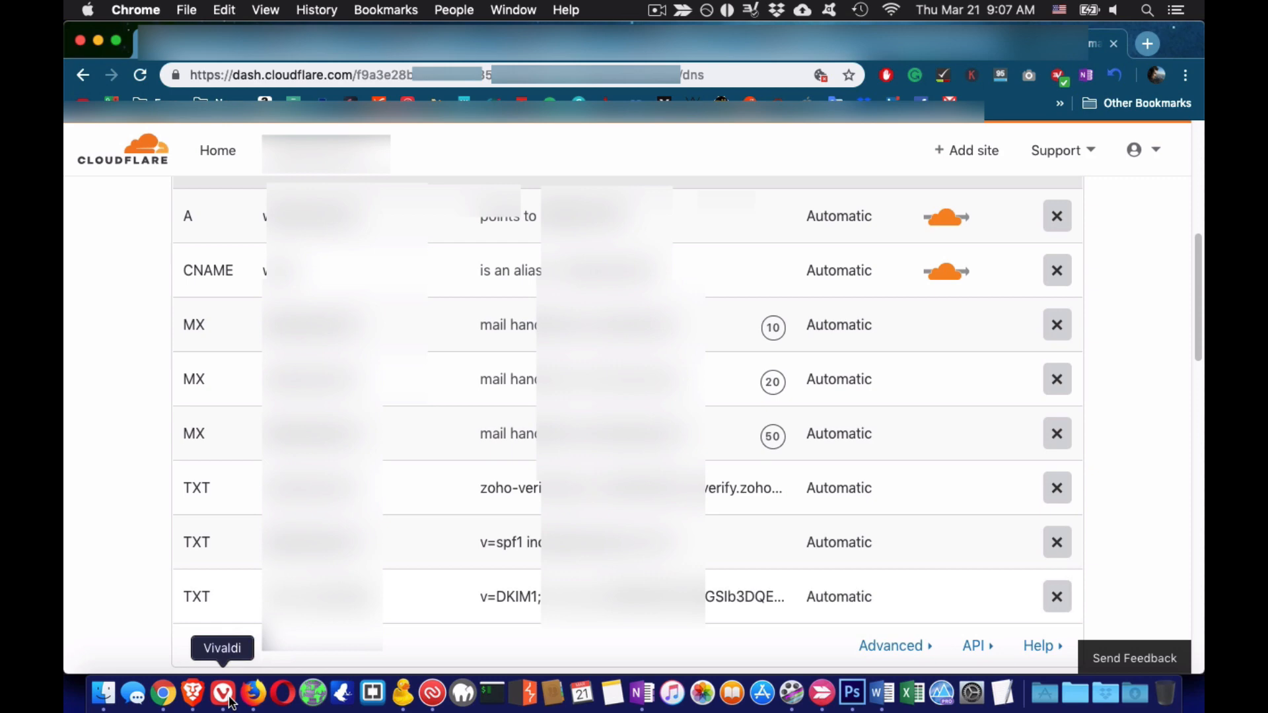
Return to the Zoho Mail window and go back to the domain setup steps
click(222, 694)
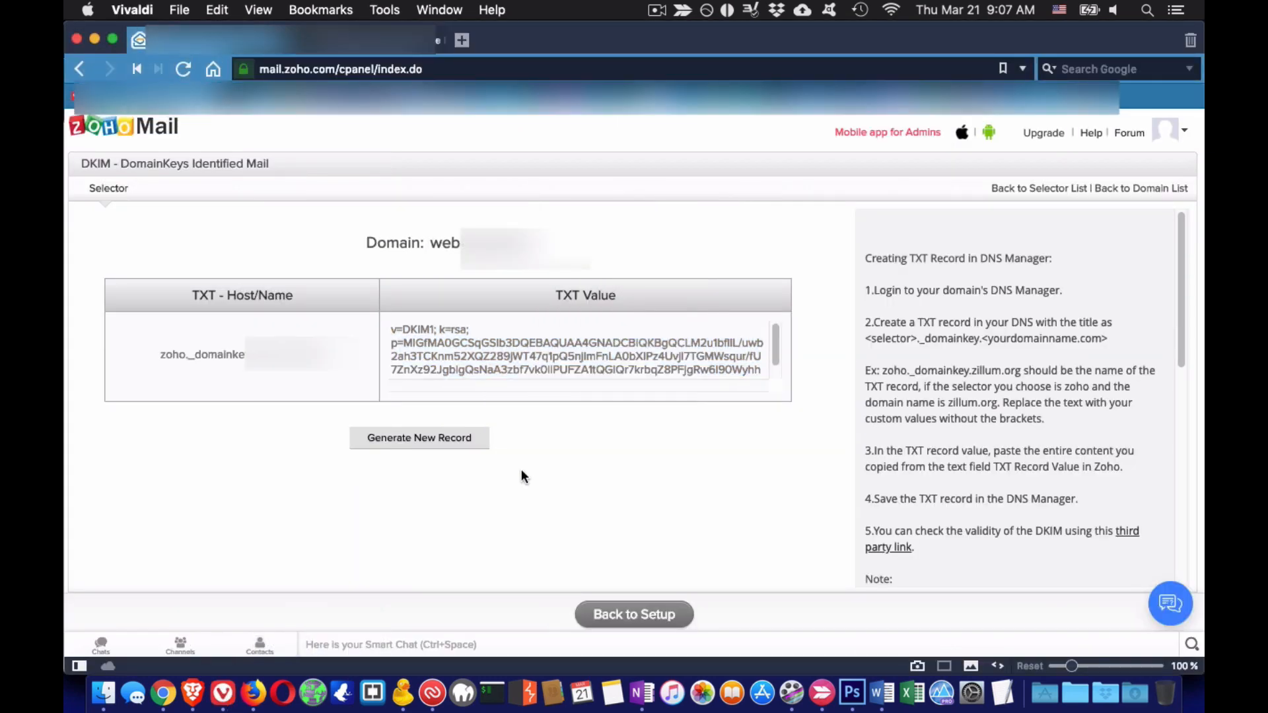
mouse_move(524, 484)
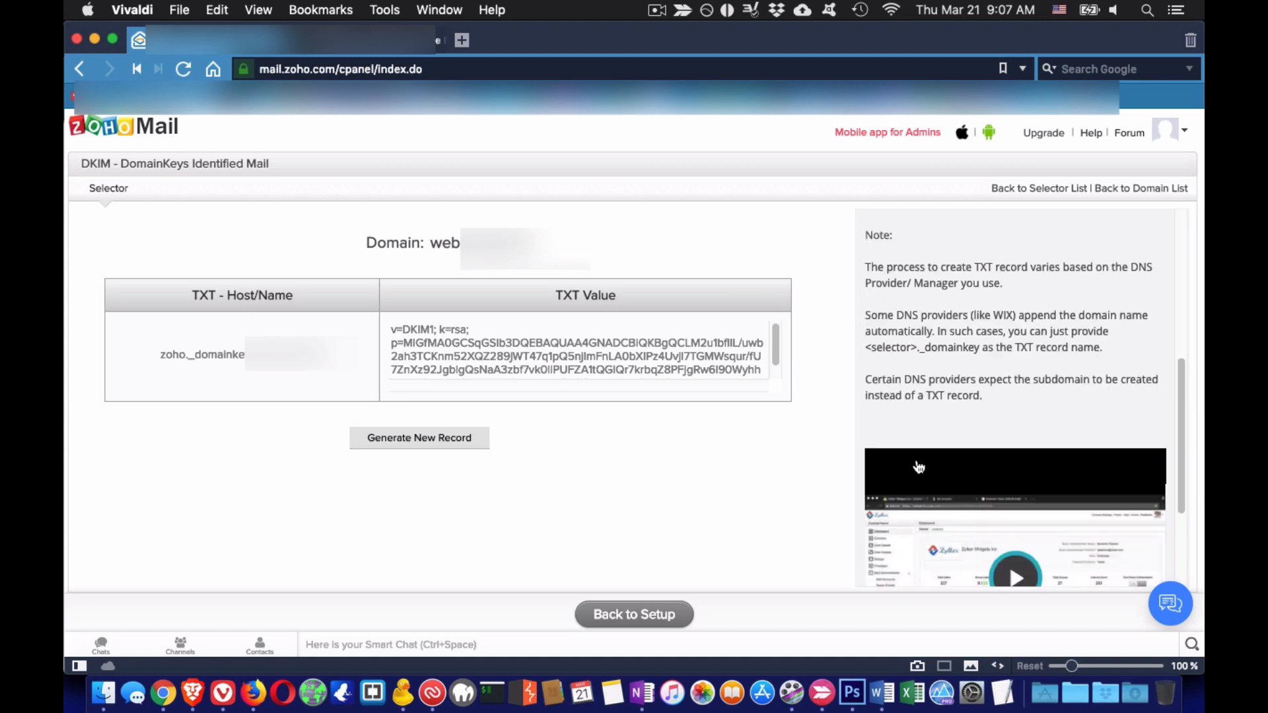
scroll(down, 3)
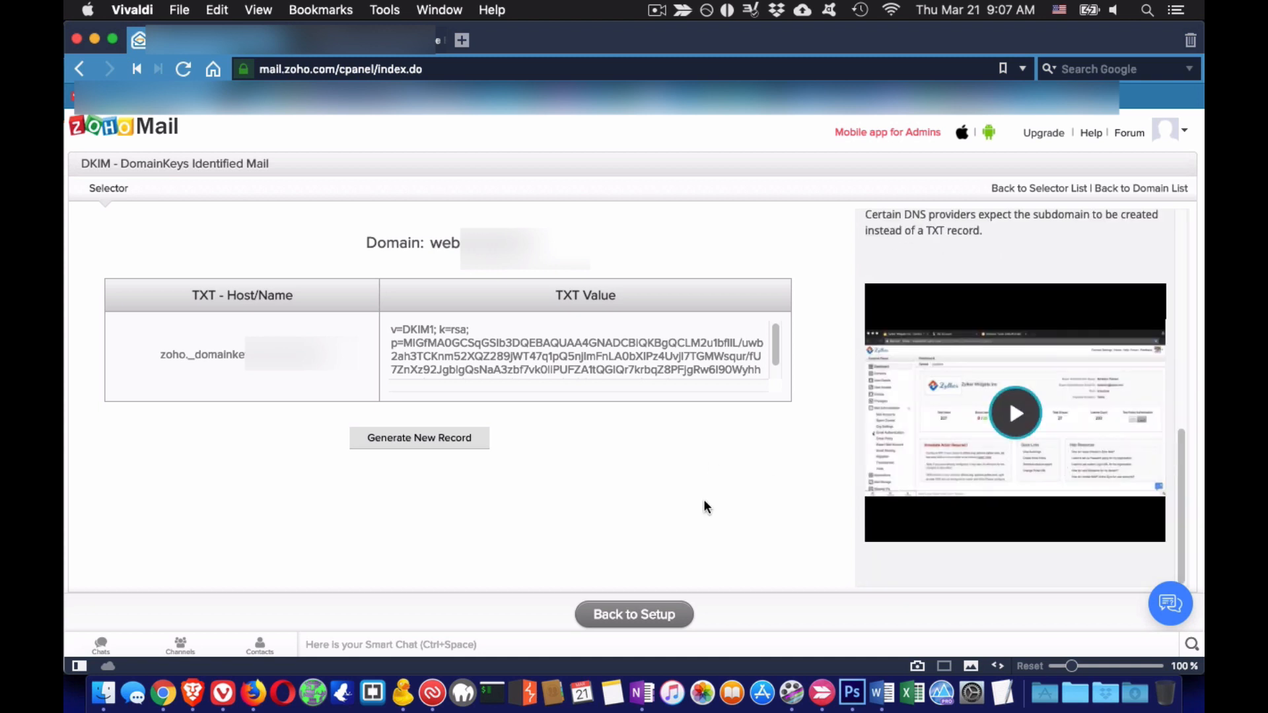
mouse_move(645, 550)
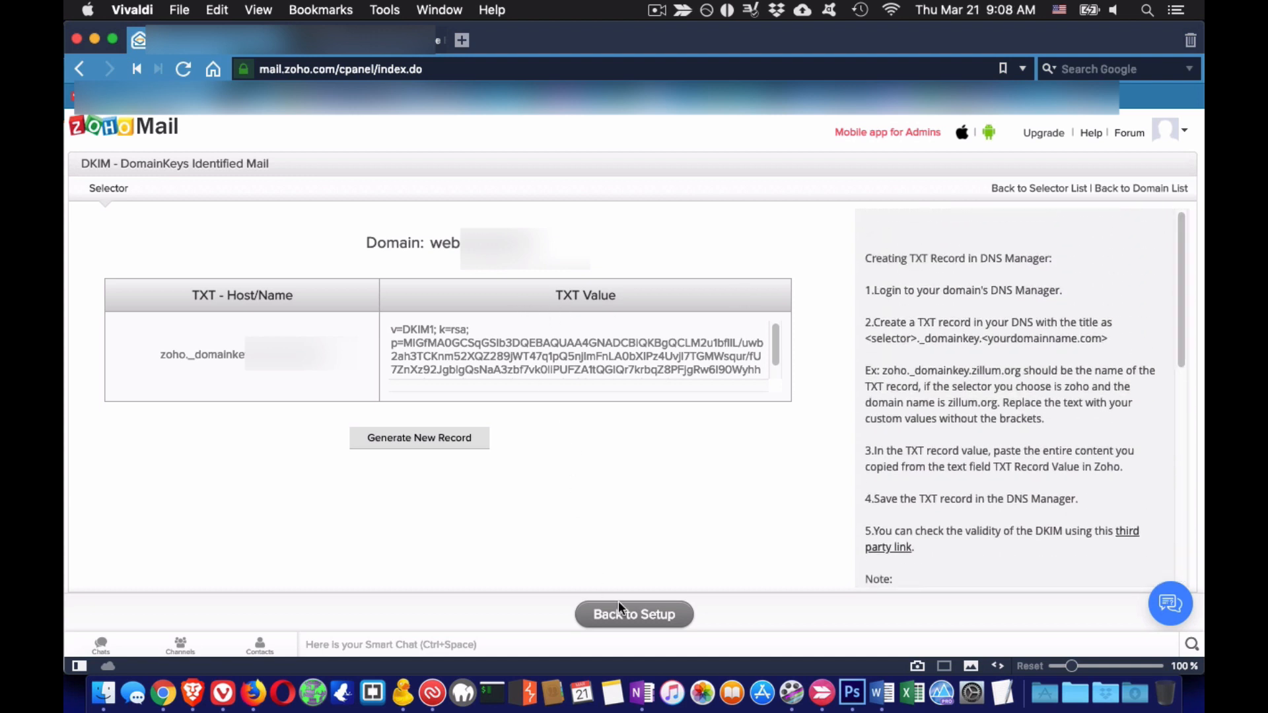
click(632, 615)
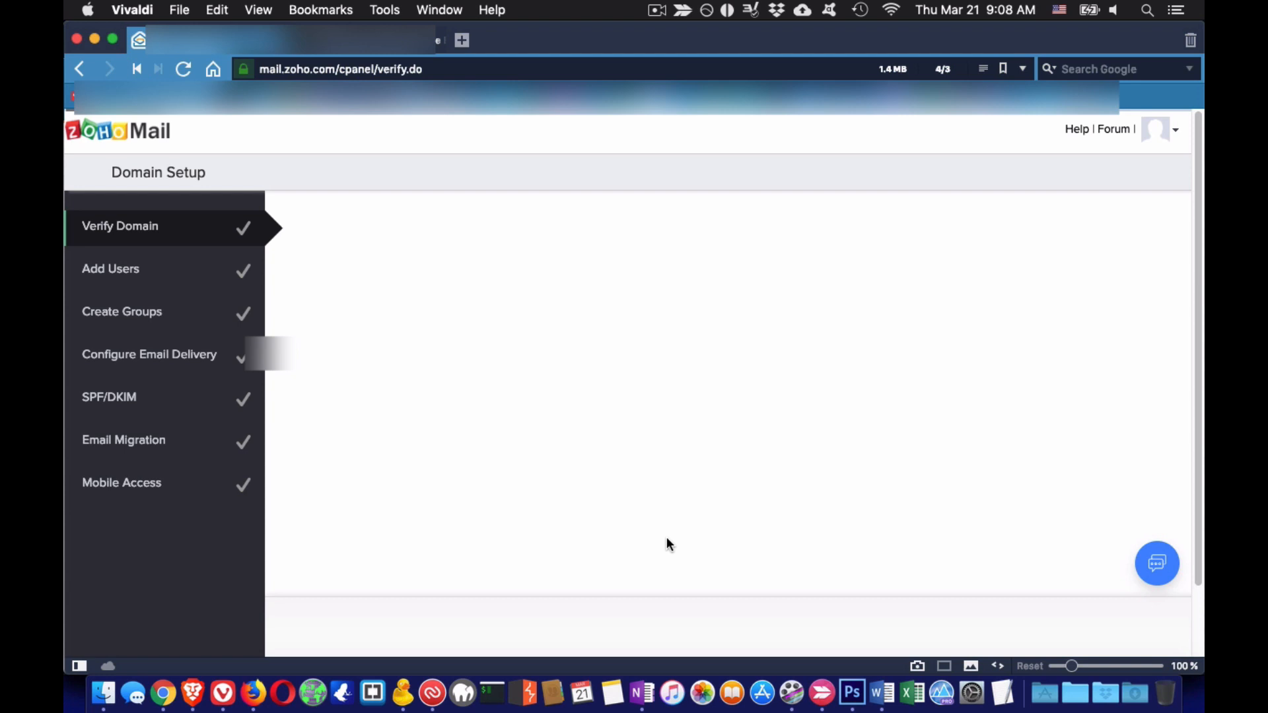
Reopen the SPF/DKIM step and confirm the domain shows a green DKIM enabled status
click(124, 438)
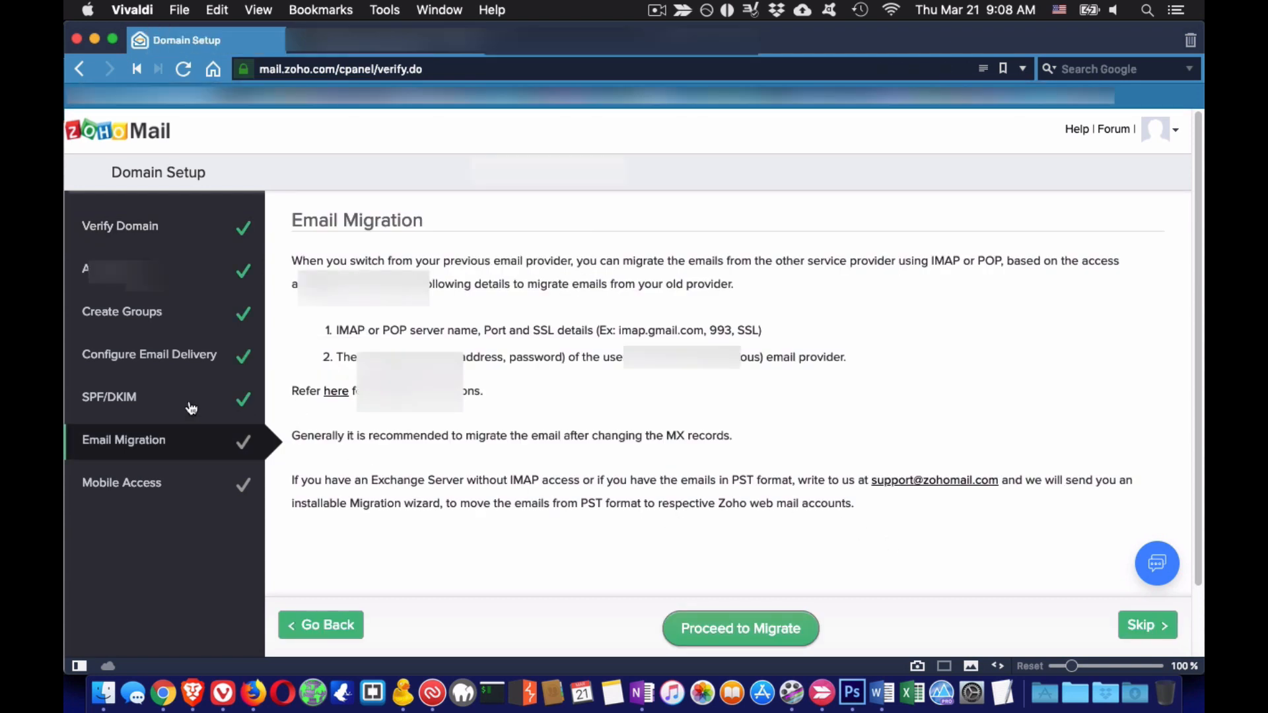
click(108, 397)
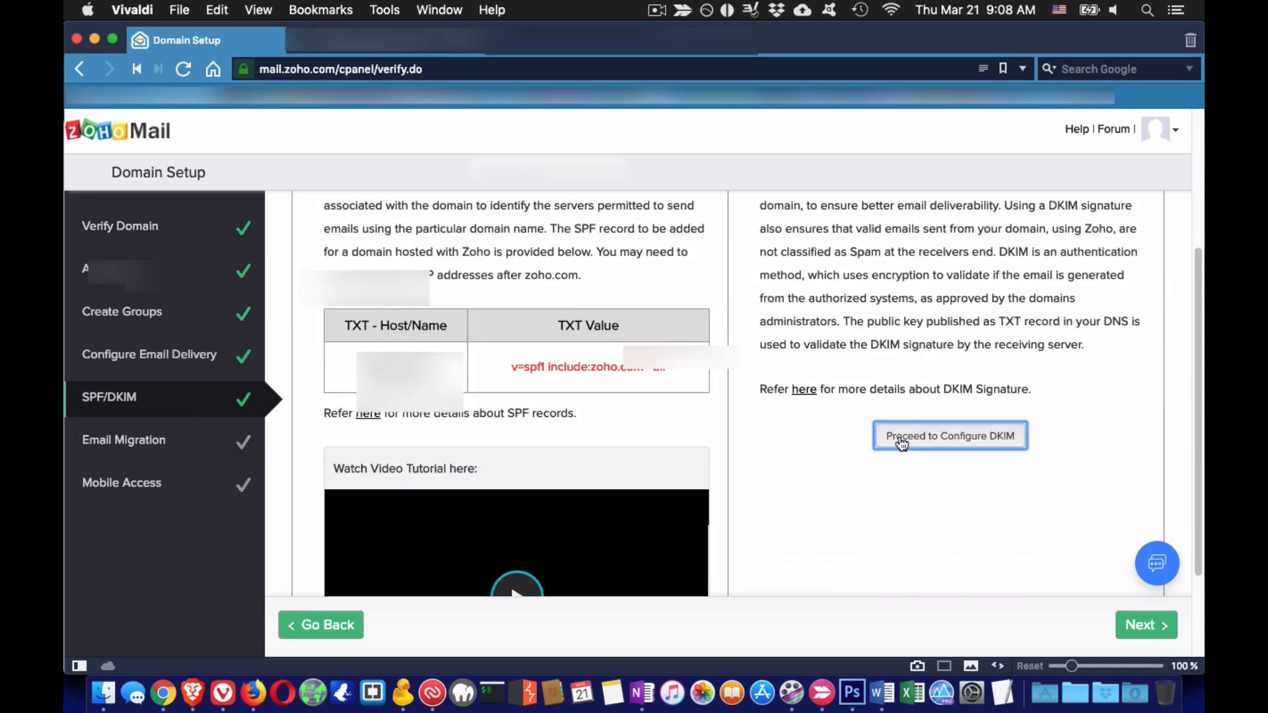
click(949, 436)
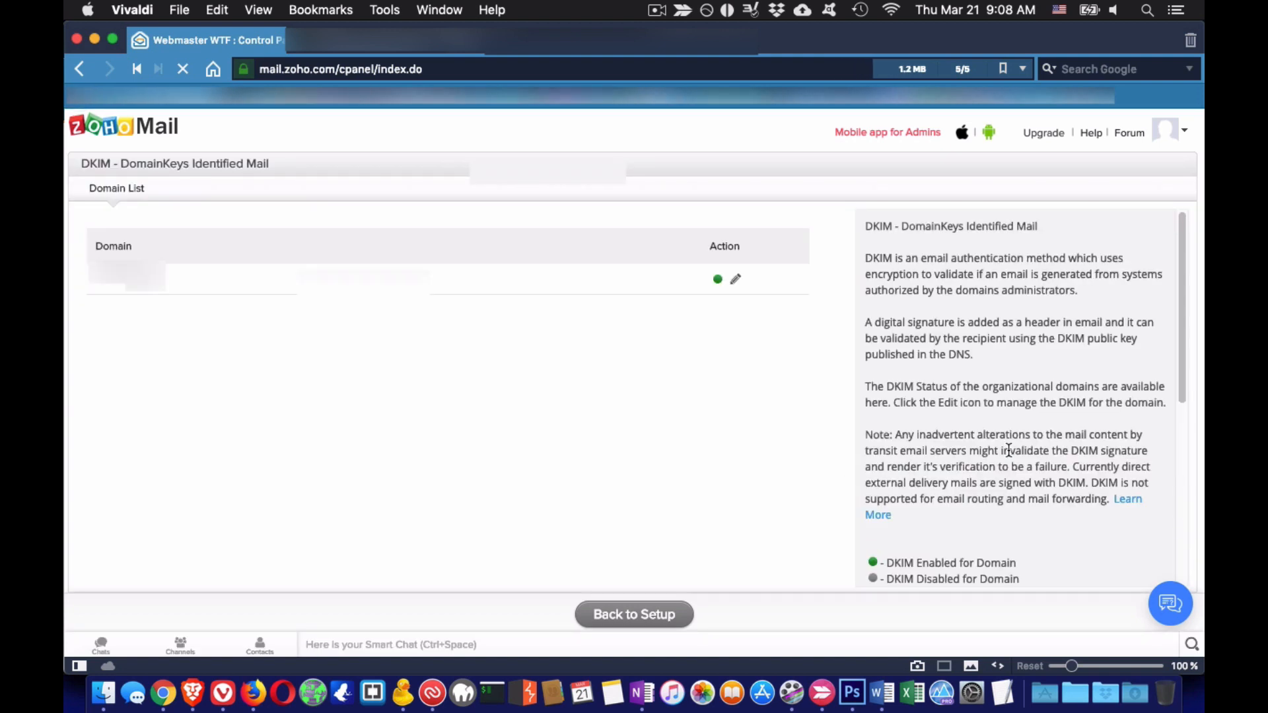
scroll(down, 3)
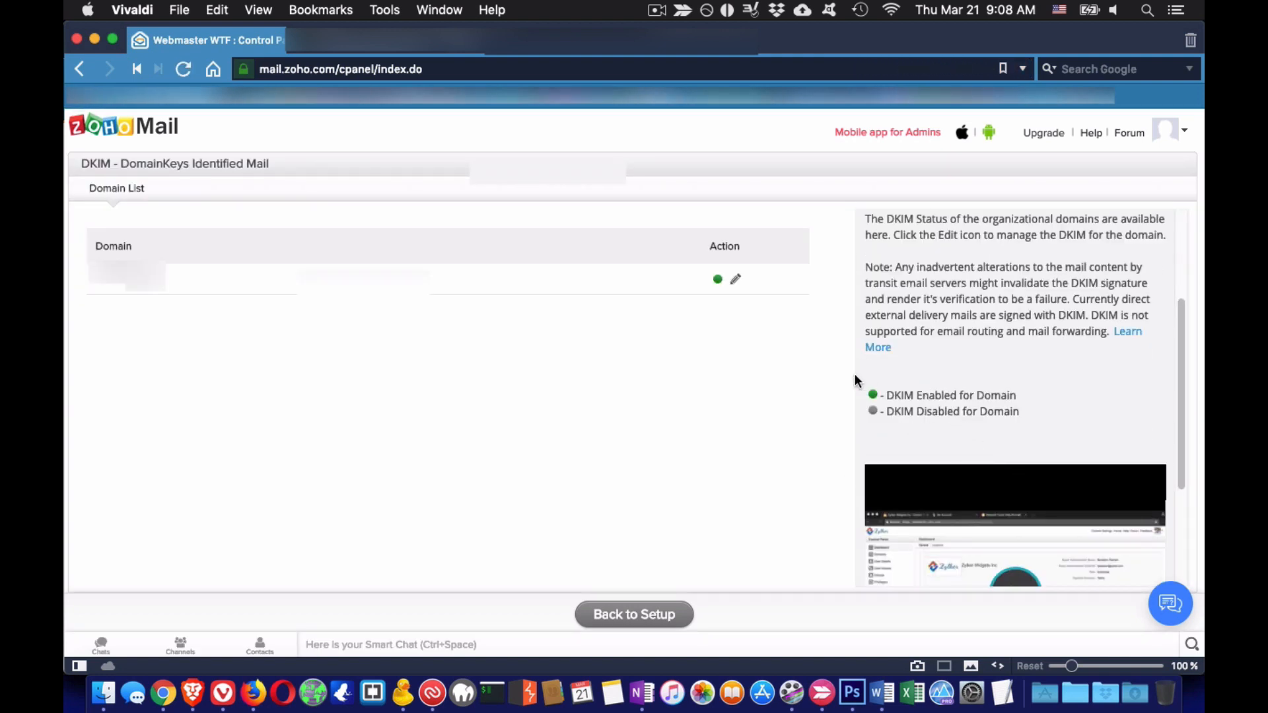
mouse_move(717, 280)
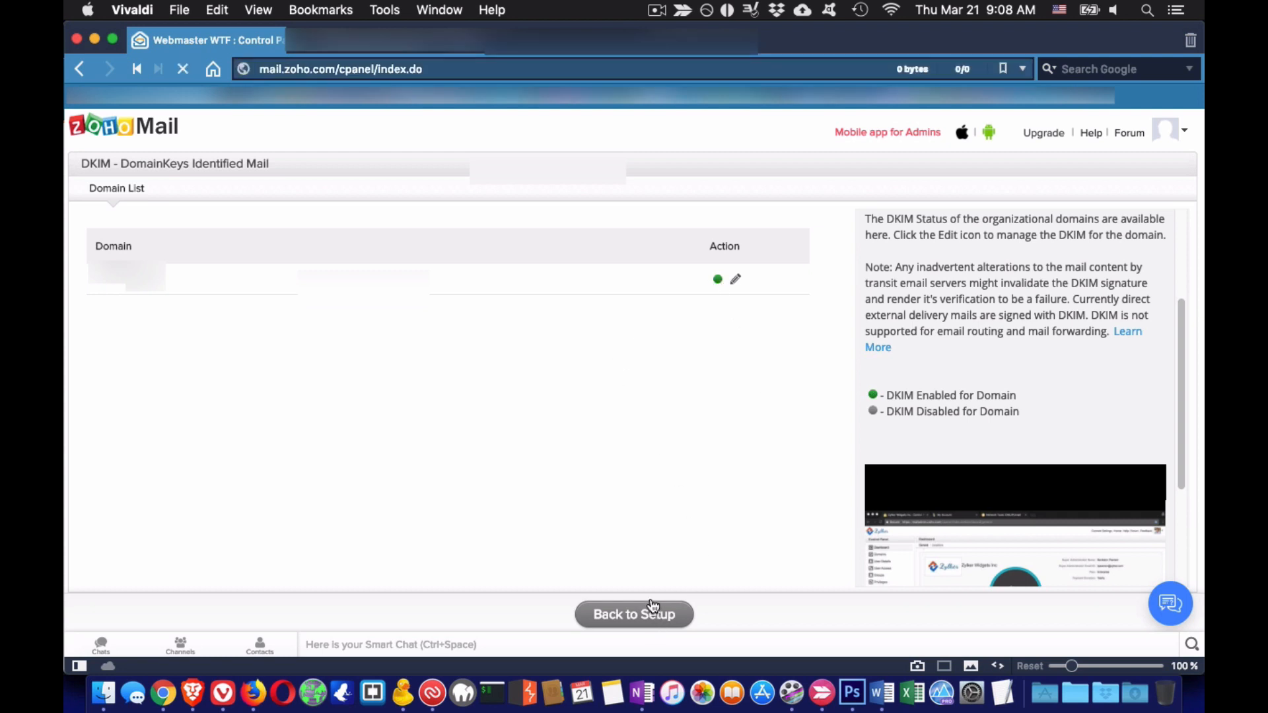
Skip email migration and mobile access so the basic domain setup shows complete
click(633, 615)
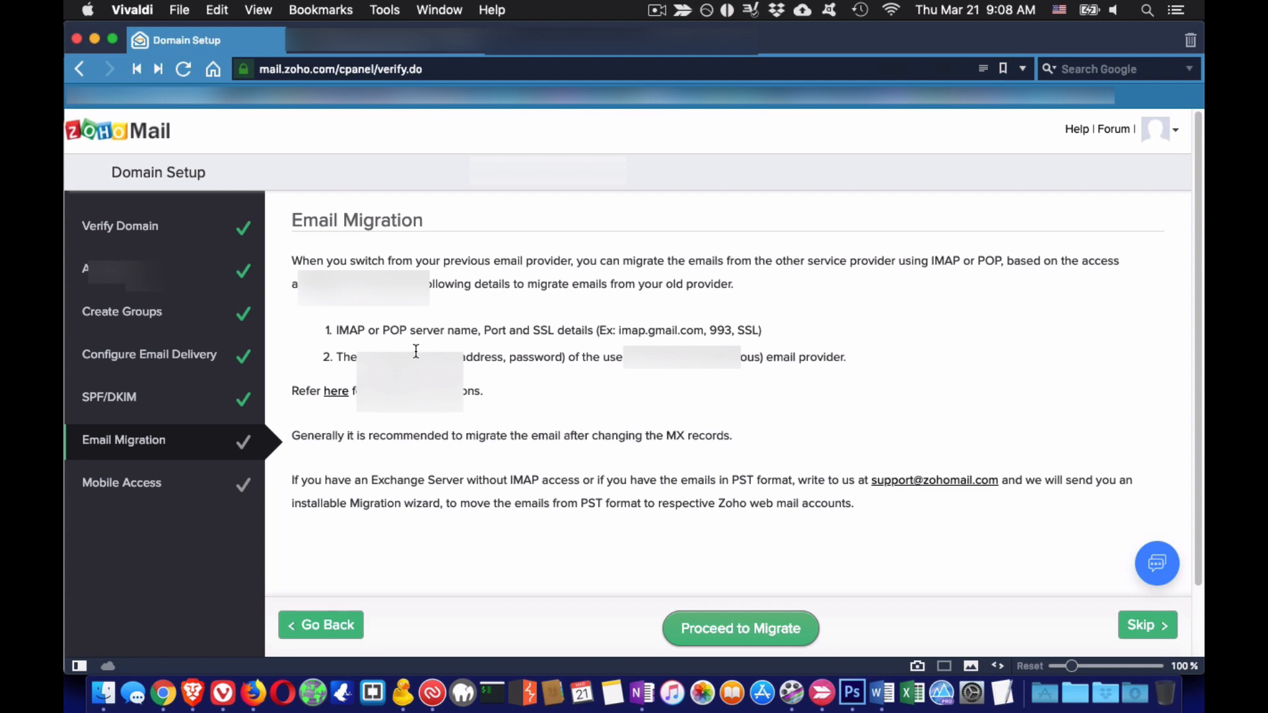
click(122, 483)
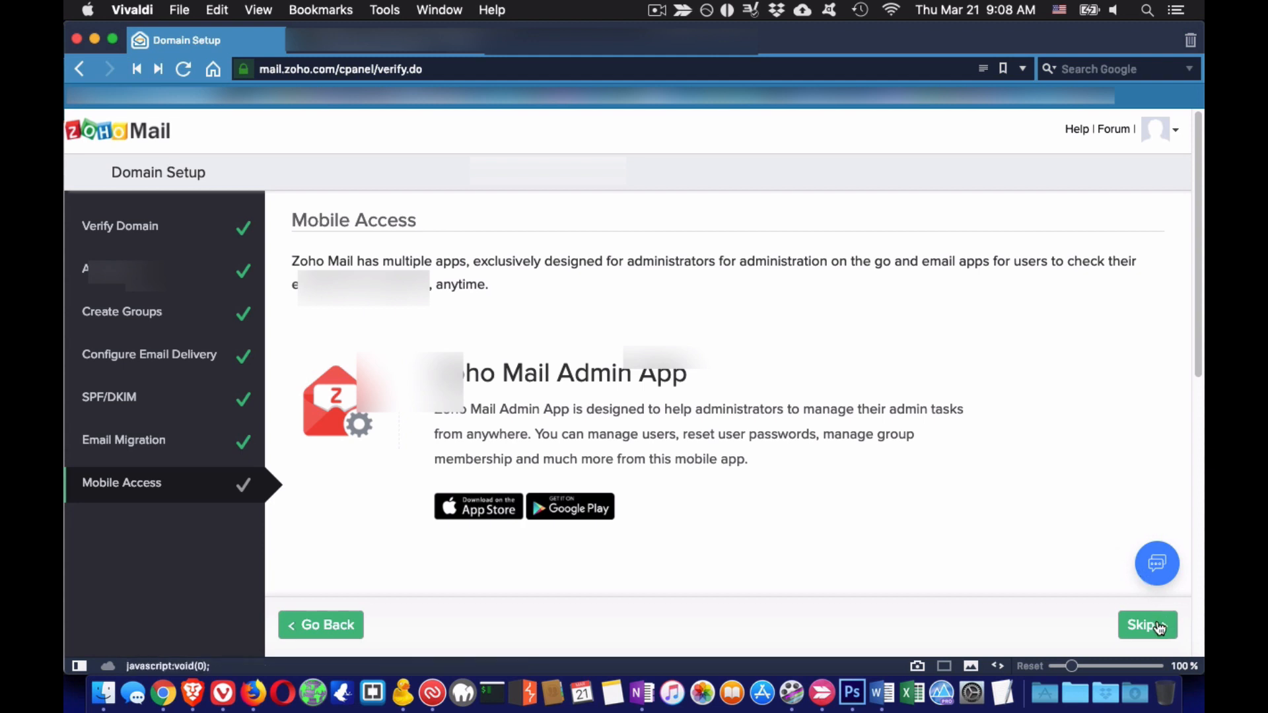
click(1147, 625)
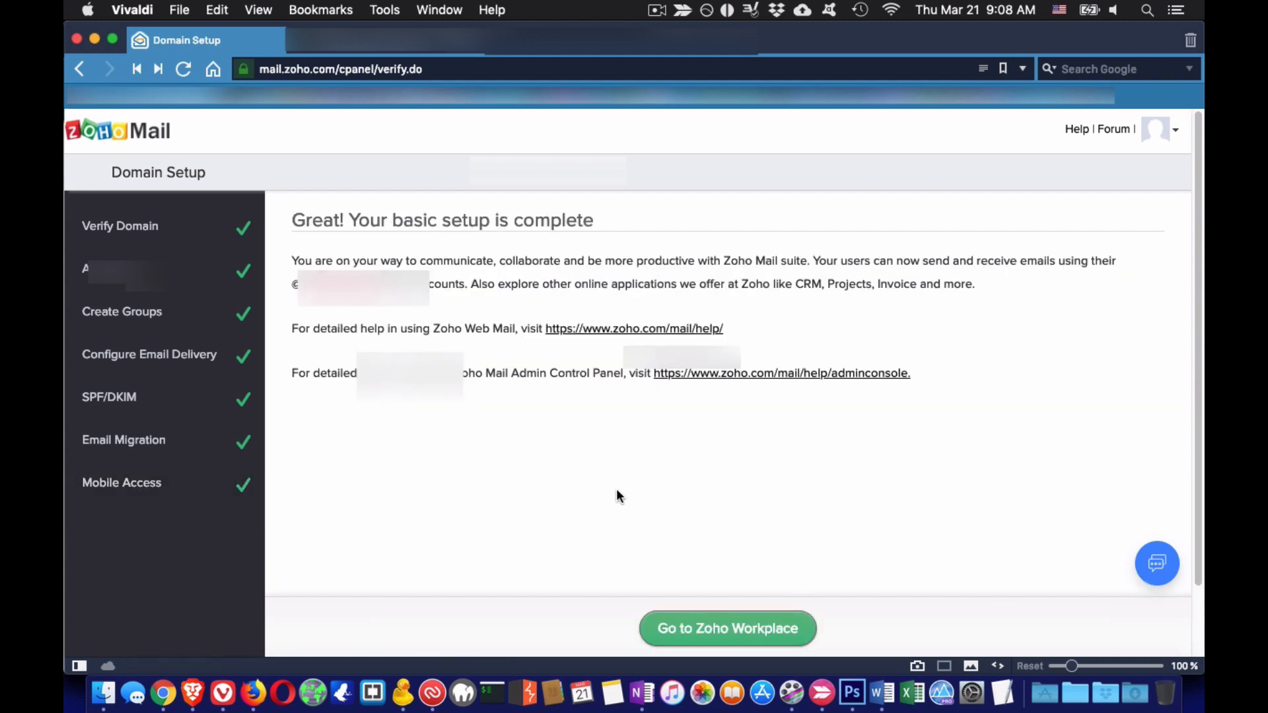
click(727, 629)
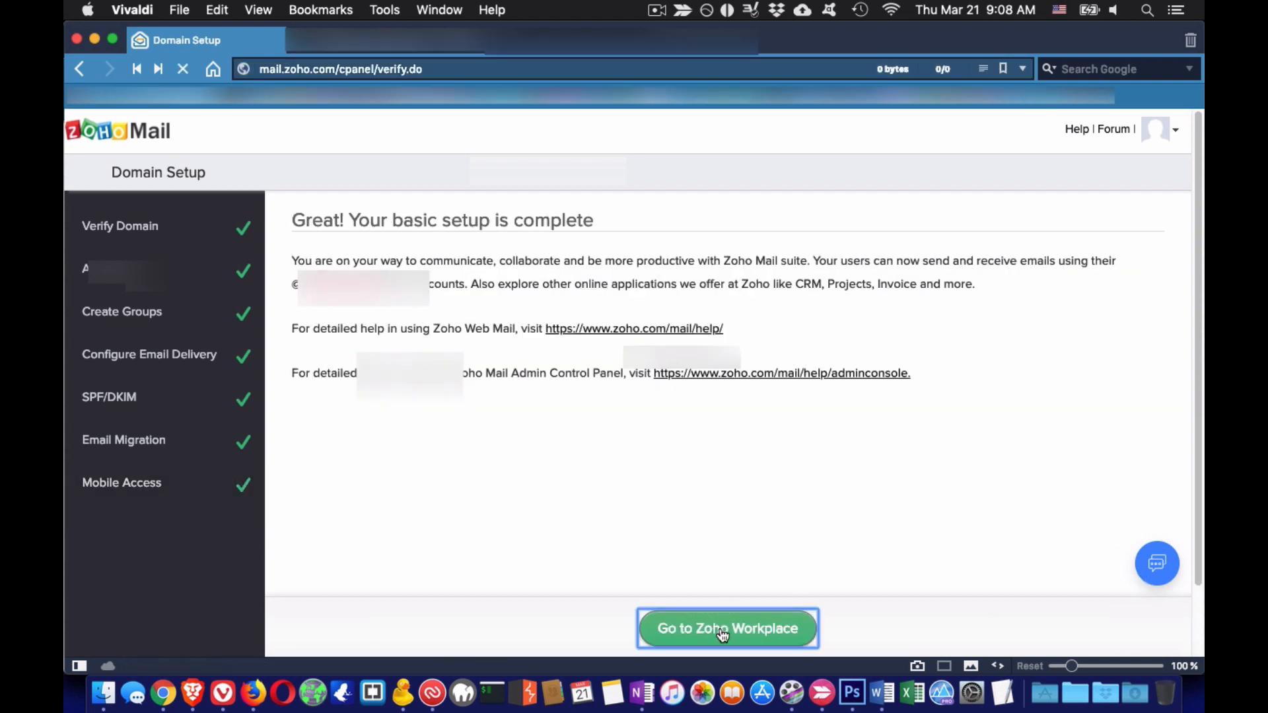
Go to Zoho Workplace, launch Mail and review English language and Central European time zone
click(727, 629)
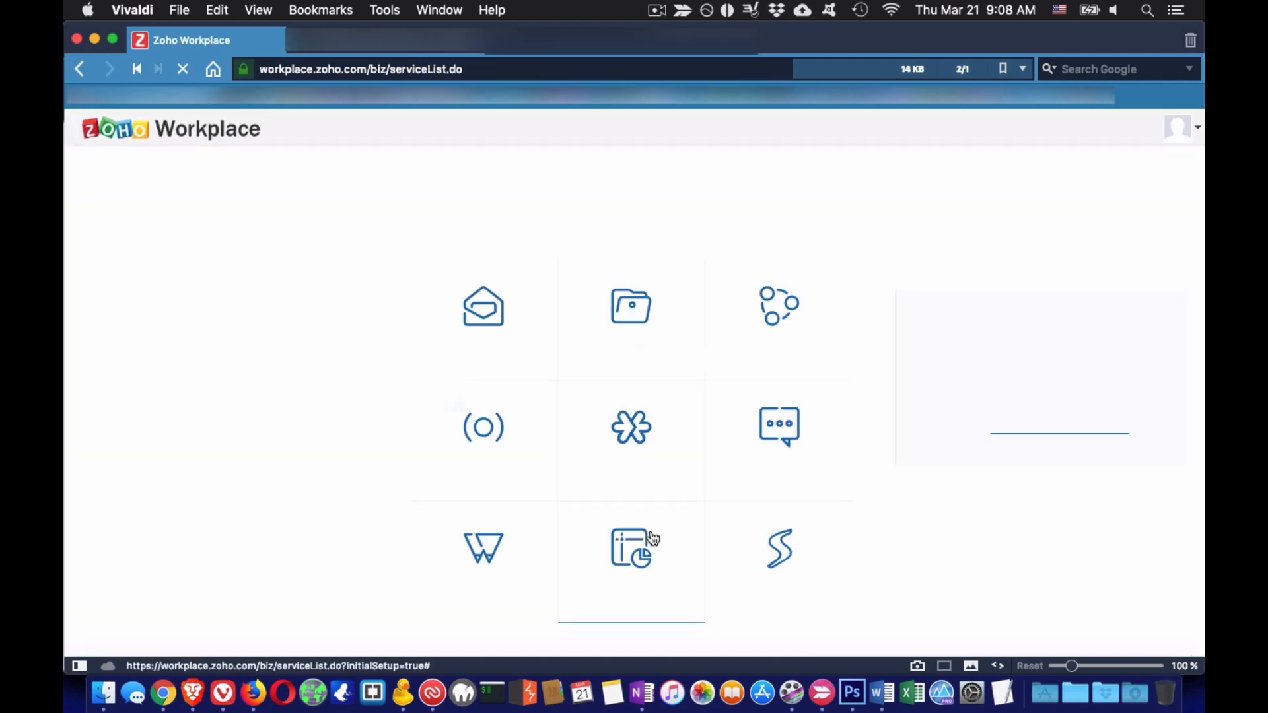
click(483, 305)
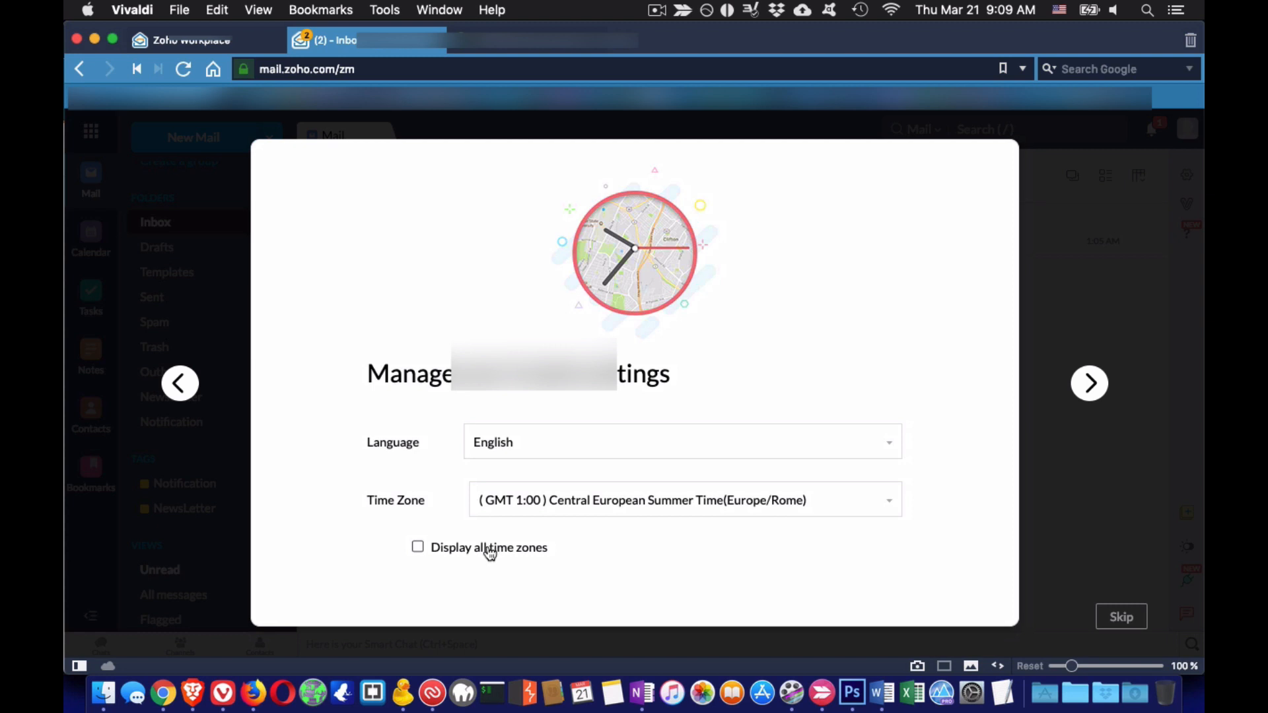
click(1090, 383)
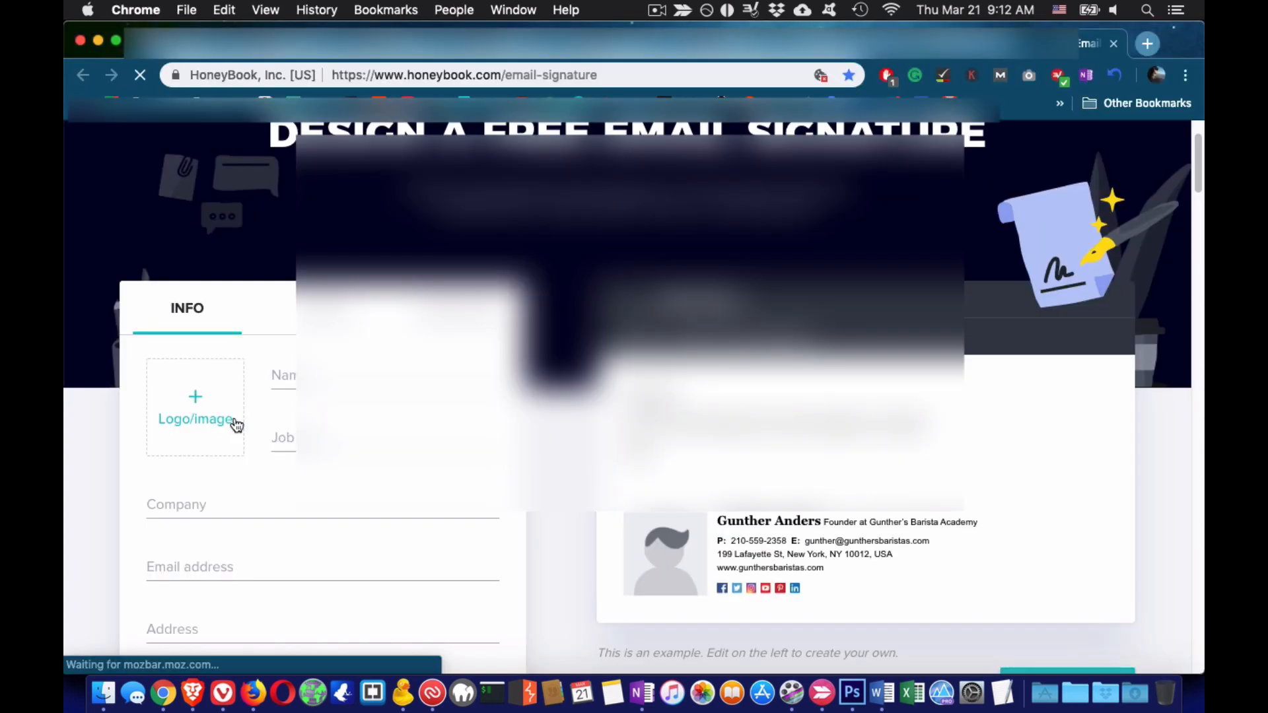
Upload the green hand logo to the HoneyBook signature and move to the Company field
click(196, 407)
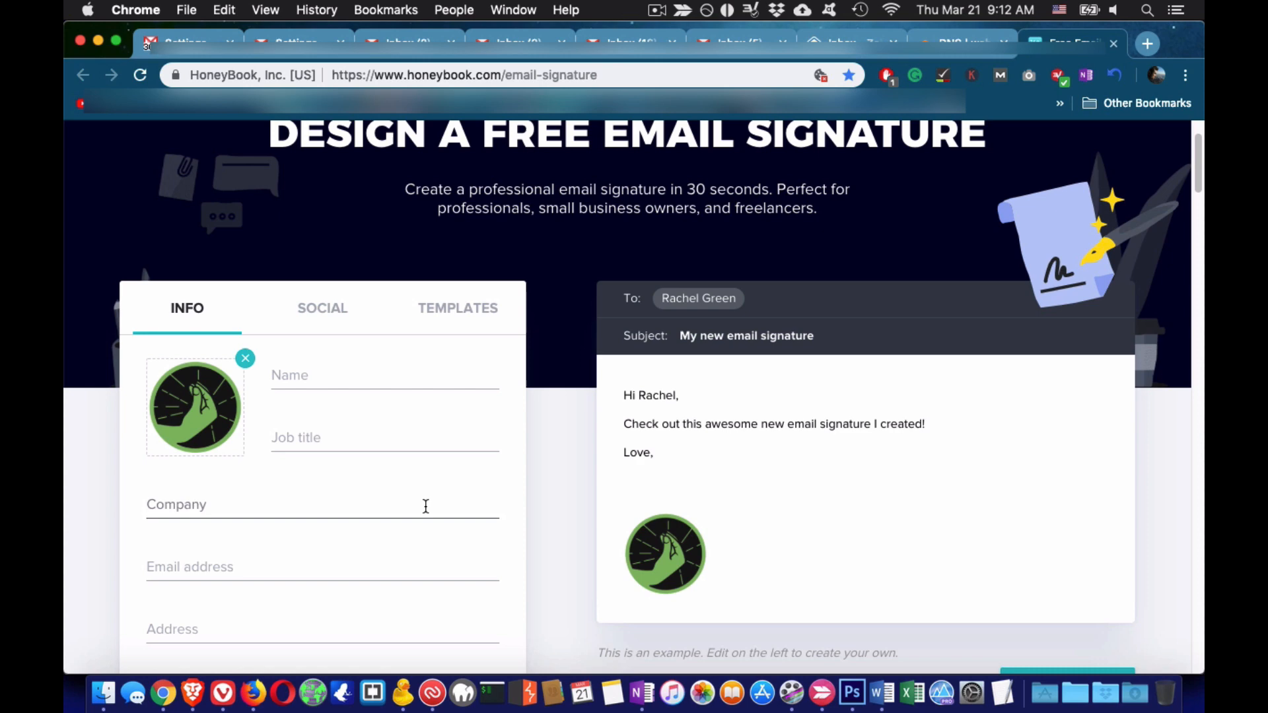
click(1074, 601)
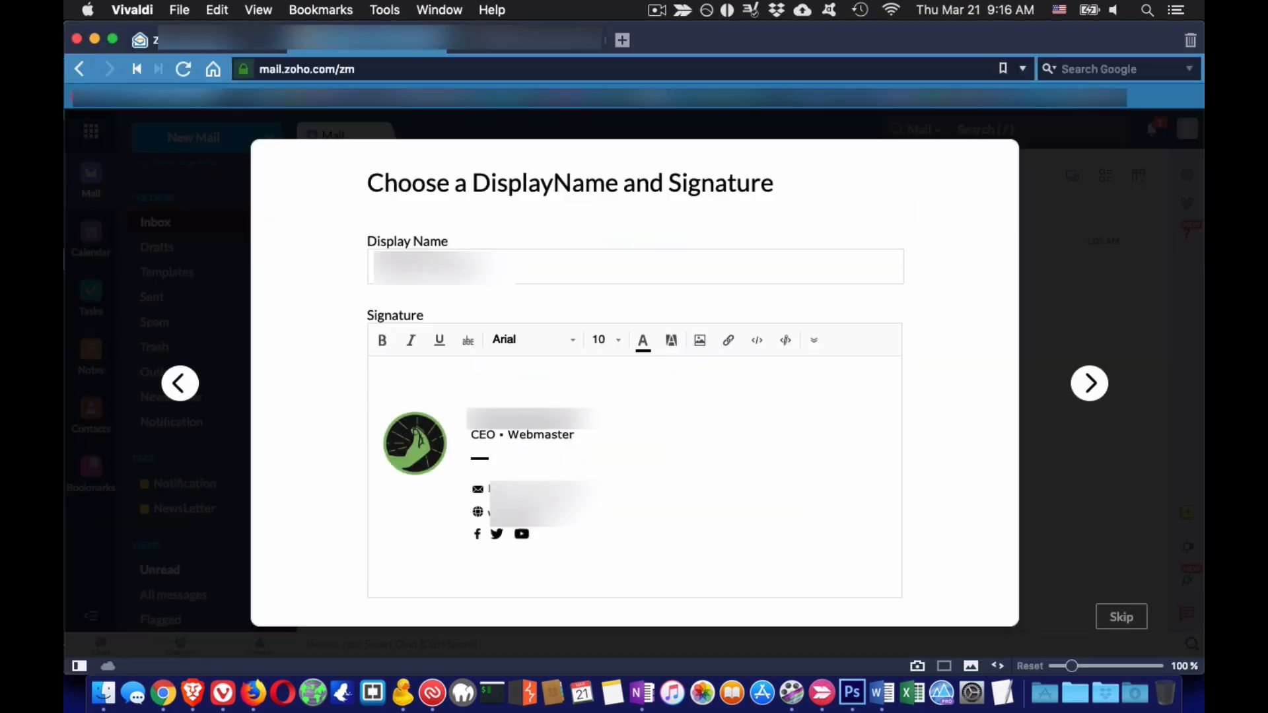
mouse_move(804, 485)
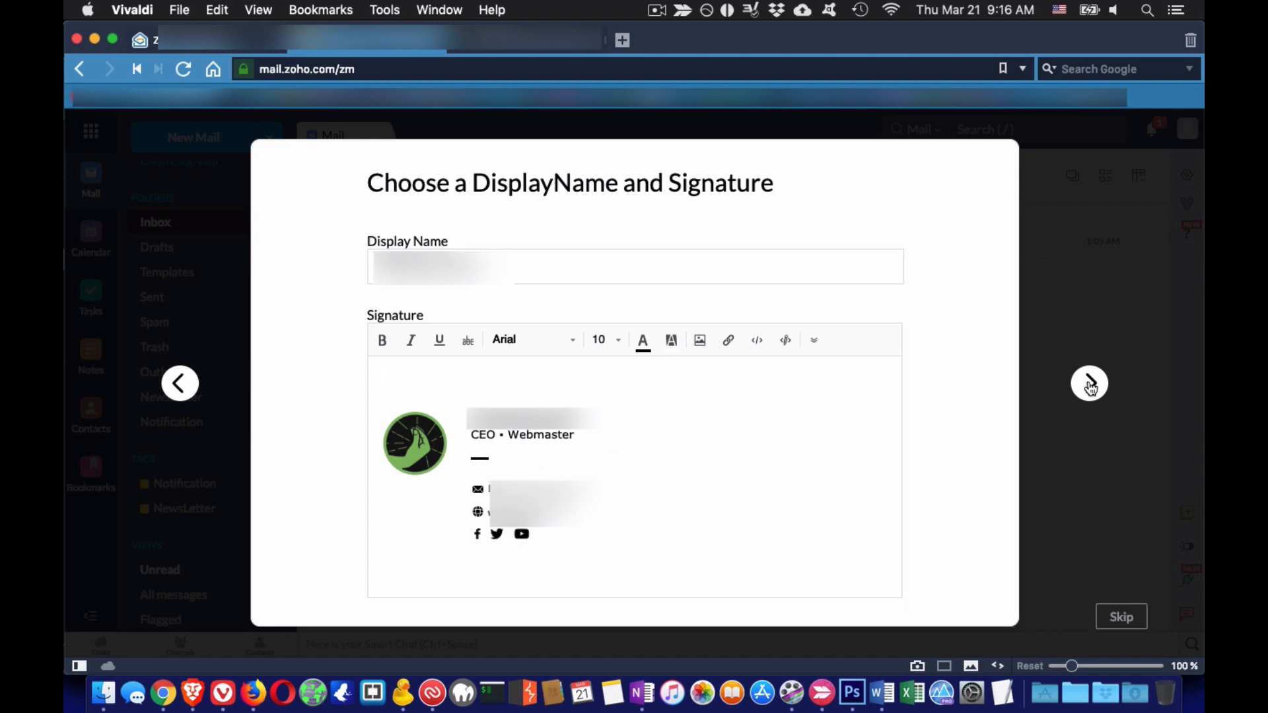
Choose the yellow and dark inbox theme and finish onboarding with Access Zoho Mail
click(1090, 384)
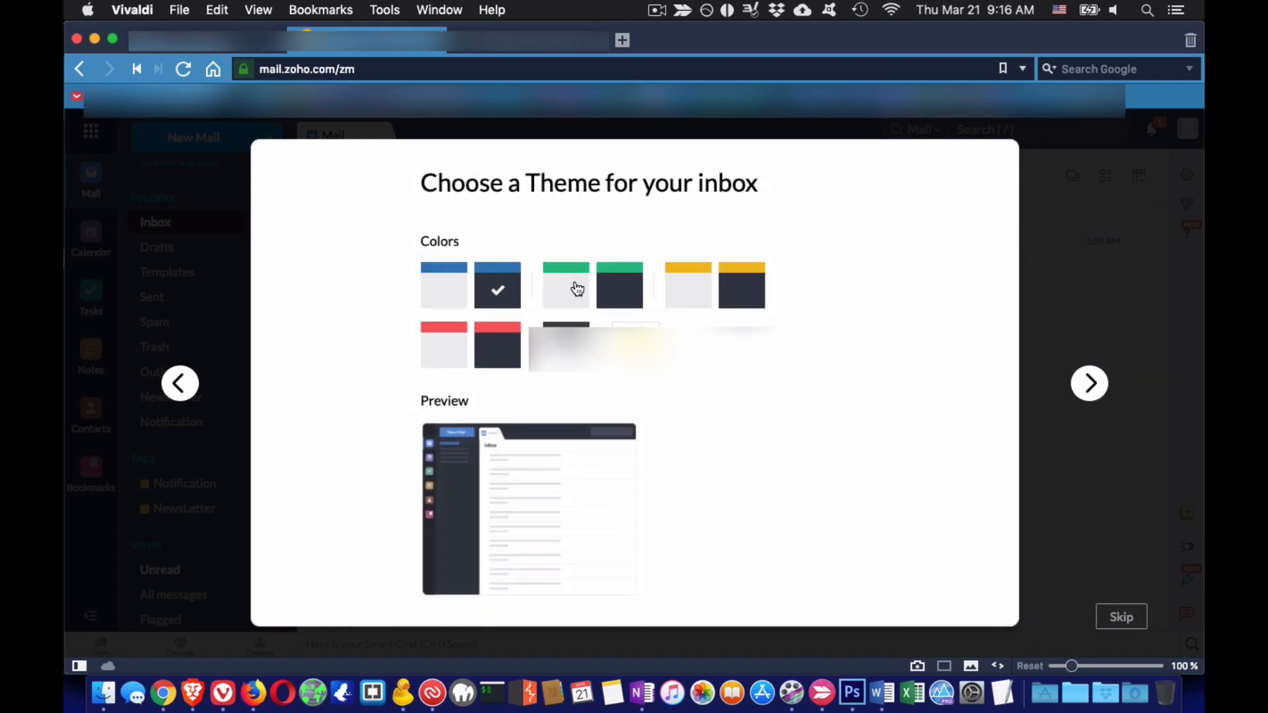
click(620, 285)
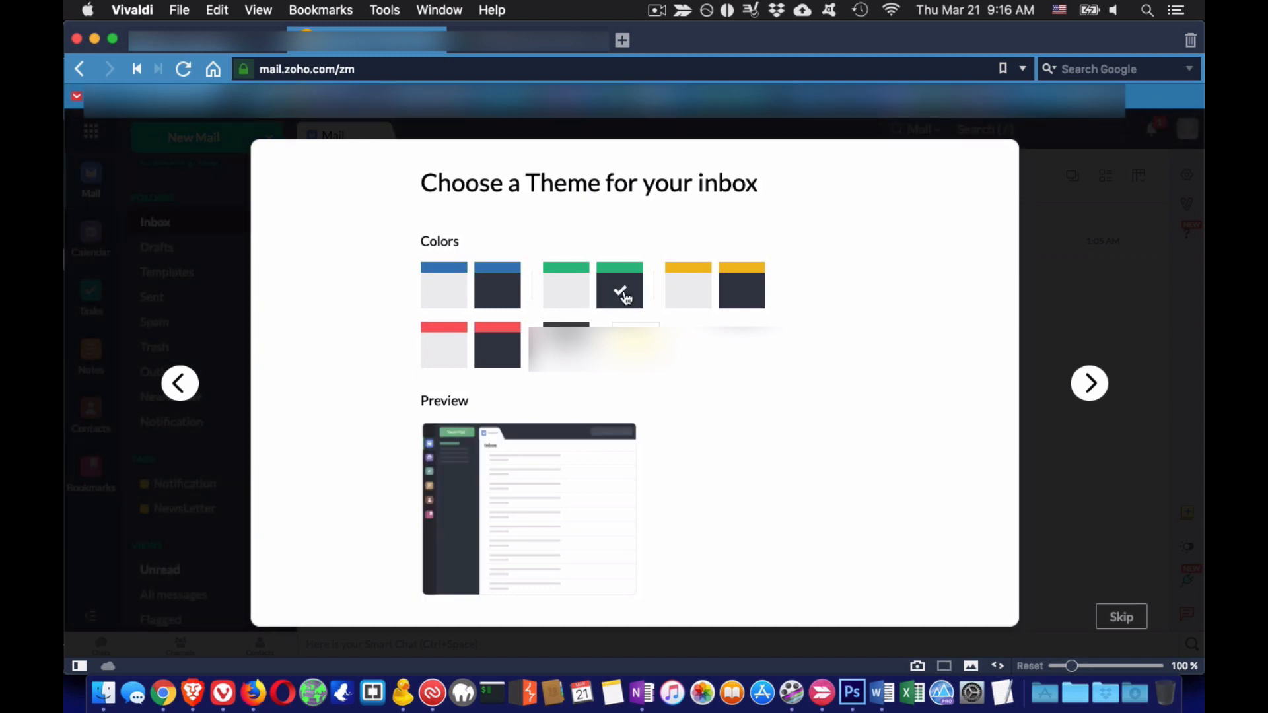
click(740, 286)
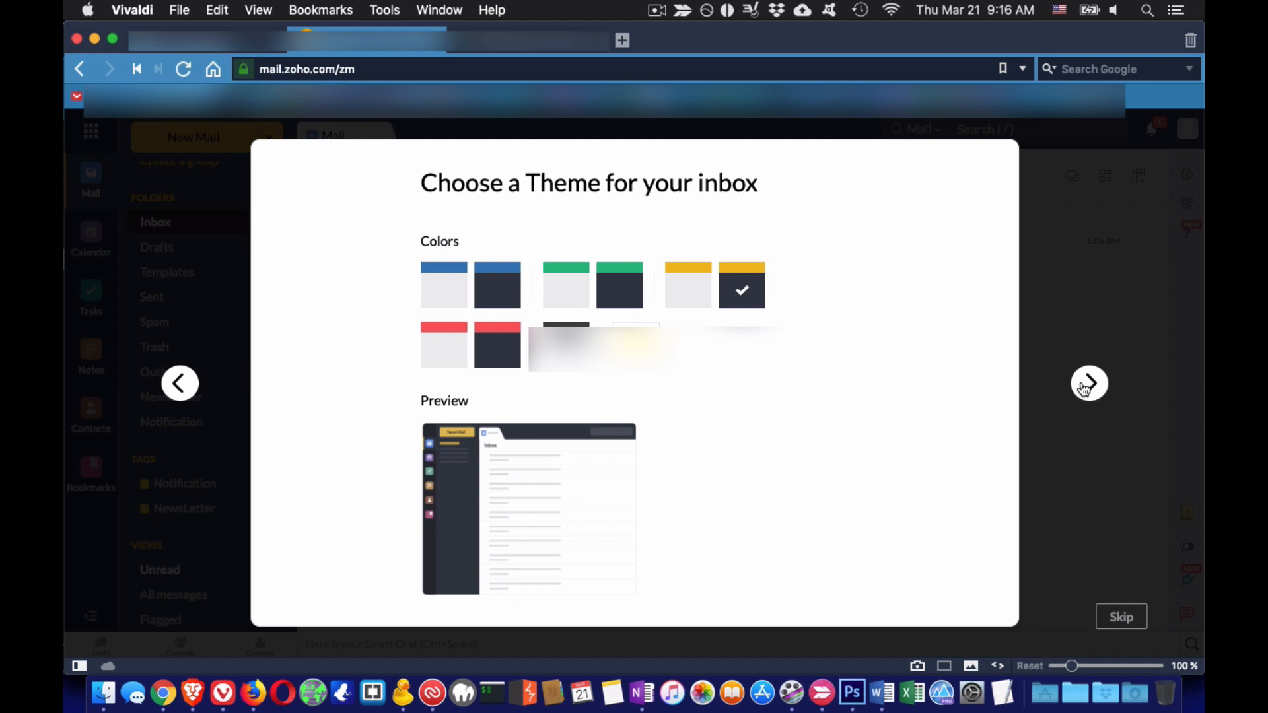
click(1089, 383)
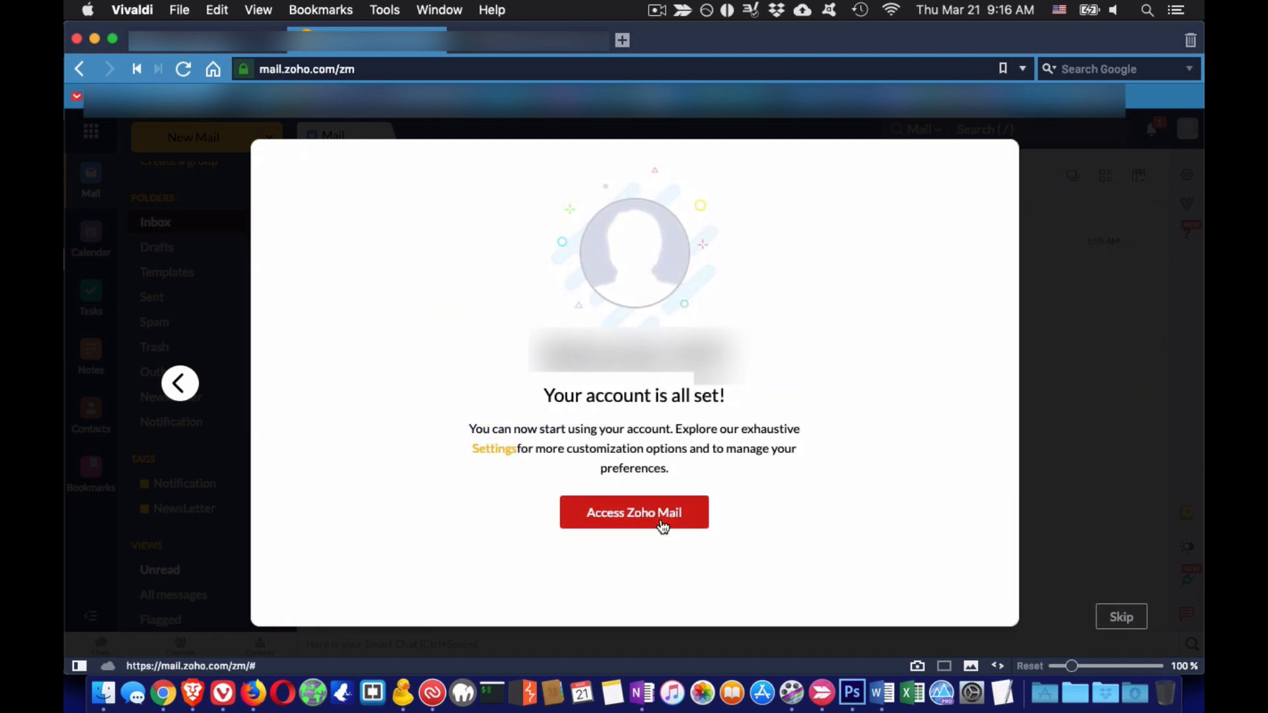
click(634, 513)
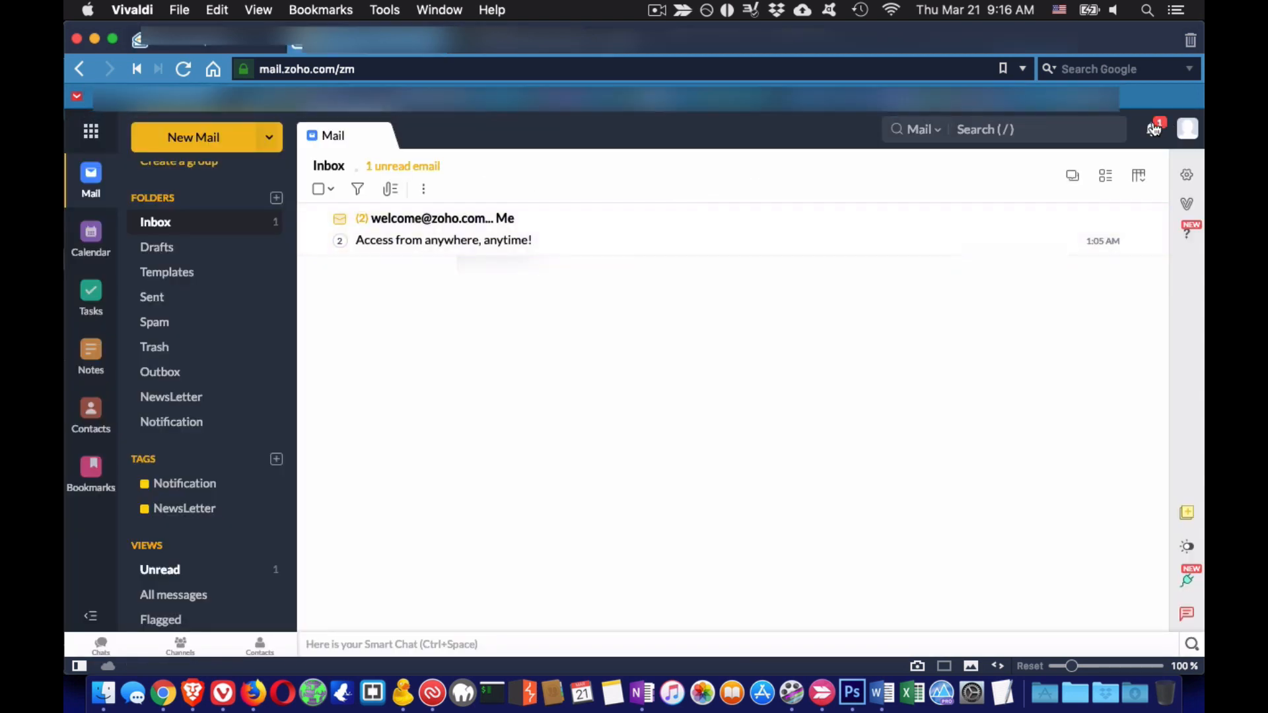
From the notification warning, verify the domain's SPF record so it shows a green check
click(1150, 128)
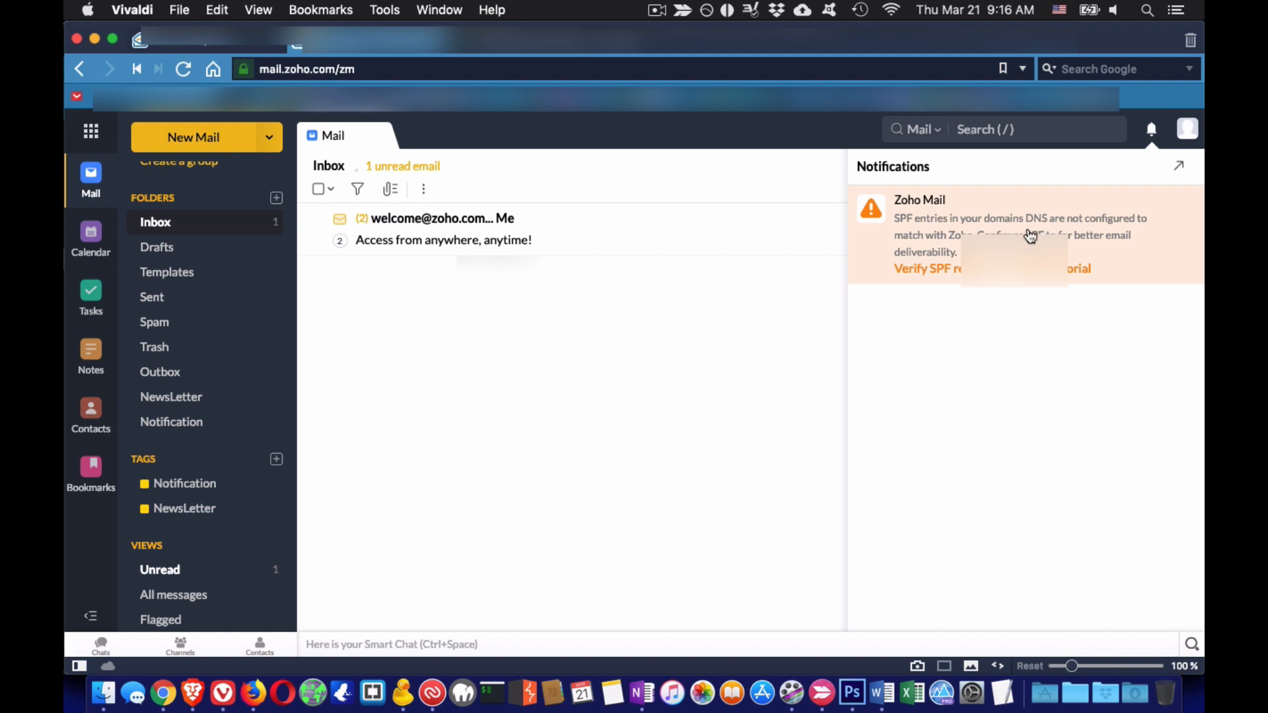
click(927, 268)
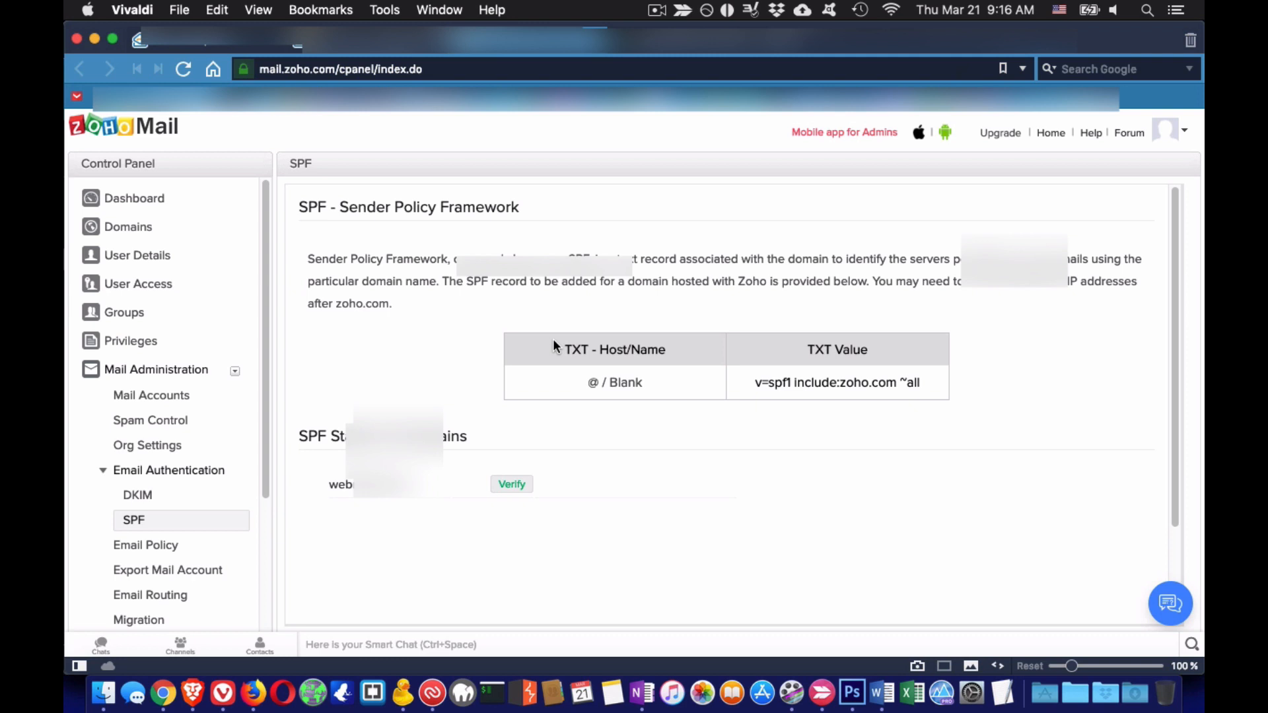
scroll(down, 3)
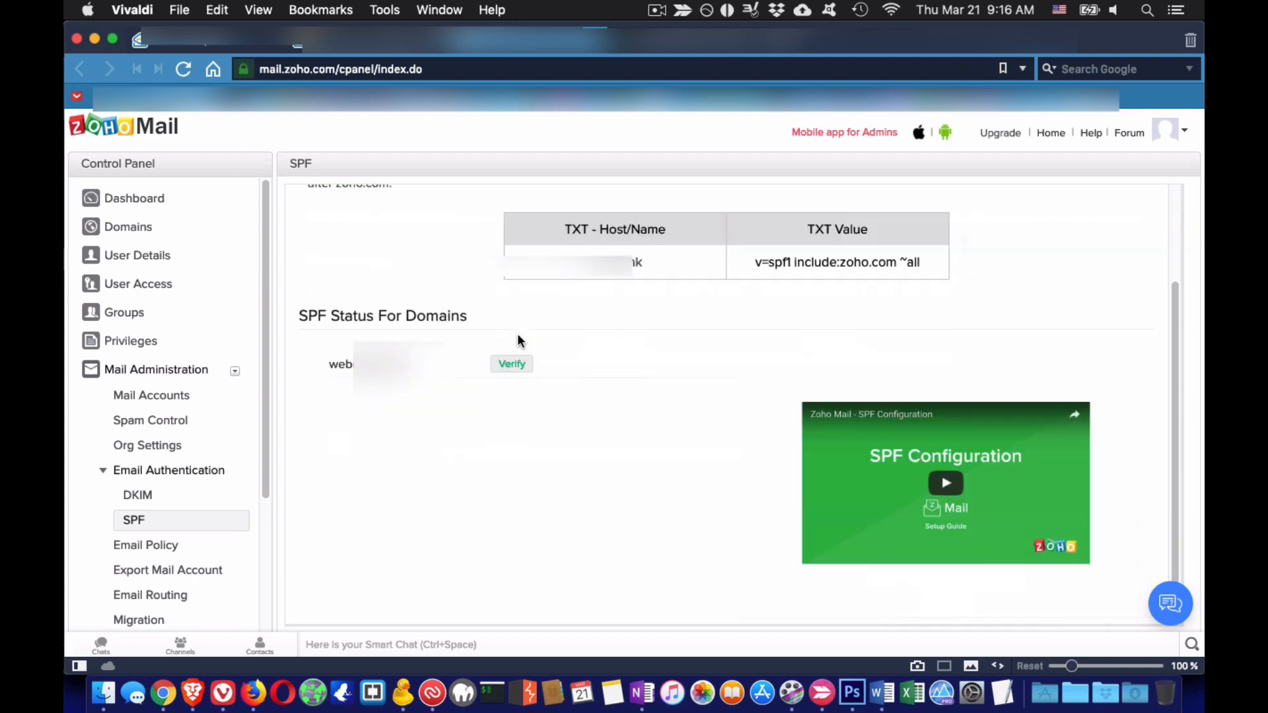
click(512, 363)
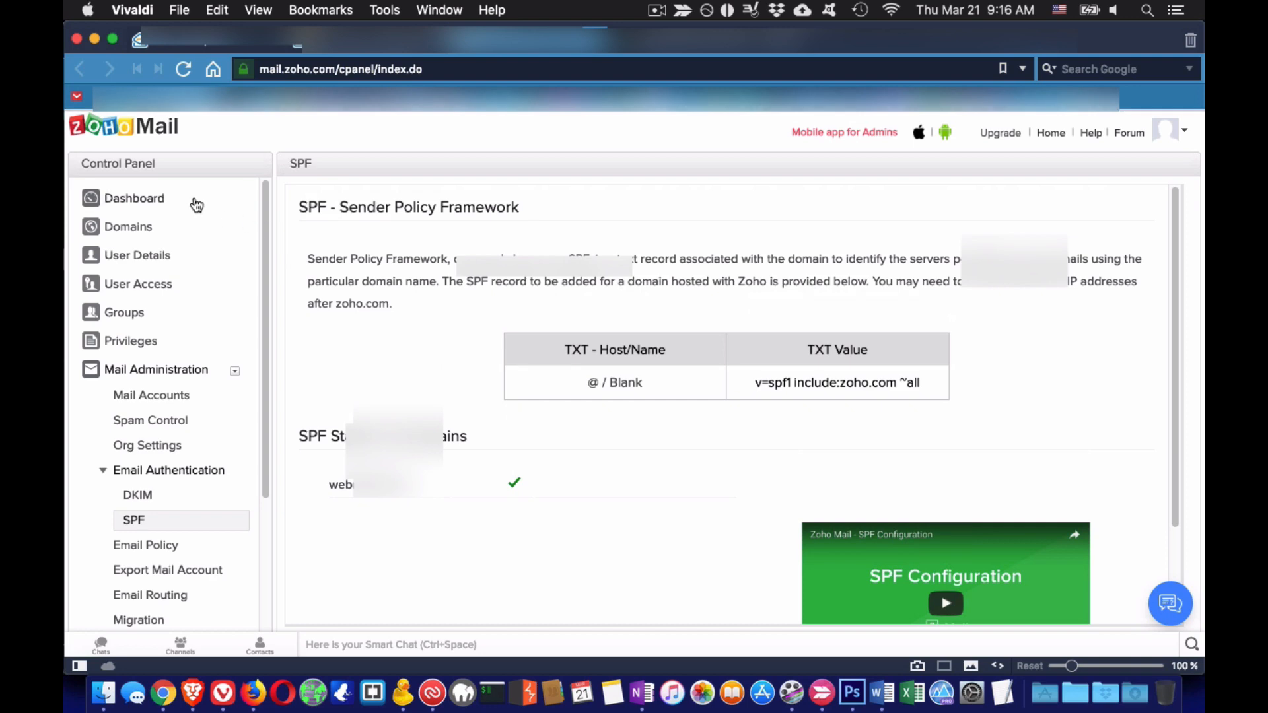
click(133, 198)
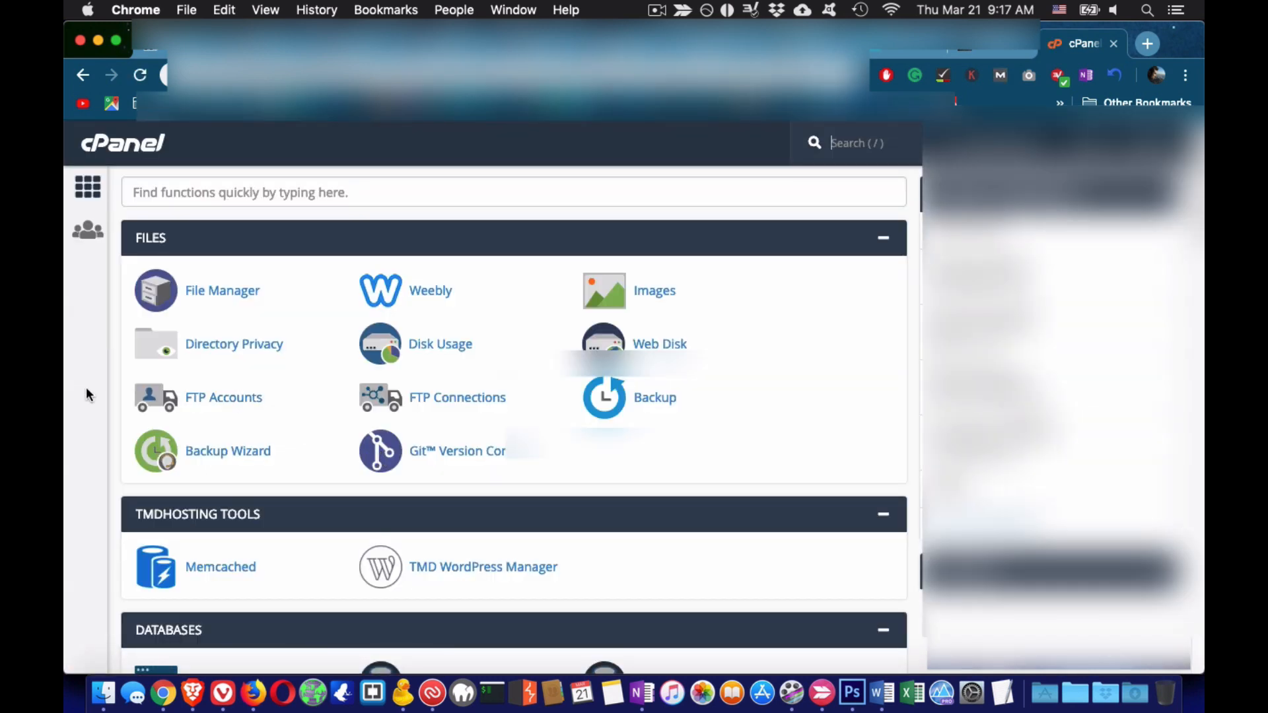
In cPanel Email Routing, select the domain and choose Remote Mail Exchanger
scroll(down, 3)
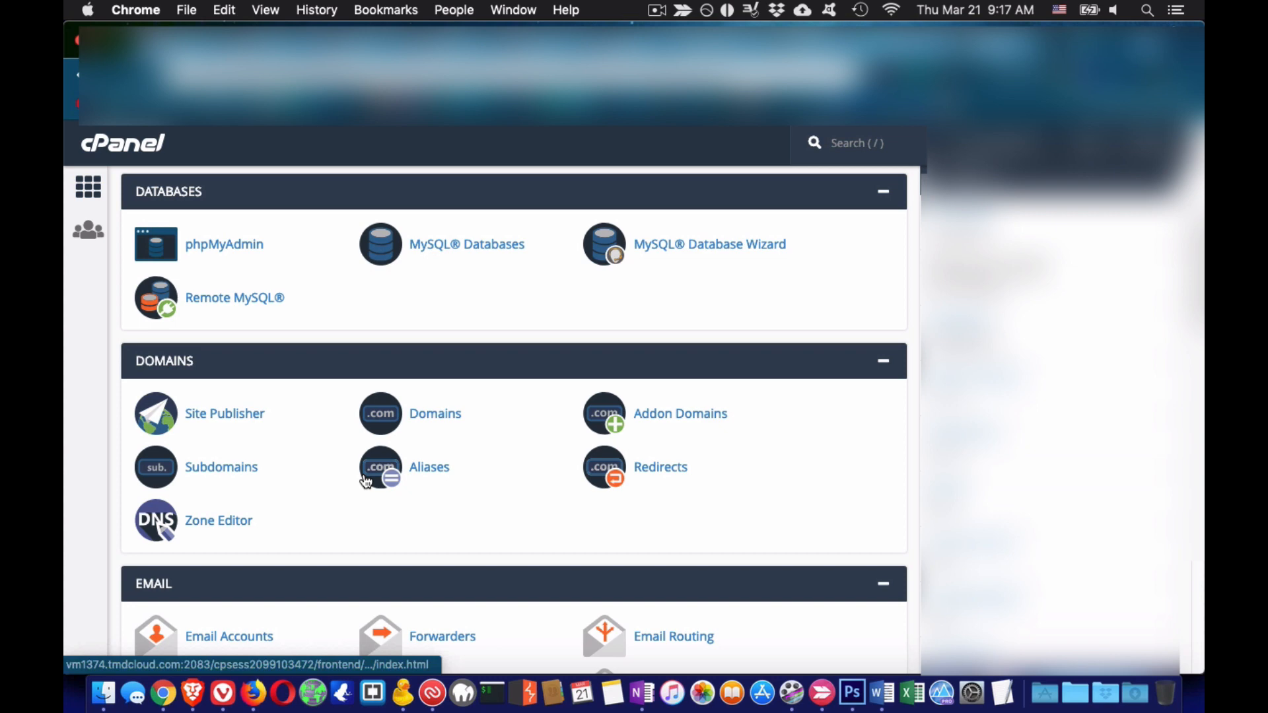
scroll(down, 3)
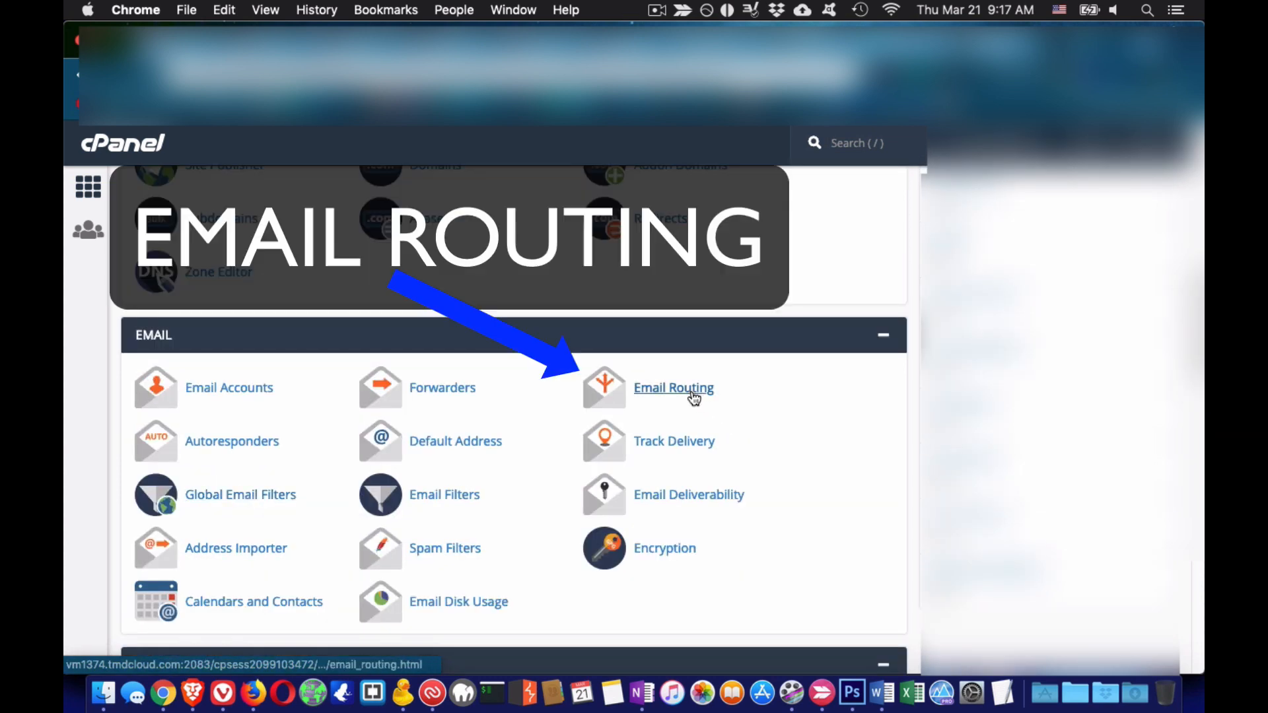
click(673, 387)
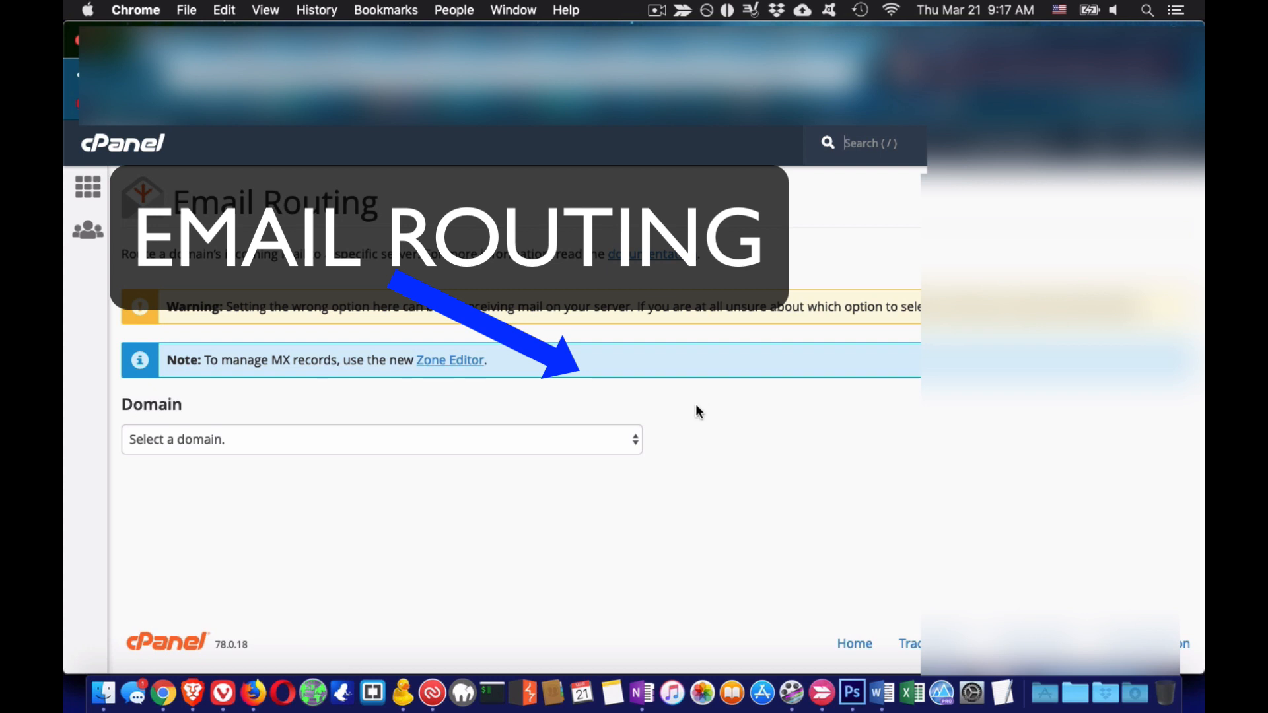
click(380, 438)
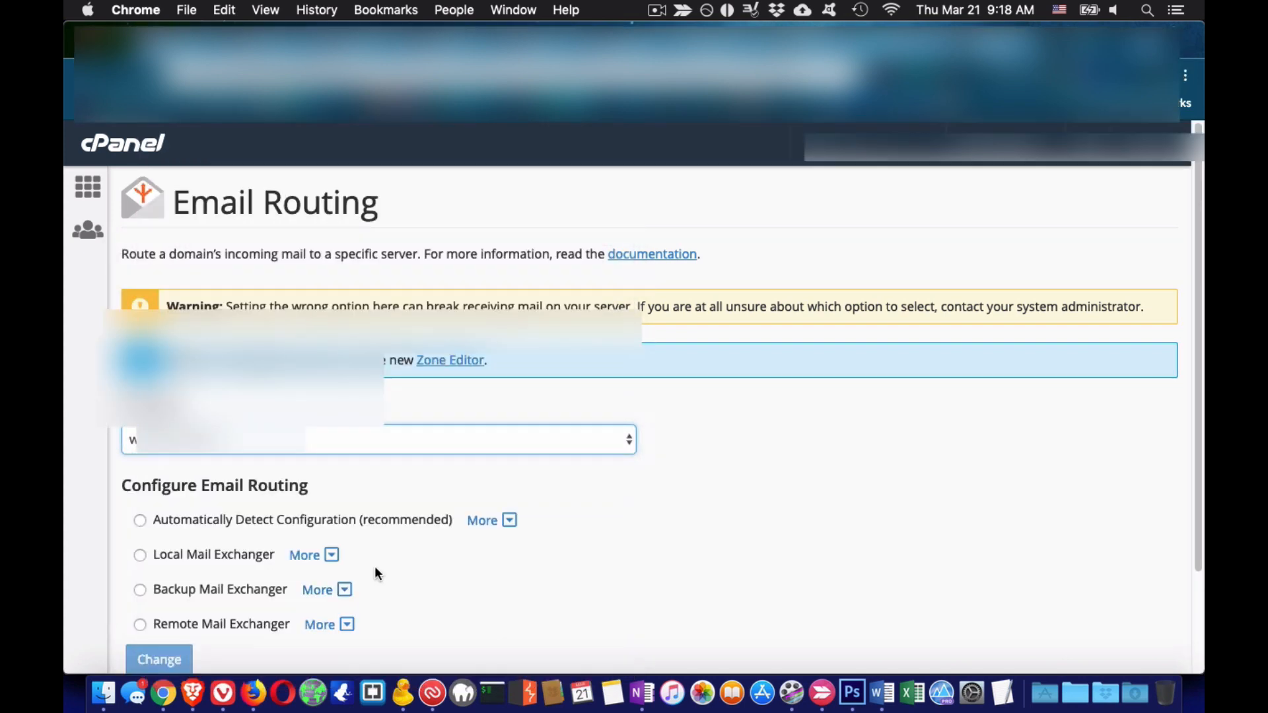
click(140, 555)
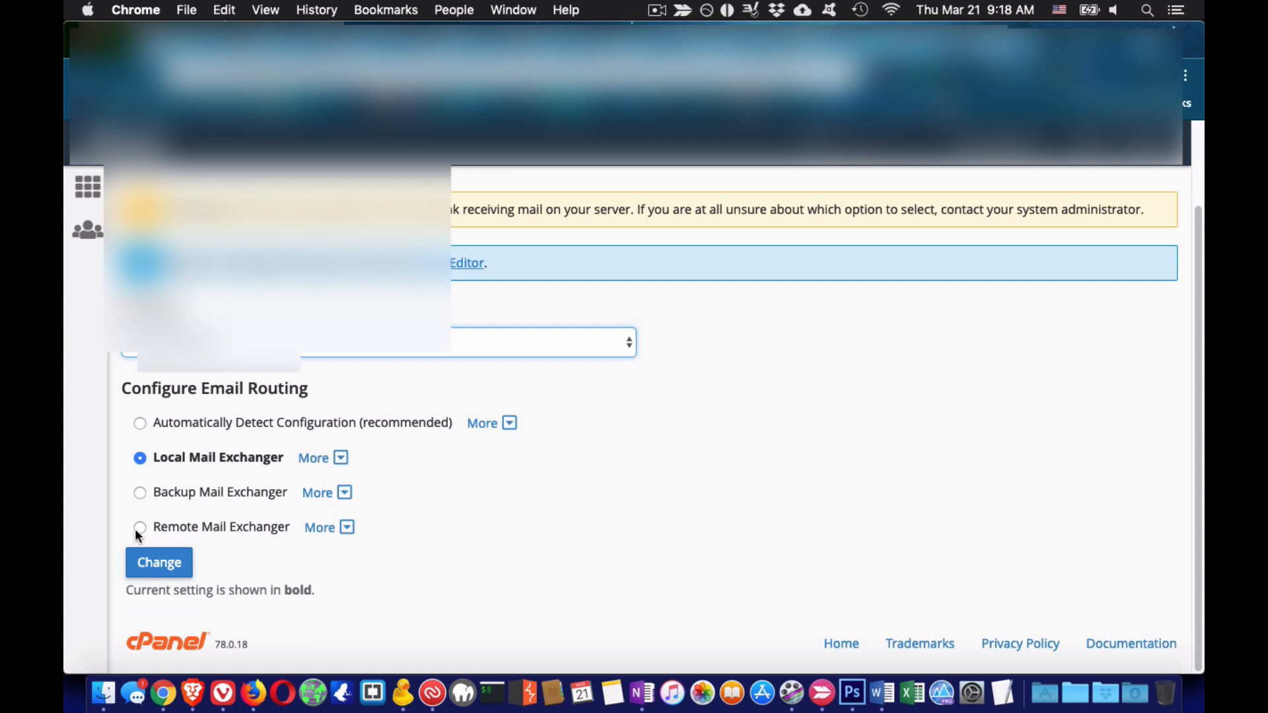
click(157, 563)
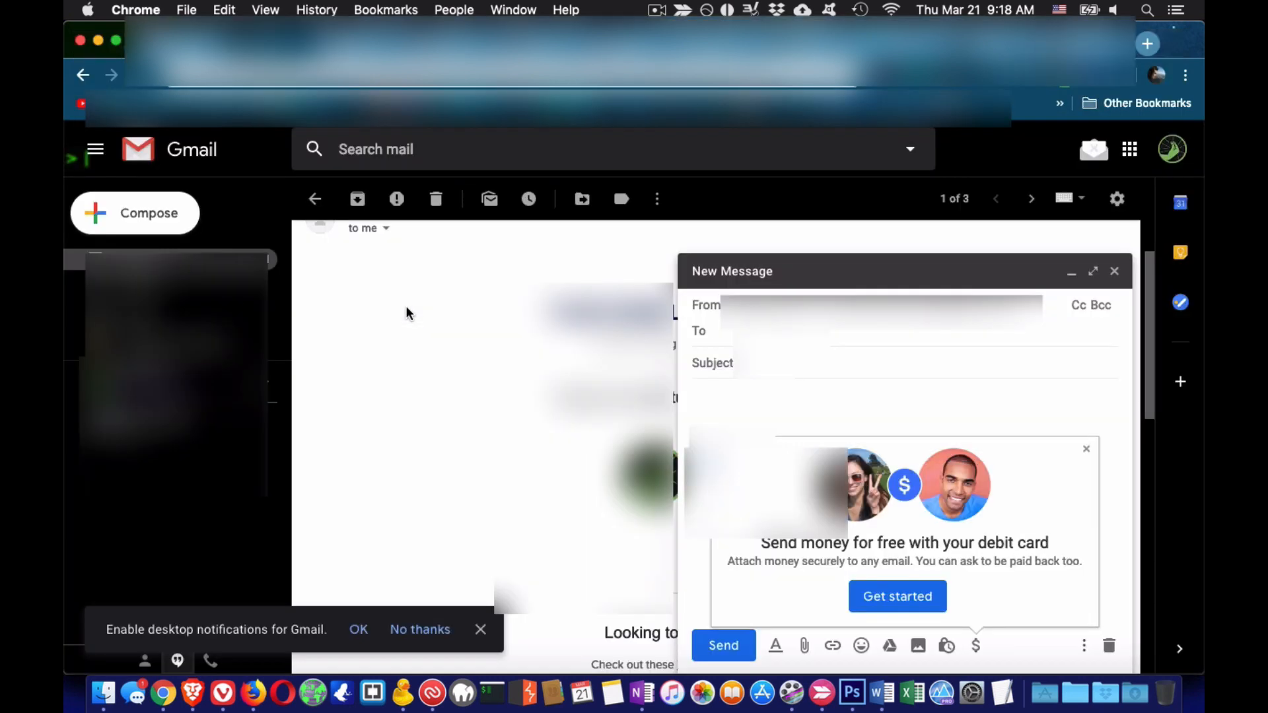
Compose a Gmail message to the hi@ domain address with subject and body 'does it work?' and send it
text(hi@)
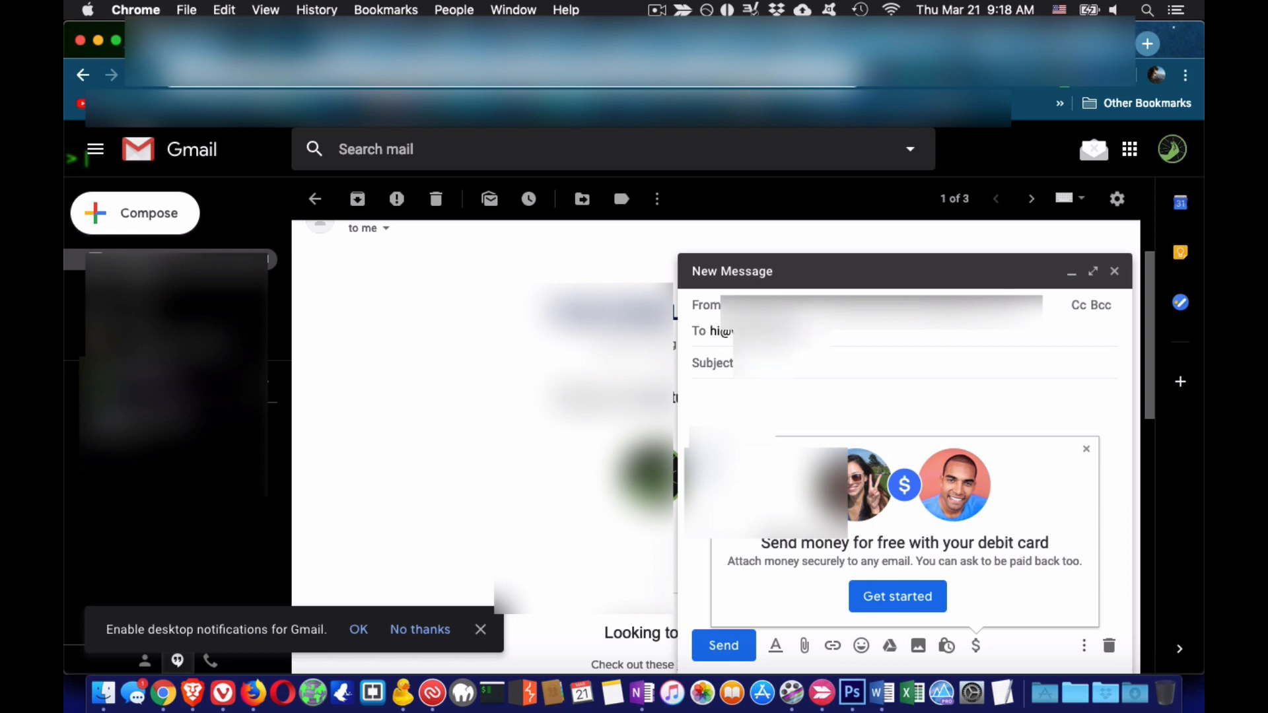
text(does it)
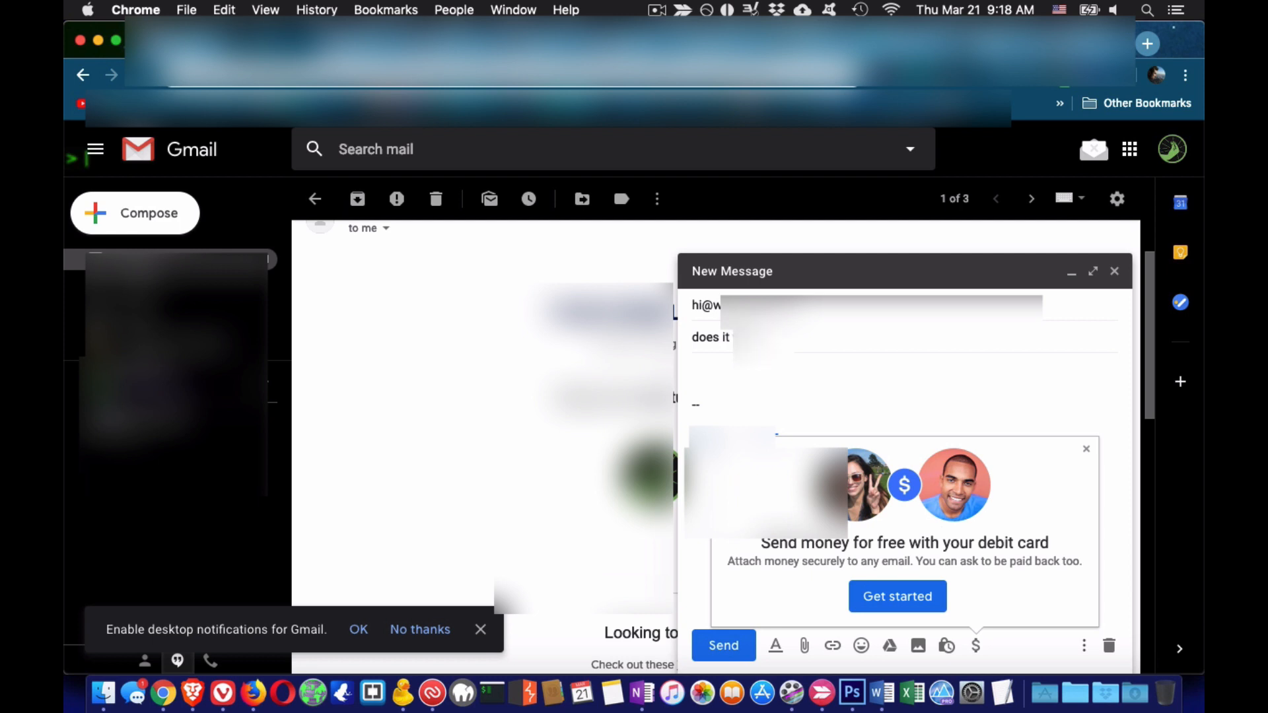
text(does it work?)
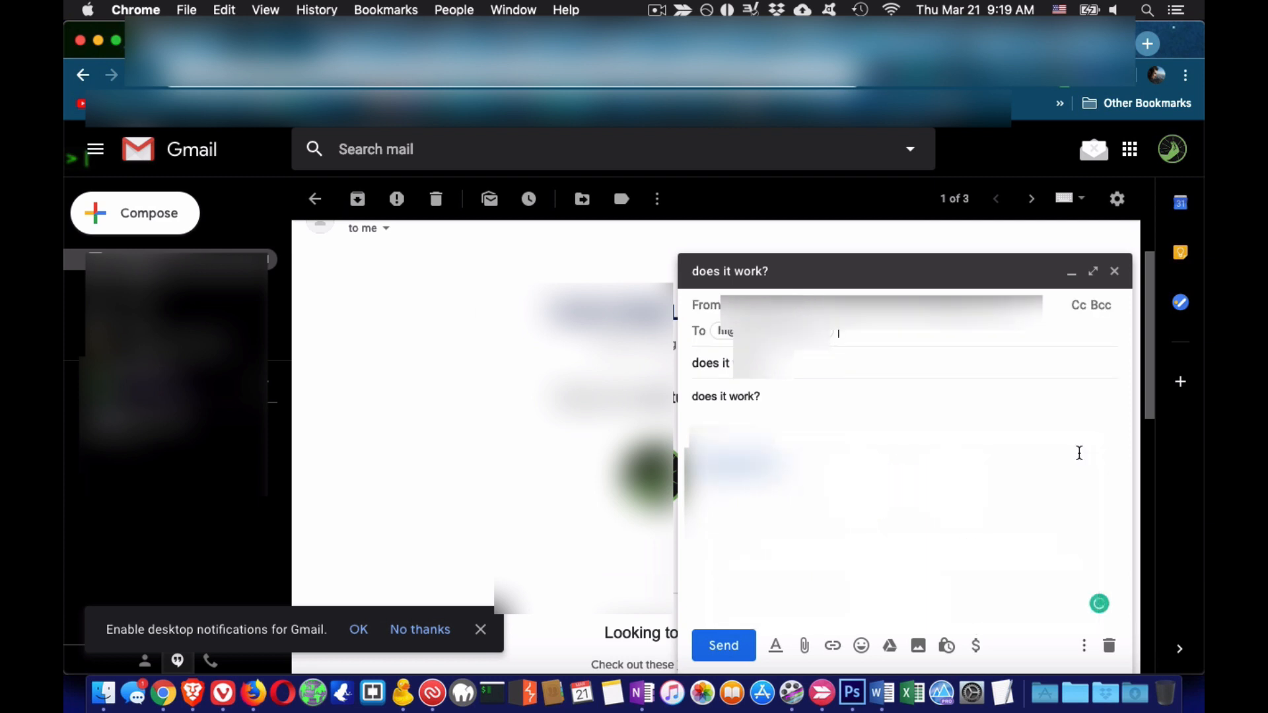
click(723, 646)
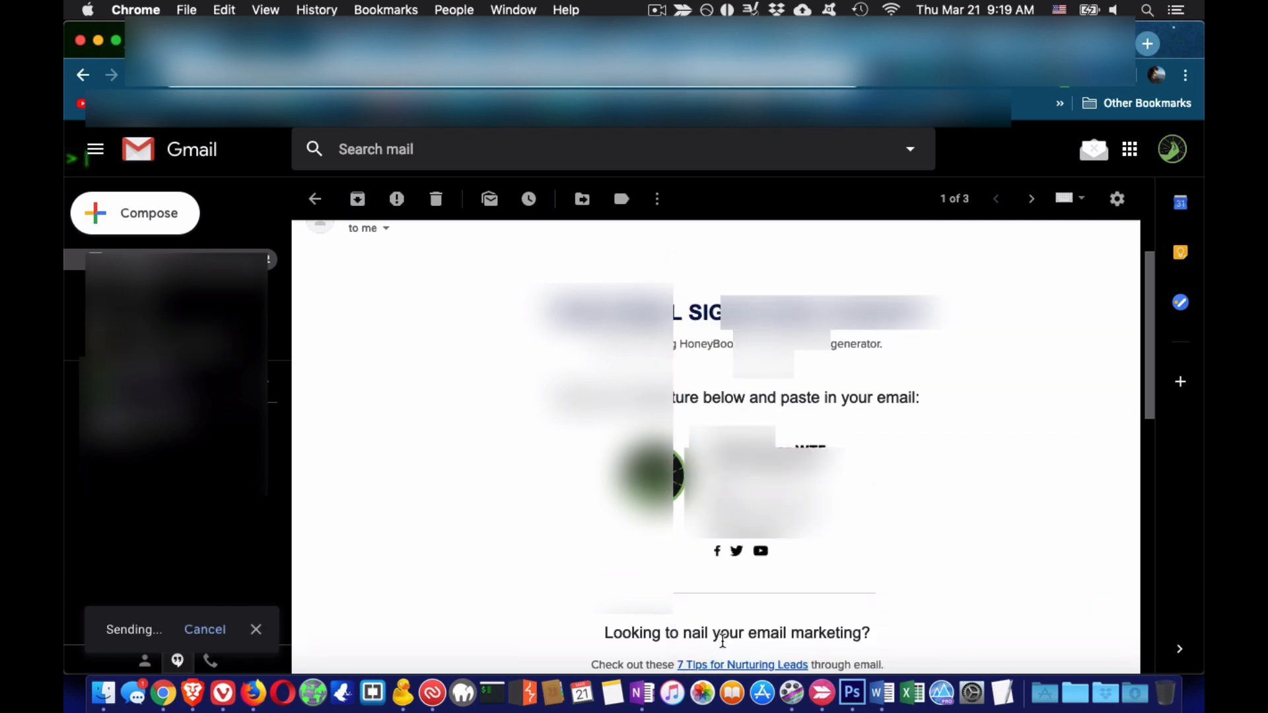